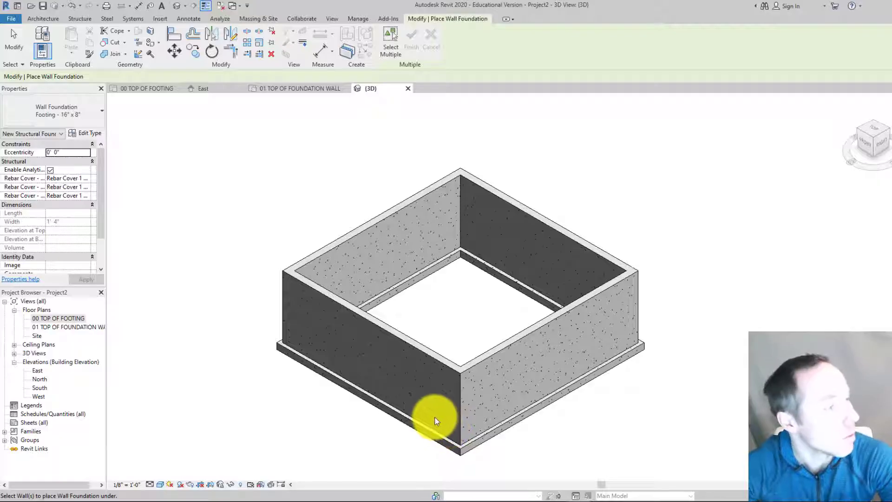
{"action": "mouse_move", "coordinate": [348, 384]}
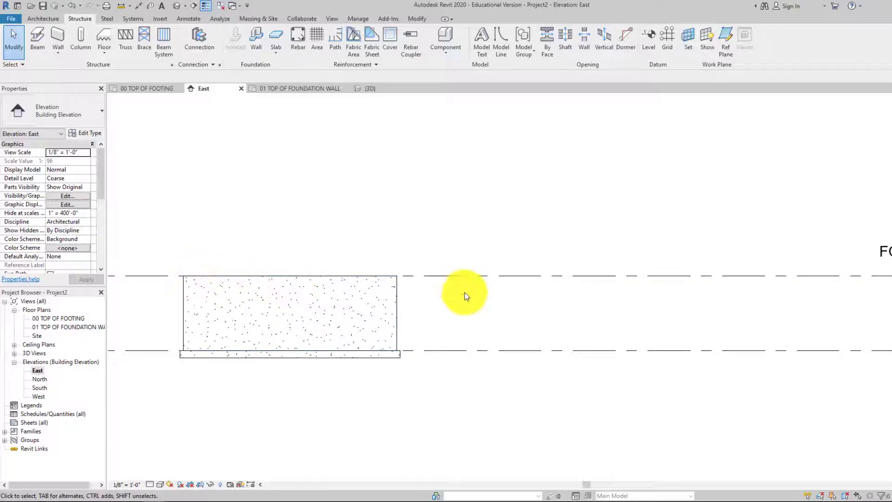
{"action": "mouse_move", "coordinate": [173, 274]}
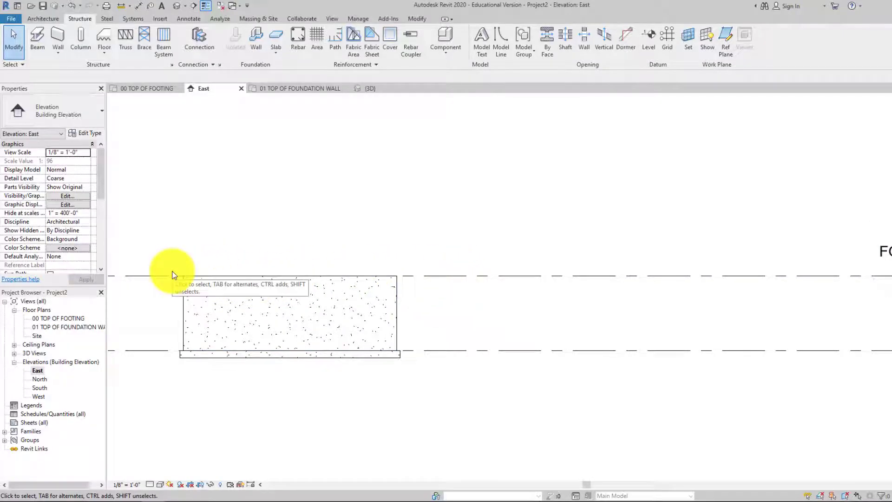
{"action": "mouse_move", "coordinate": [493, 240]}
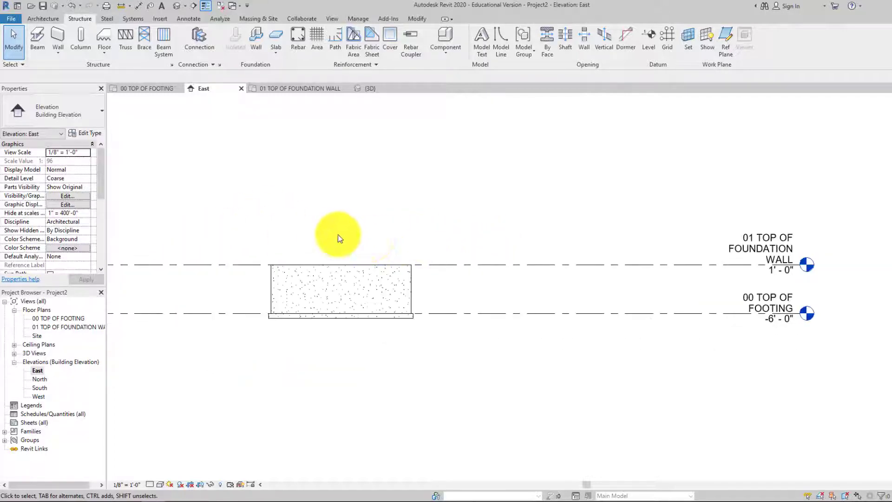
{"action": "mouse_move", "coordinate": [396, 264]}
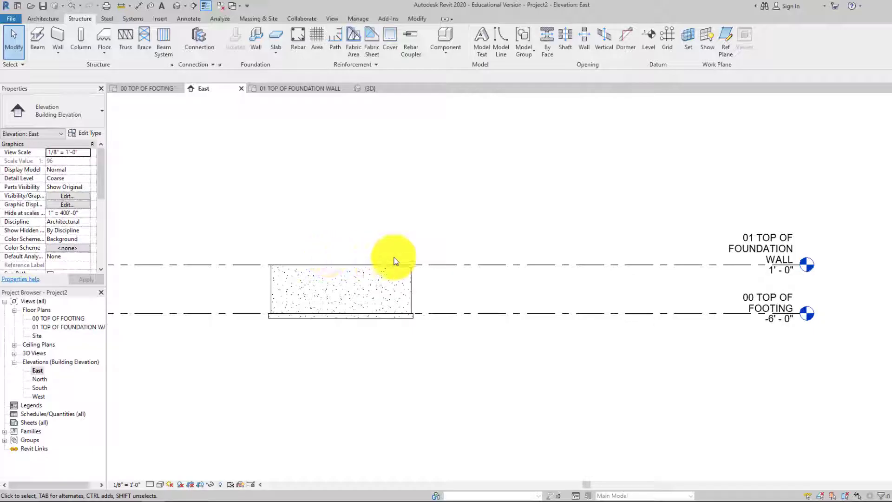
{"action": "mouse_move", "coordinate": [442, 262]}
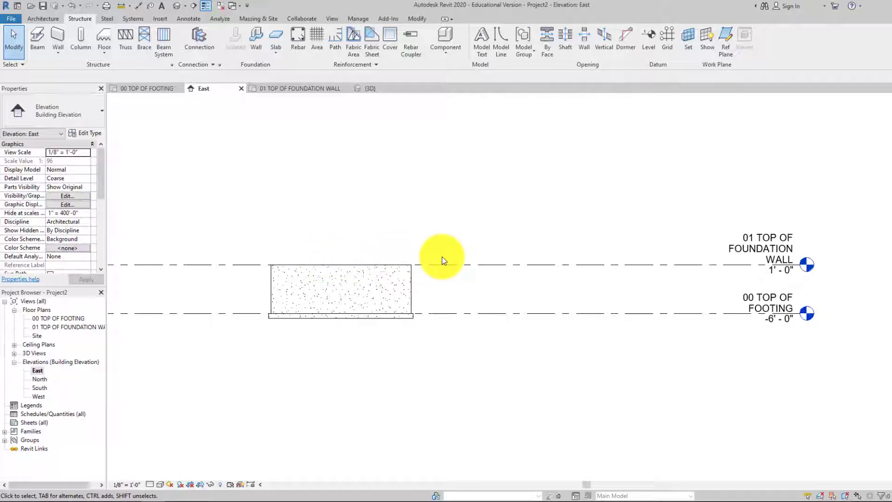
Open the East elevation showing the foundation wall and its levels
{"action": "left_click", "coordinate": [760, 249]}
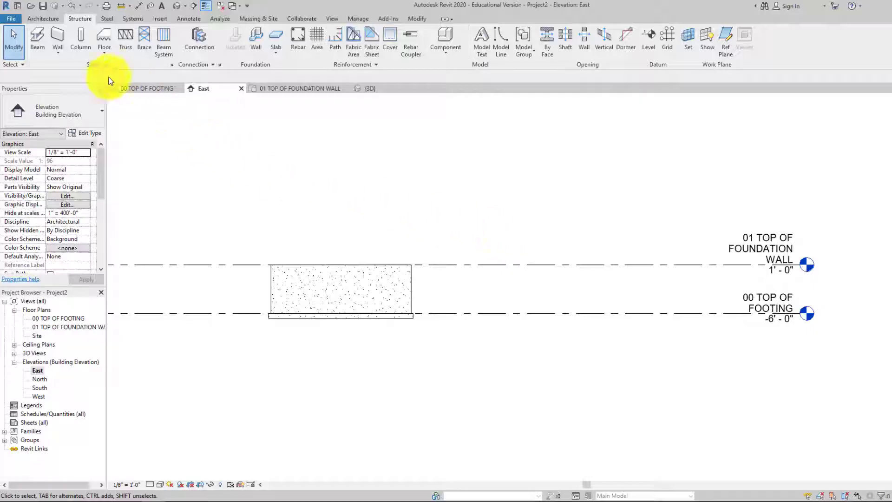
Start the Level tool from the Architecture tools to add Level 3 at 2'-0"
{"action": "left_click", "coordinate": [56, 18]}
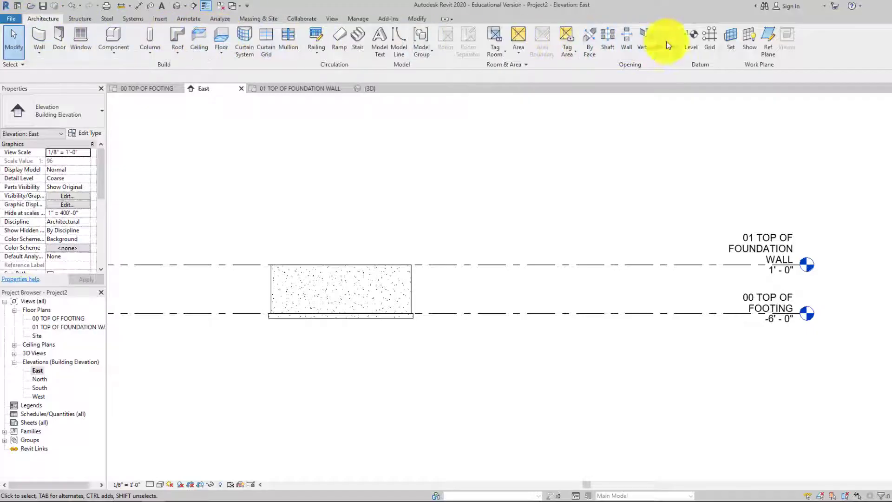
{"action": "left_click", "coordinate": [691, 37]}
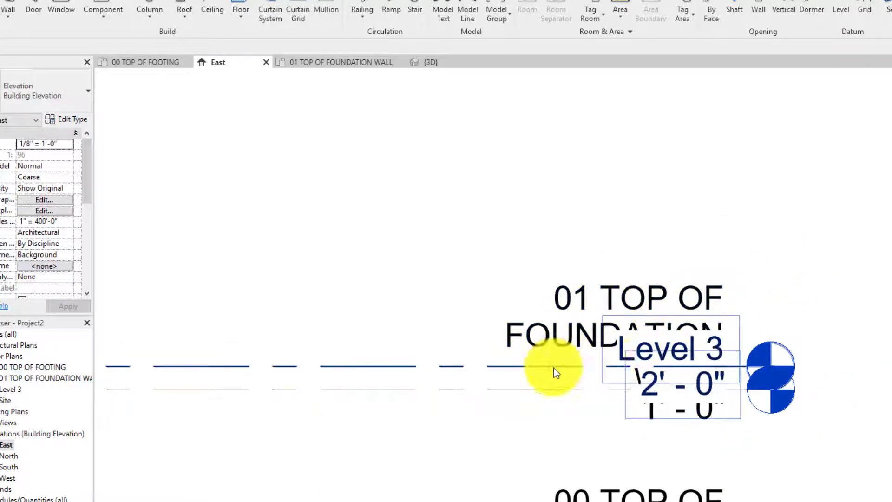
{"action": "mouse_move", "coordinate": [417, 374]}
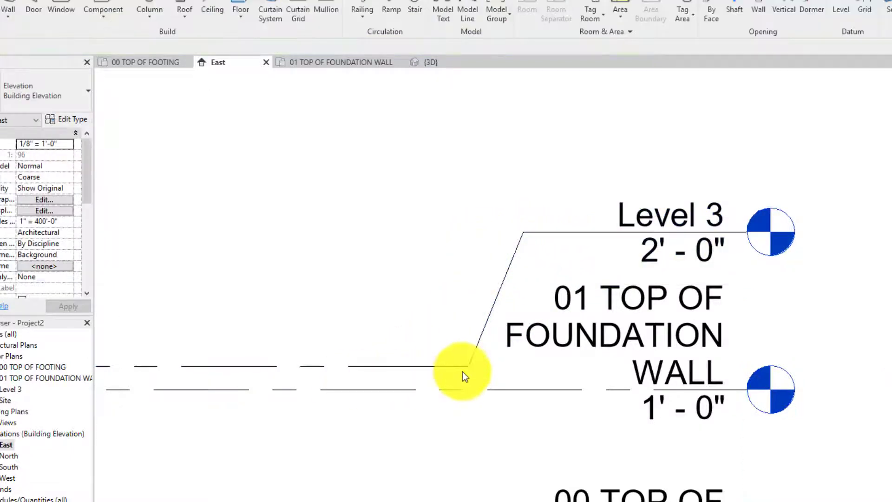
Offset Level 3's head clear and rename it 02 FIRST FLOOR, renaming matching views
{"action": "left_click", "coordinate": [463, 374]}
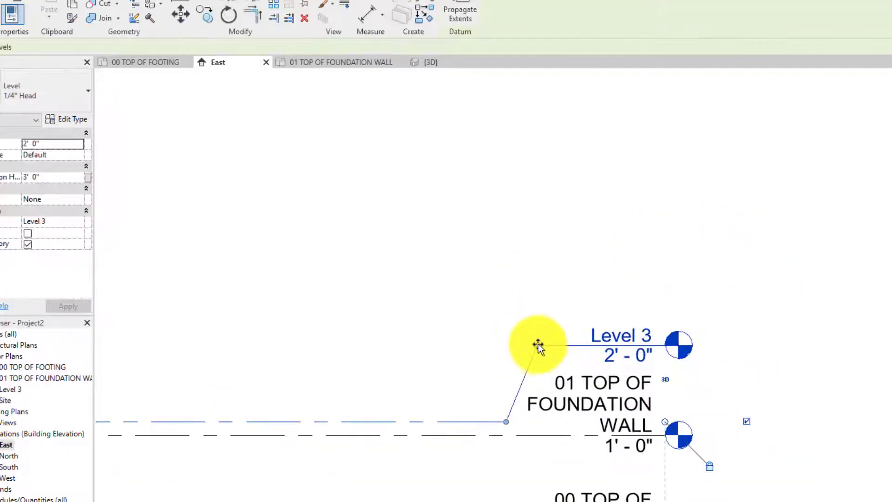
{"action": "left_click_drag", "start_coordinate": [538, 346], "coordinate": [506, 424]}
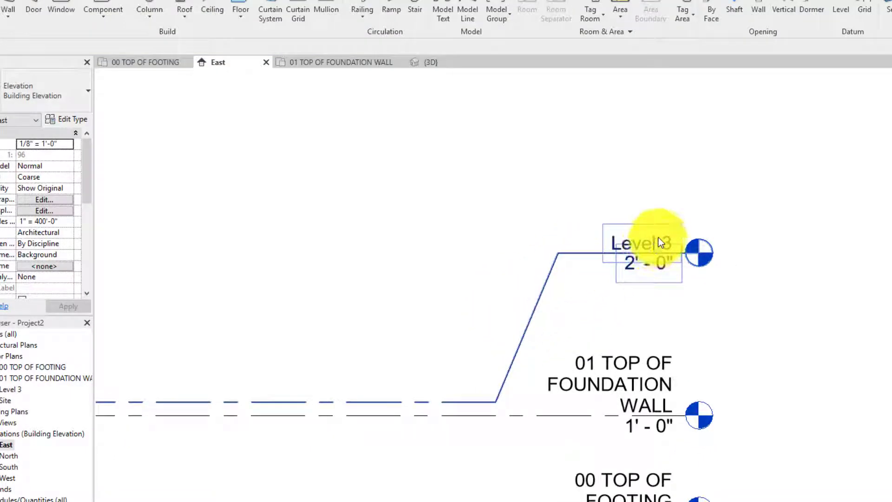
{"action": "double_click", "coordinate": [641, 244]}
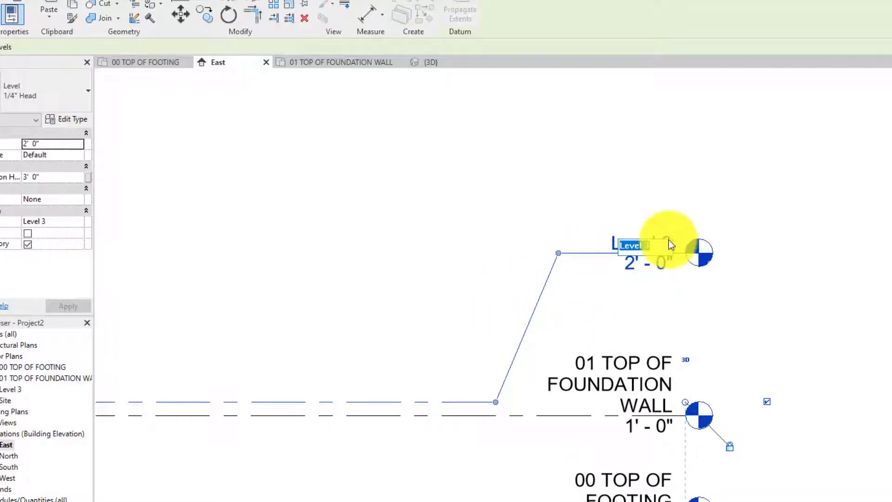
{"action": "type", "text": "02"}
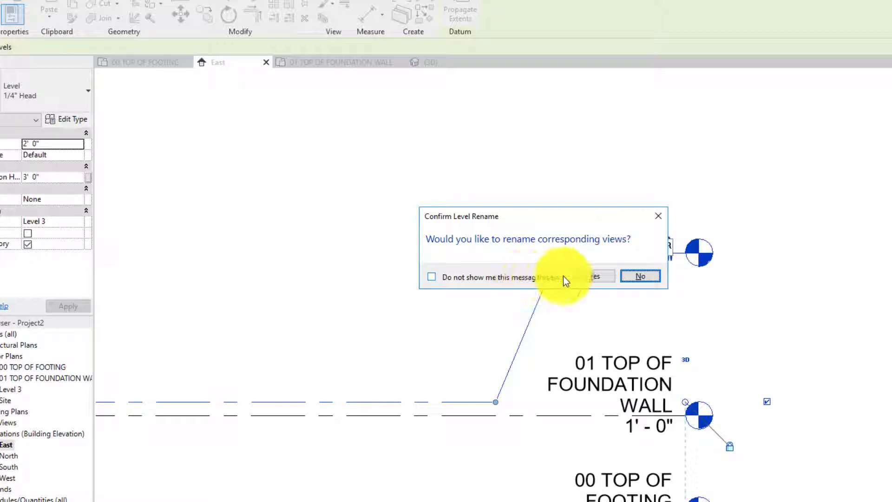
{"action": "left_click", "coordinate": [432, 277]}
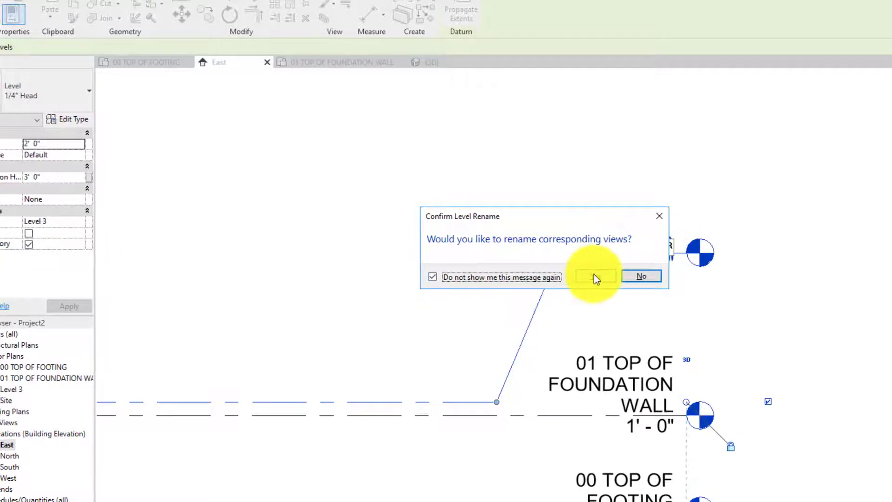
{"action": "left_click", "coordinate": [596, 276]}
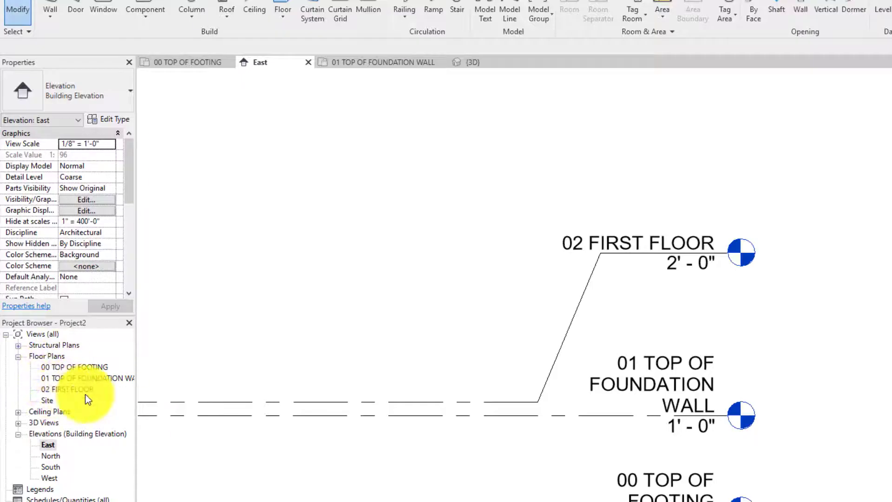
{"action": "mouse_move", "coordinate": [583, 320]}
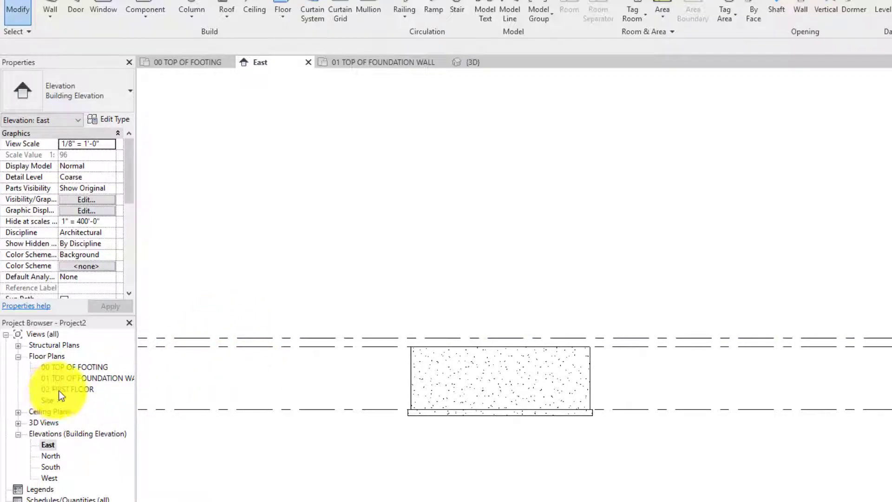
Open the 02 FIRST FLOOR plan and set its underlay base level to 00 TOP OF FOOTING
{"action": "double_click", "coordinate": [61, 388]}
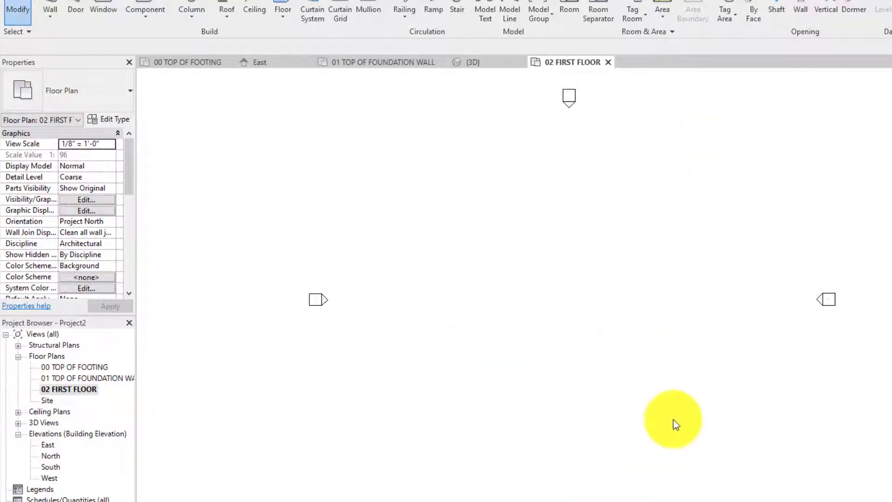
{"action": "mouse_move", "coordinate": [524, 427]}
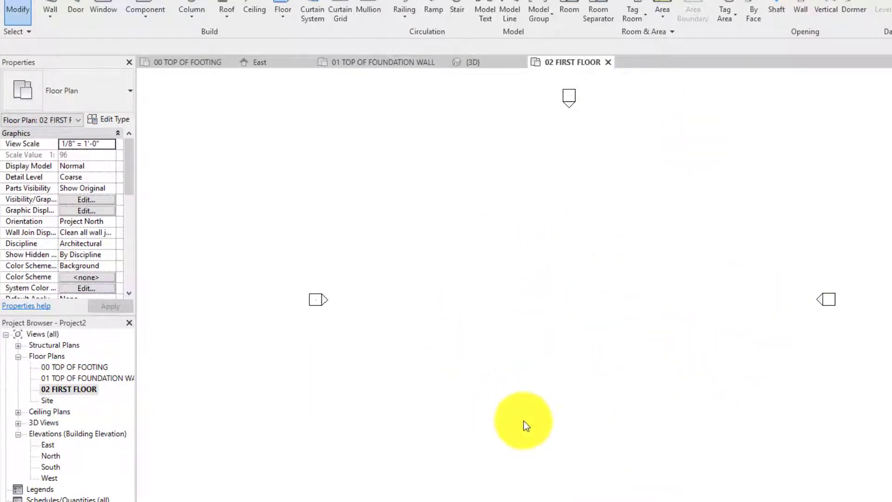
{"action": "mouse_move", "coordinate": [569, 182]}
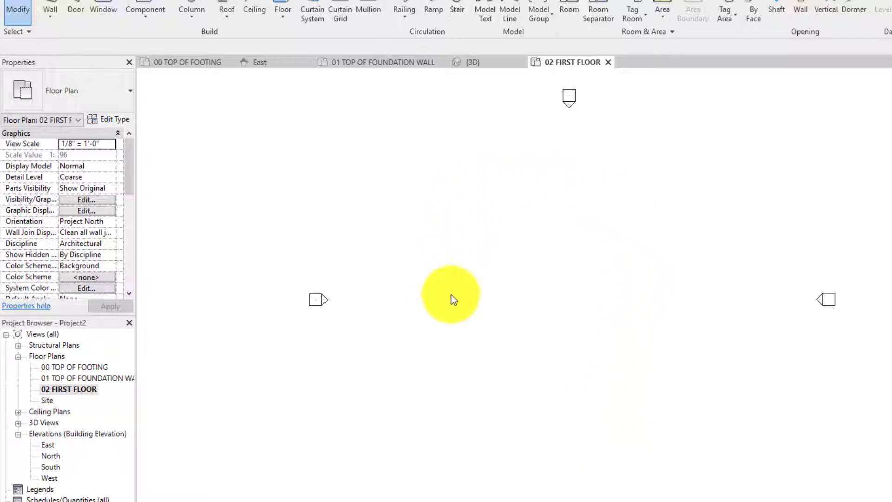
{"action": "mouse_move", "coordinate": [575, 270]}
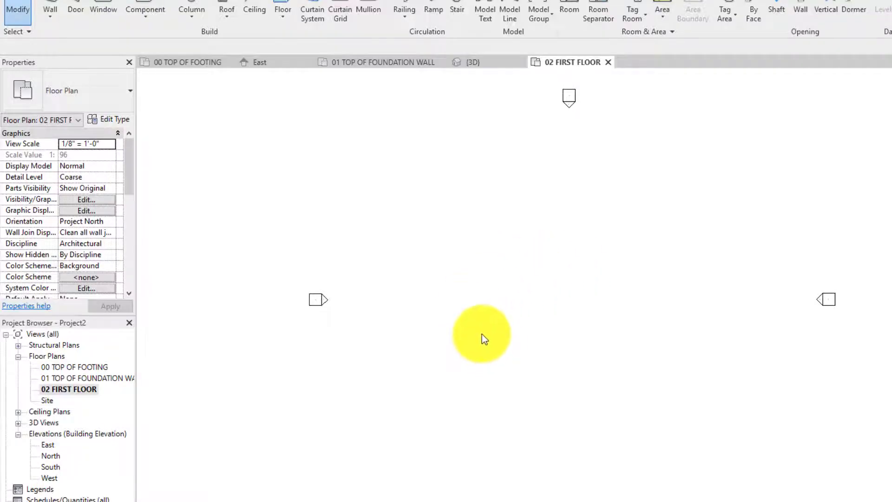
{"action": "mouse_move", "coordinate": [552, 66]}
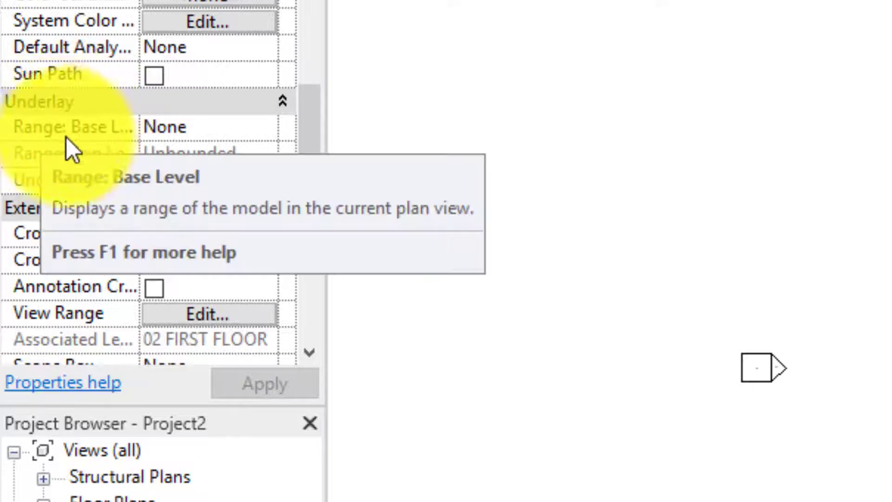
{"action": "mouse_move", "coordinate": [261, 148]}
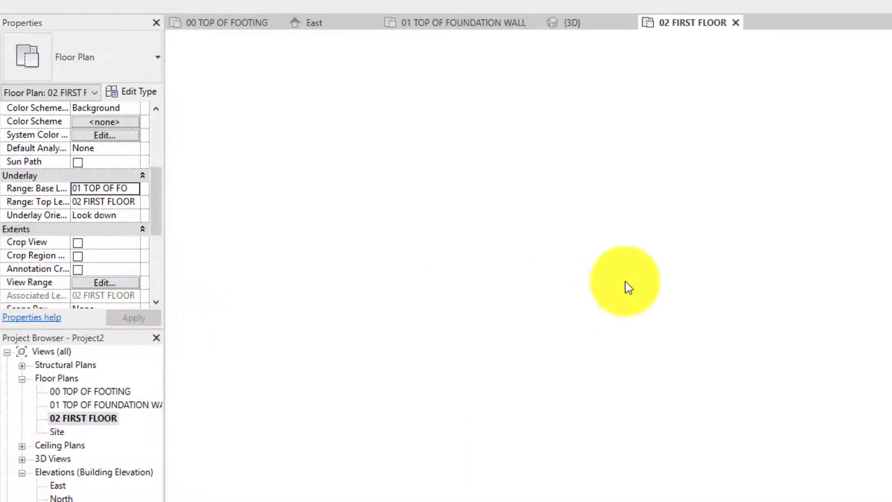
{"action": "mouse_move", "coordinate": [725, 202]}
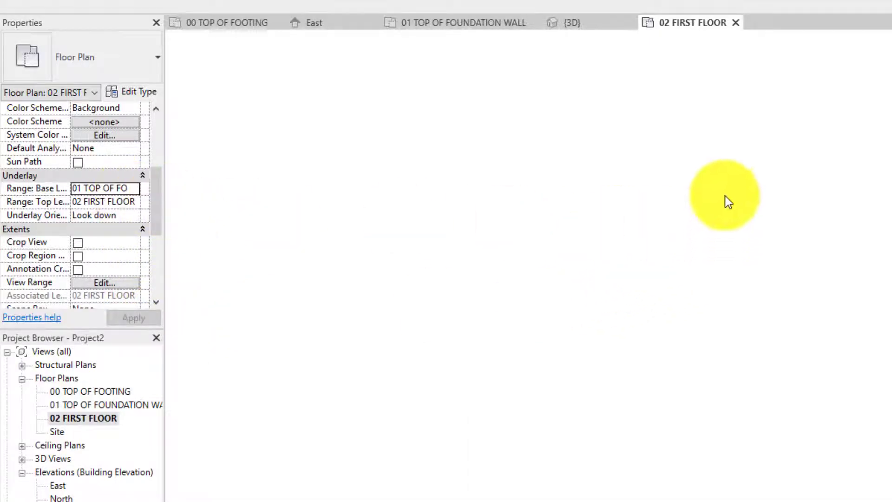
{"action": "mouse_move", "coordinate": [515, 485]}
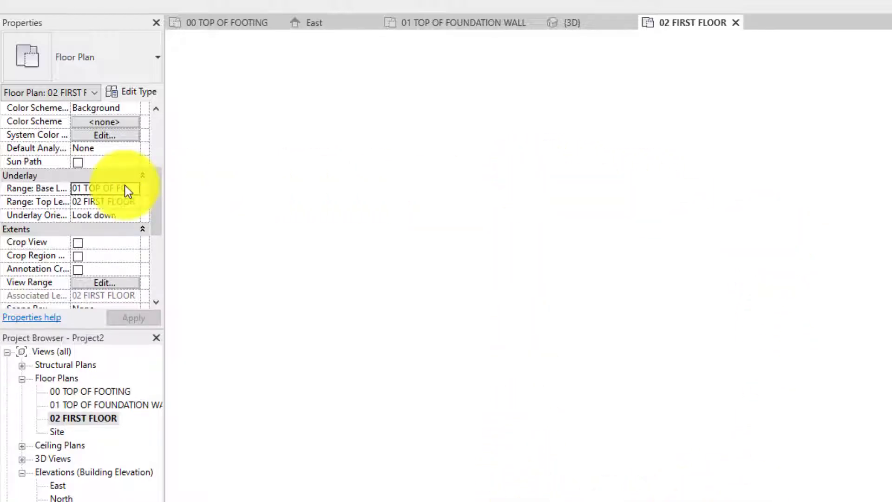
{"action": "left_click", "coordinate": [133, 188]}
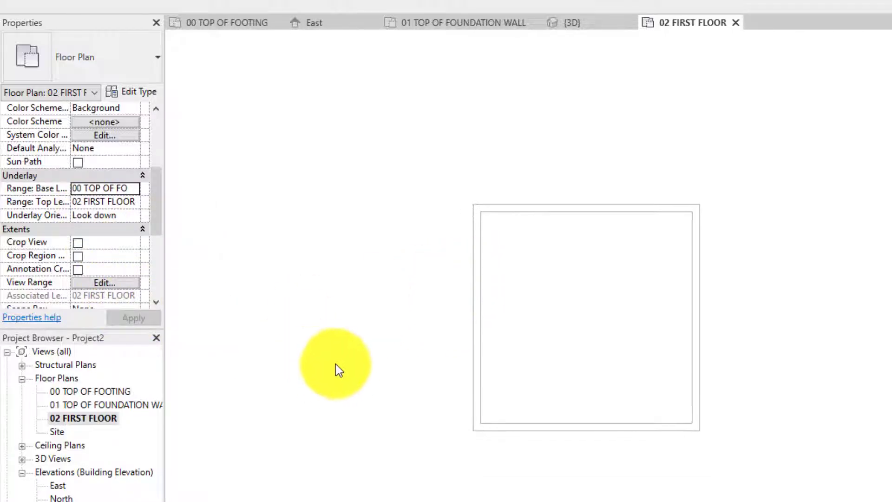
{"action": "left_click", "coordinate": [93, 405]}
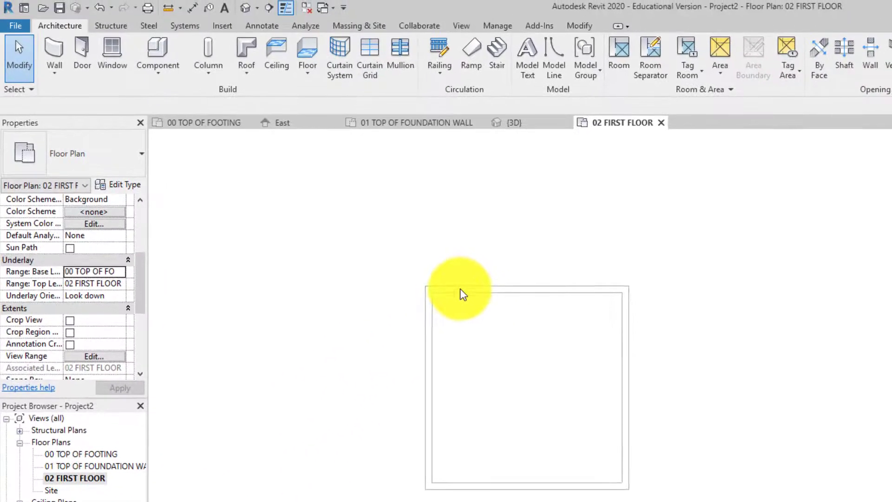
{"action": "mouse_move", "coordinate": [420, 354]}
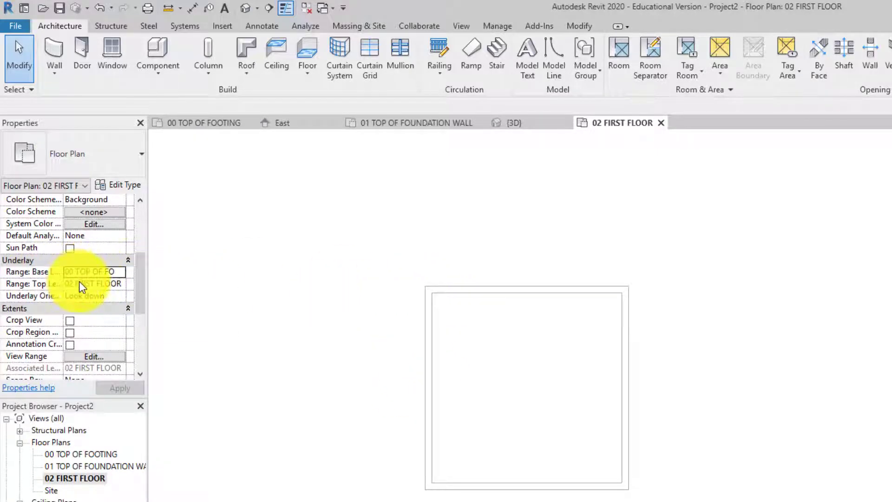
Keep the underlay top at 02 FIRST FLOOR and begin a Floor: Architectural boundary sketch
{"action": "left_click", "coordinate": [93, 284]}
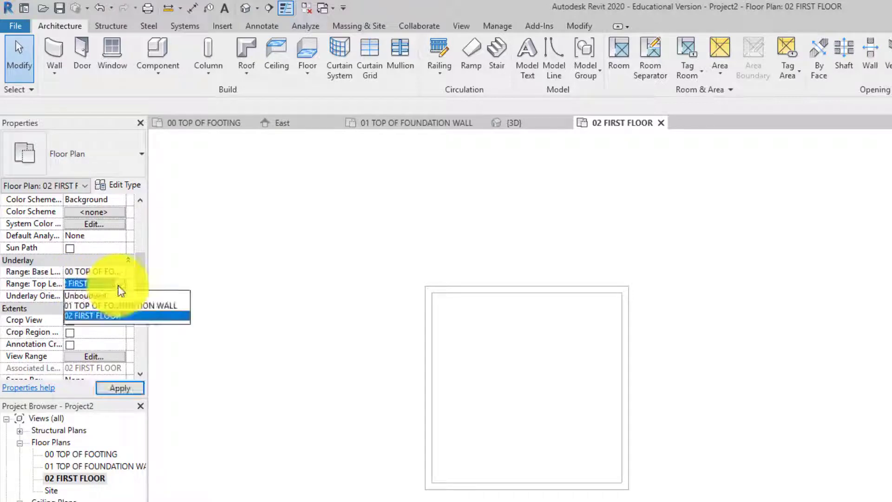
{"action": "left_click", "coordinate": [91, 316]}
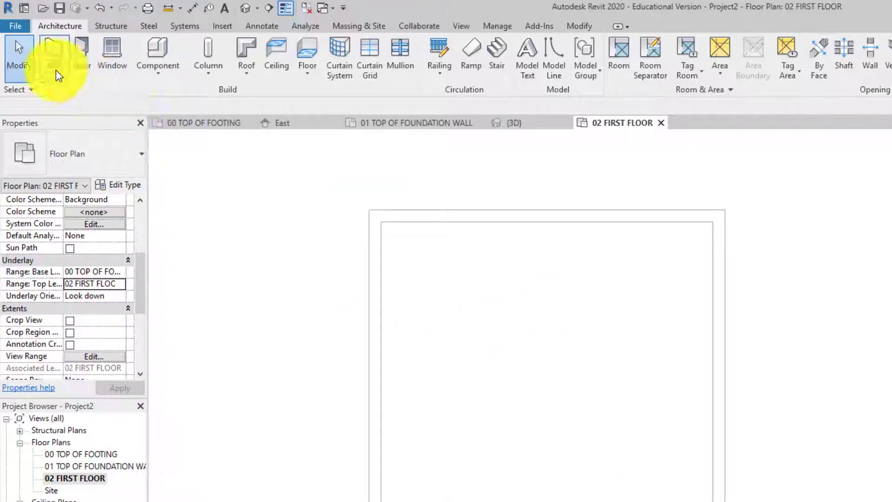
{"action": "mouse_move", "coordinate": [76, 56]}
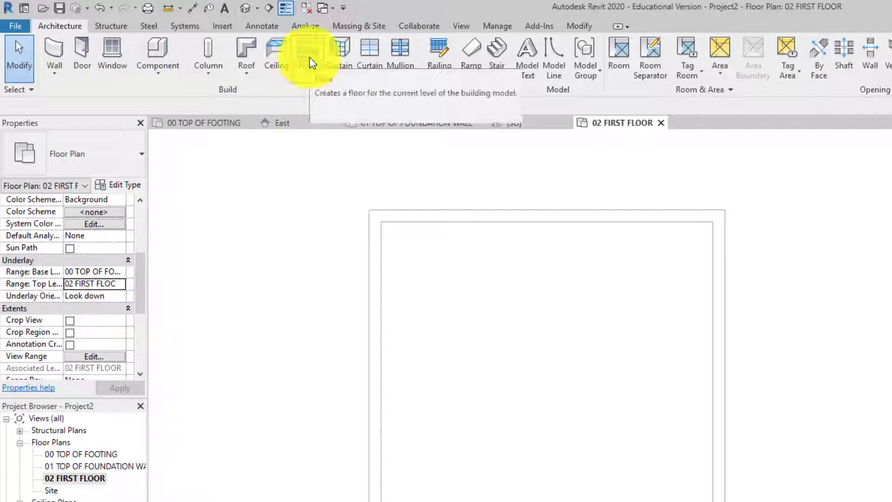
{"action": "left_click", "coordinate": [308, 51]}
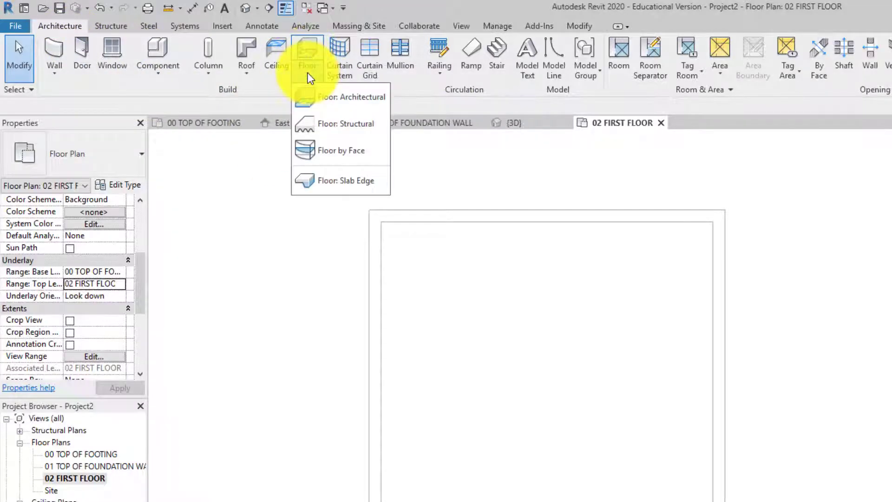
{"action": "mouse_move", "coordinate": [331, 182]}
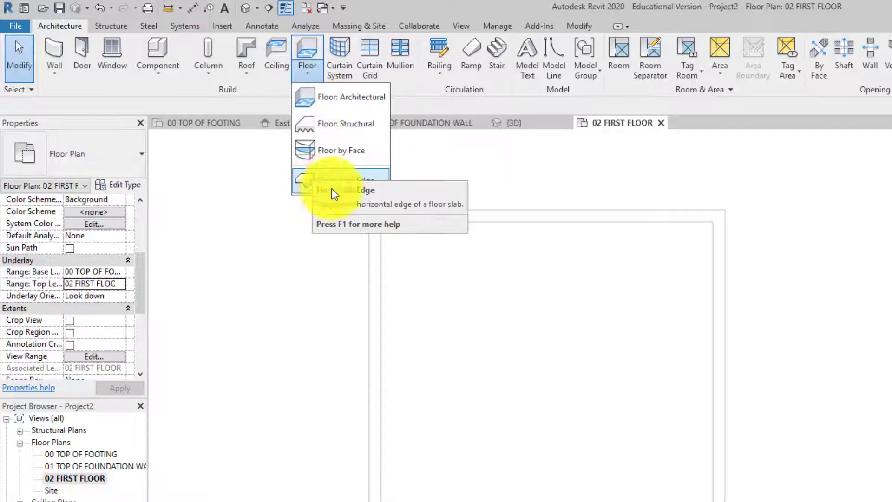
{"action": "mouse_move", "coordinate": [311, 98]}
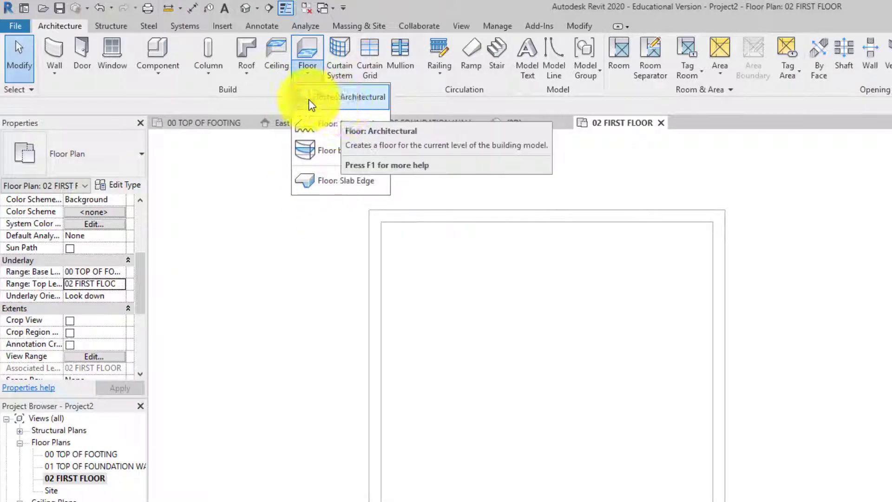
{"action": "left_click", "coordinate": [363, 97]}
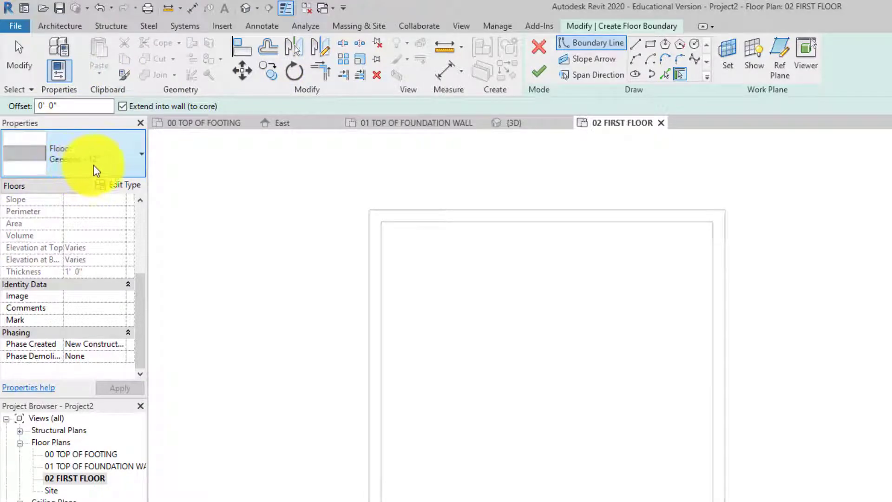
{"action": "mouse_move", "coordinate": [123, 187]}
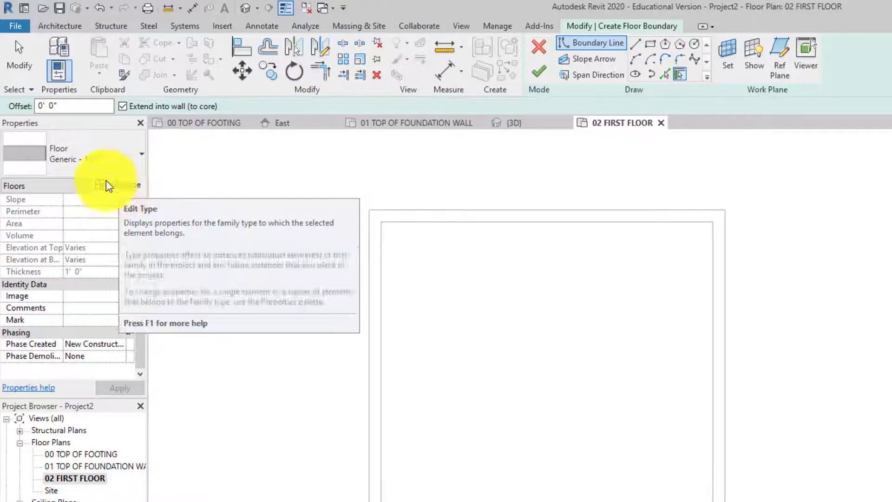
Duplicate the Generic - 12" floor type as First Floor - 12"
{"action": "left_click", "coordinate": [95, 185]}
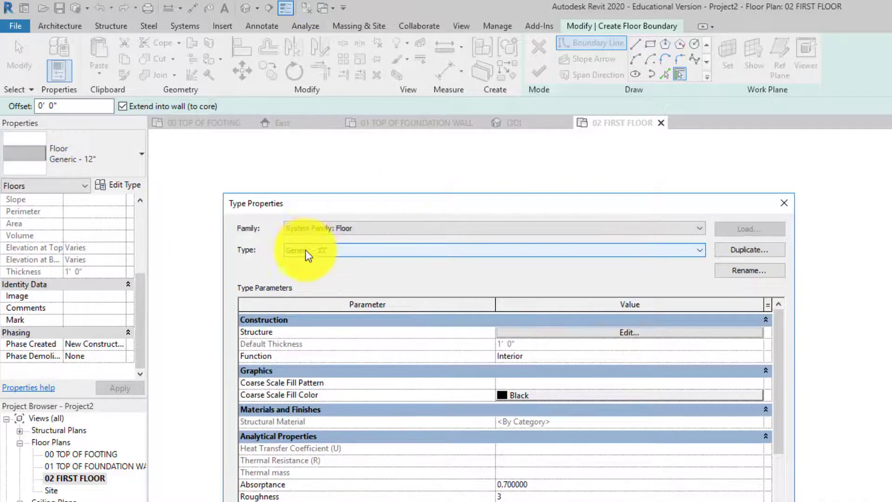
{"action": "left_click", "coordinate": [750, 249]}
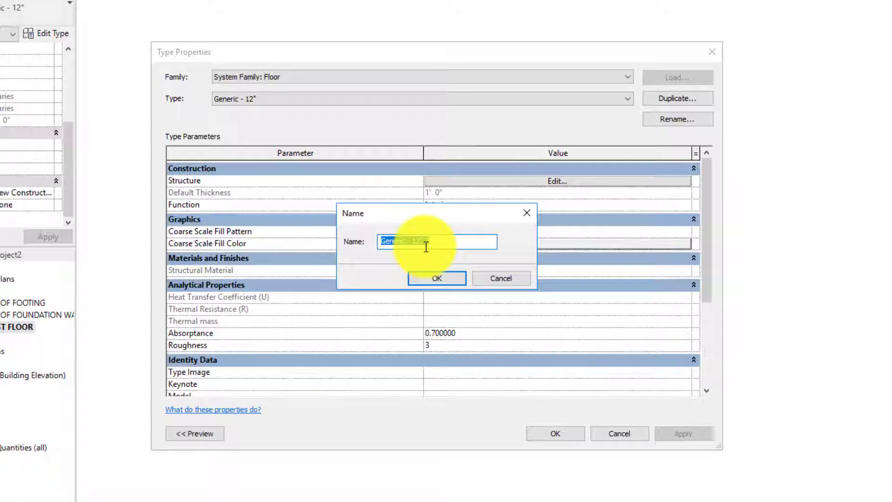
{"action": "type", "text": "Floor"}
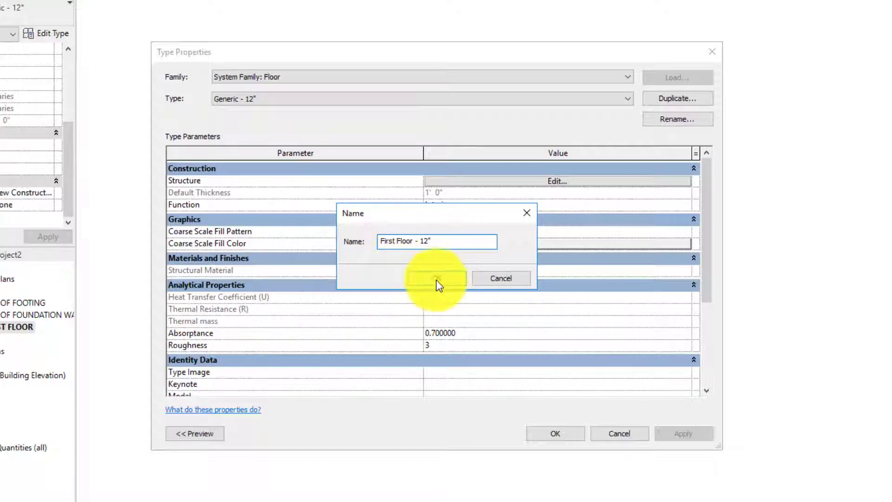
{"action": "left_click", "coordinate": [438, 278]}
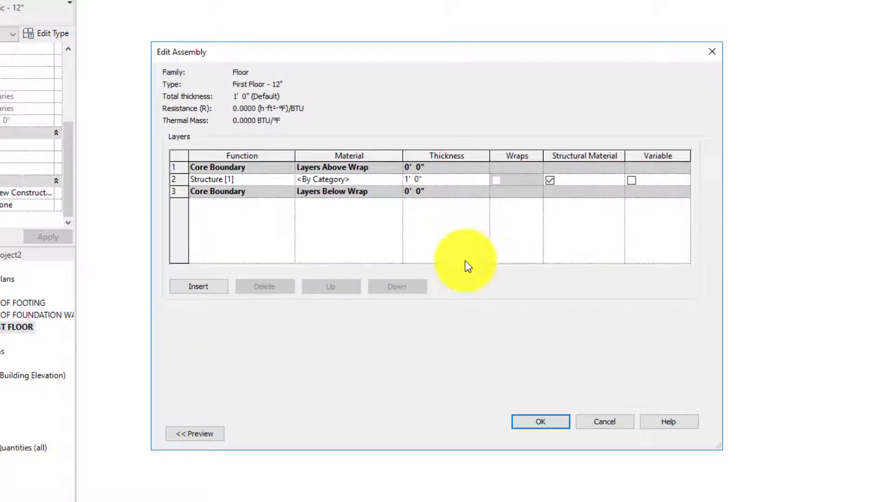
Set the new type's structure layer thickness to 9 1/4"
{"action": "left_click", "coordinate": [324, 179]}
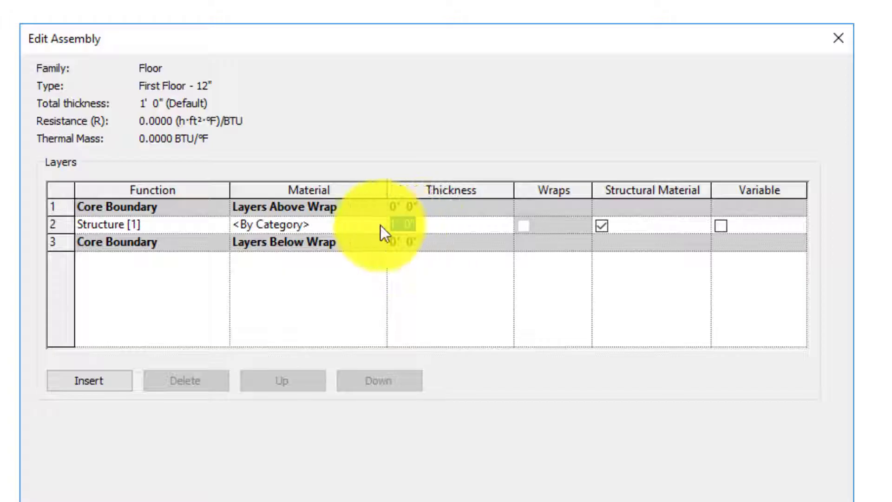
{"action": "left_click", "coordinate": [403, 224]}
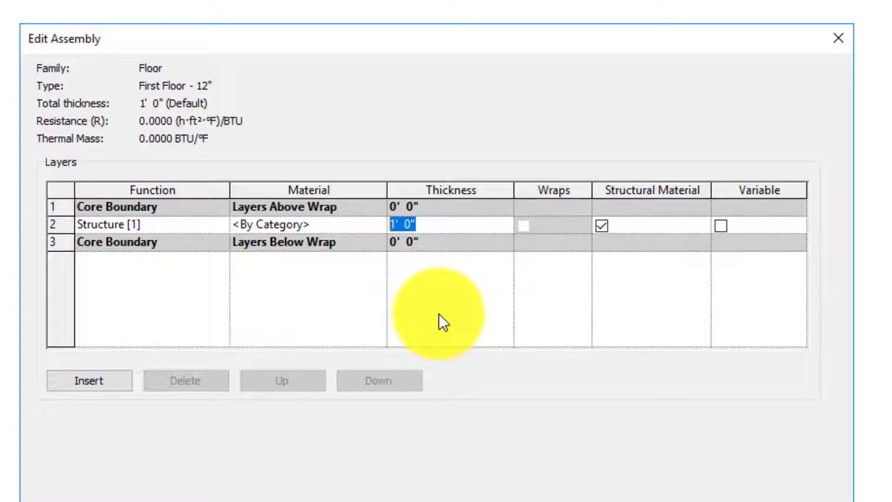
{"action": "type", "text": "9."}
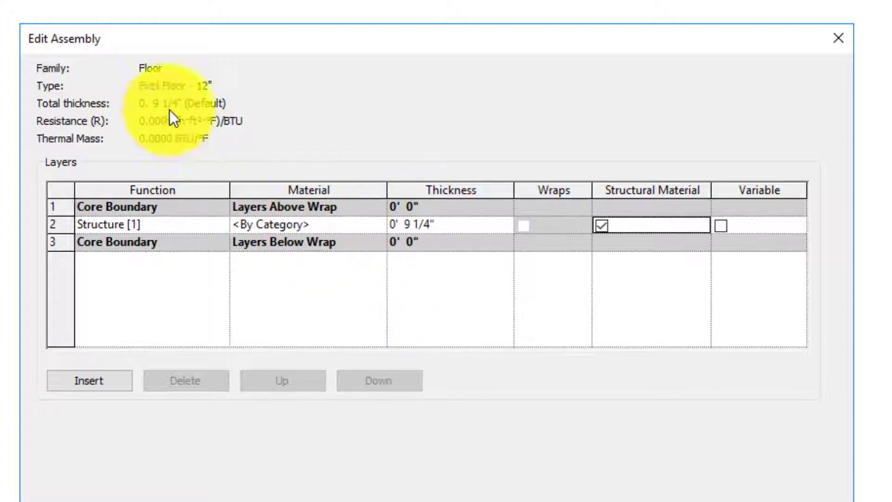
{"action": "left_click", "coordinate": [278, 224]}
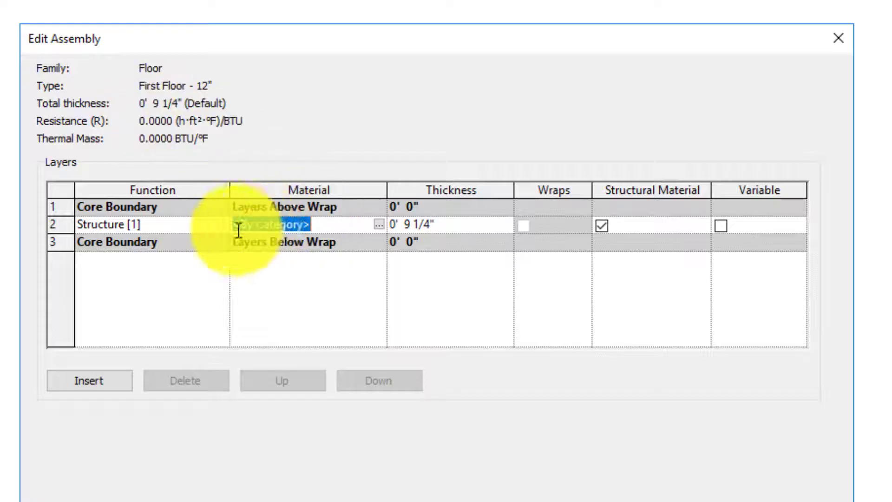
Assign Softwood, Lumber as the structure layer's material
{"action": "left_click", "coordinate": [378, 224]}
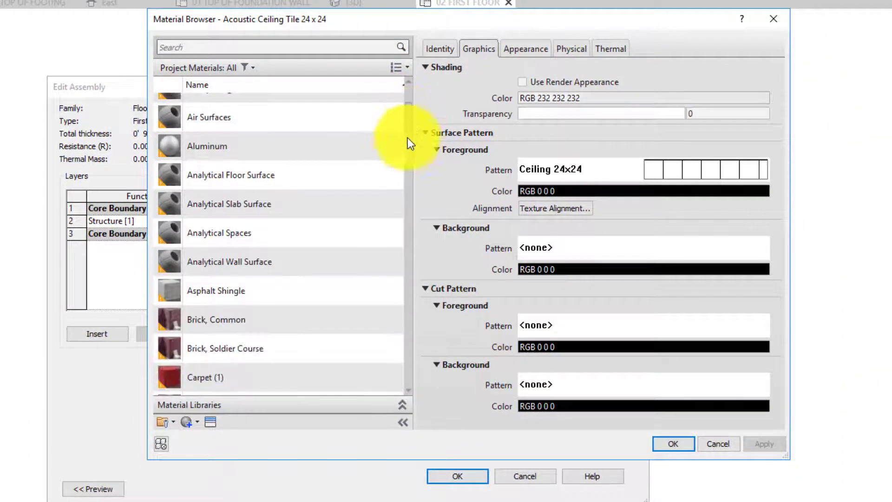
{"action": "scroll", "scroll_direction": "down", "scroll_amount": 3}
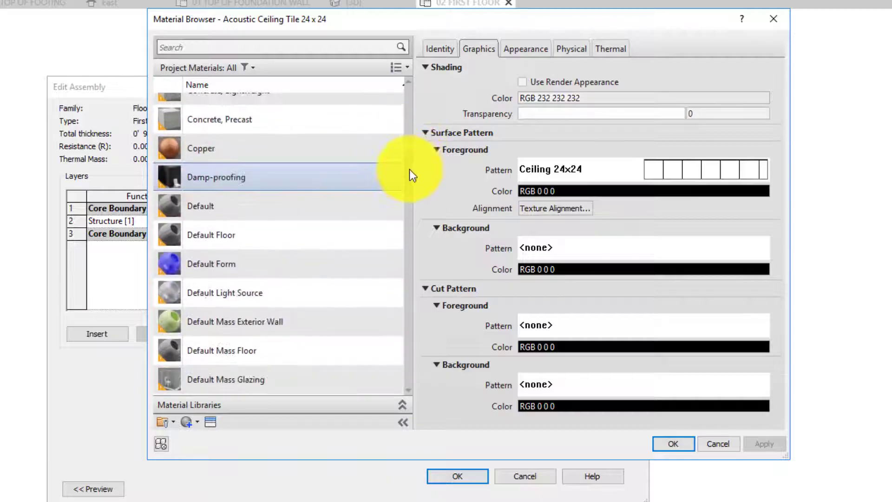
{"action": "scroll", "scroll_direction": "down", "scroll_amount": 3}
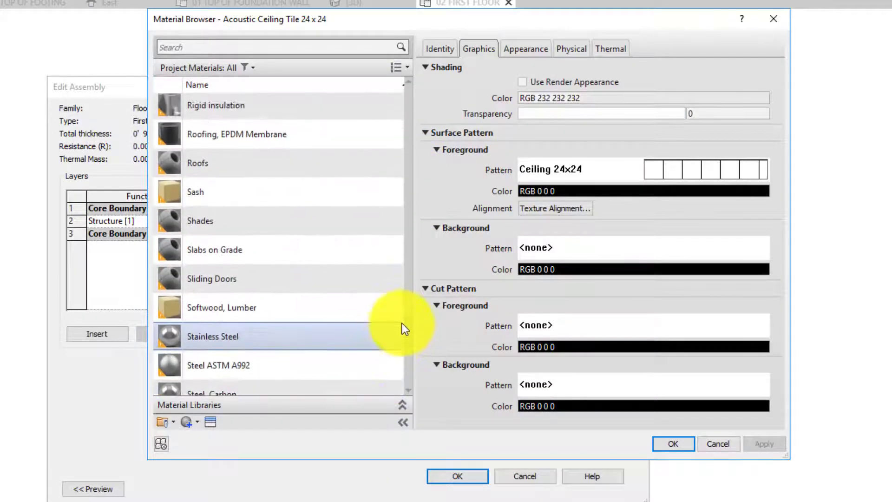
{"action": "left_click", "coordinate": [221, 308]}
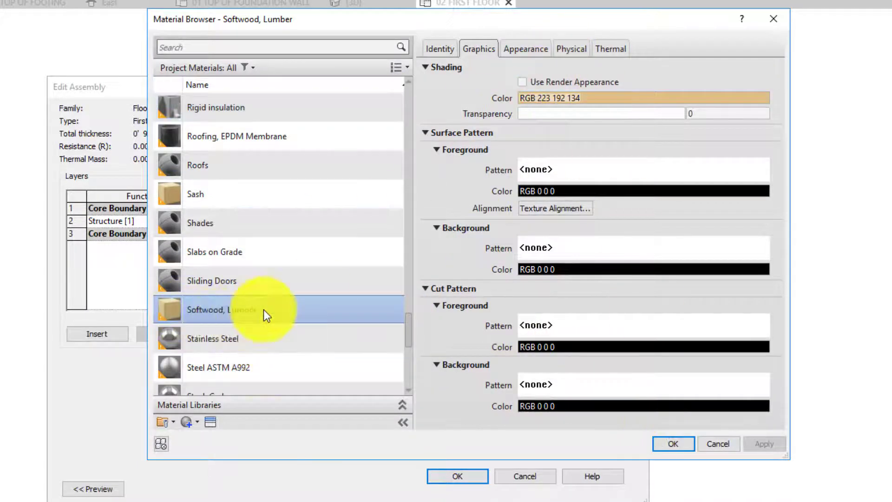
{"action": "left_click", "coordinate": [673, 443]}
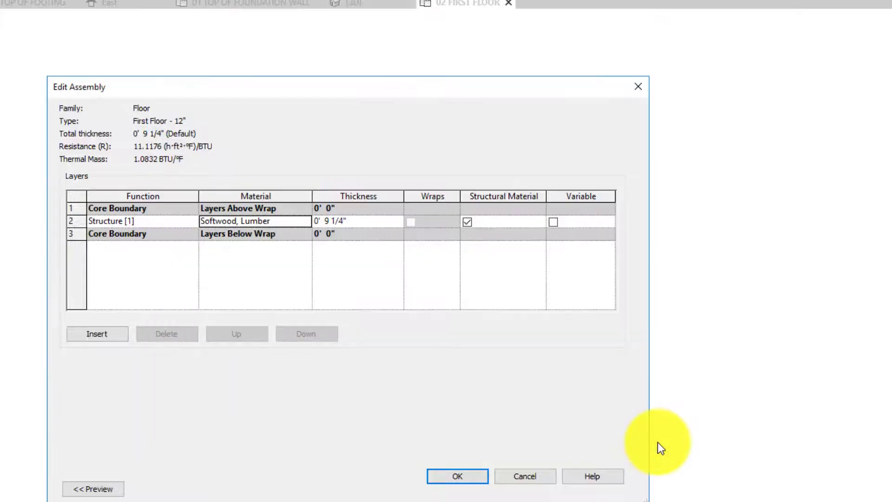
{"action": "mouse_move", "coordinate": [250, 182]}
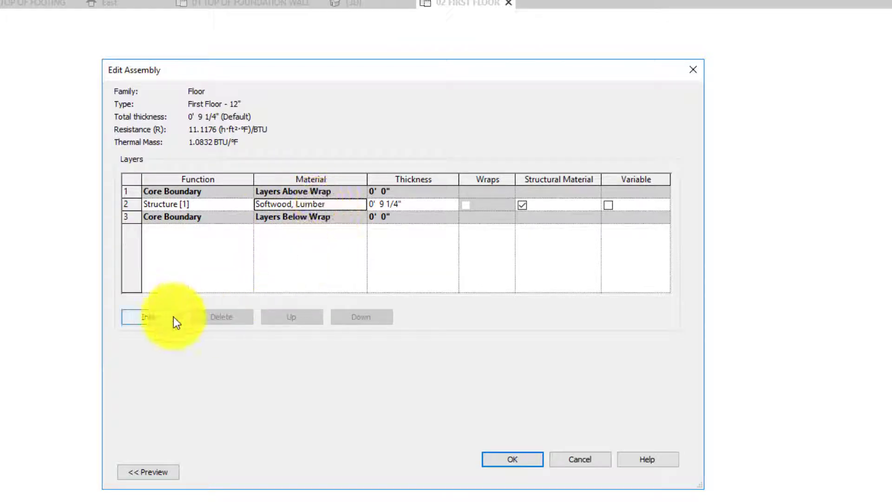
Insert a 1 1/2" Softwood, Lumber layer below the first structure layer
{"action": "left_click", "coordinate": [152, 316]}
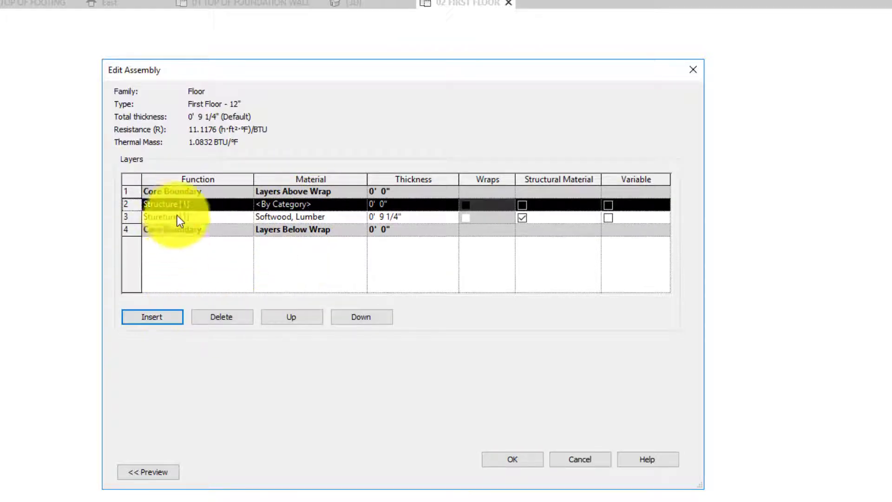
{"action": "left_click", "coordinate": [187, 203]}
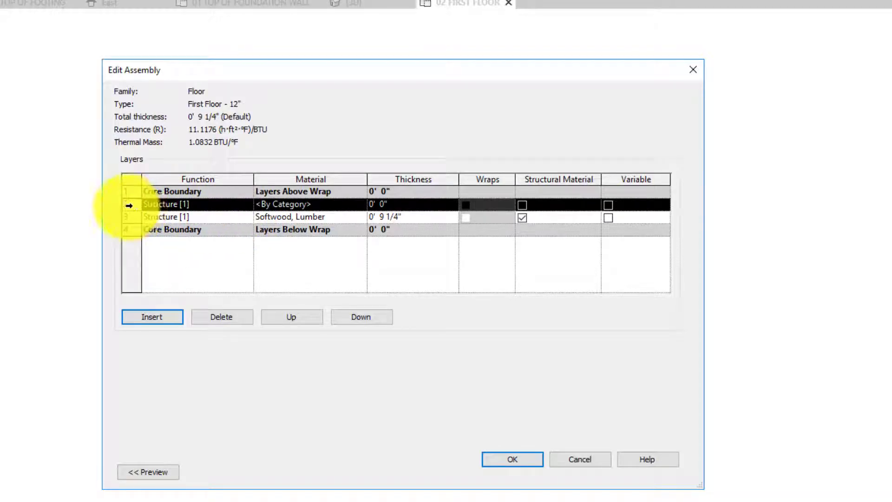
{"action": "left_click", "coordinate": [361, 317]}
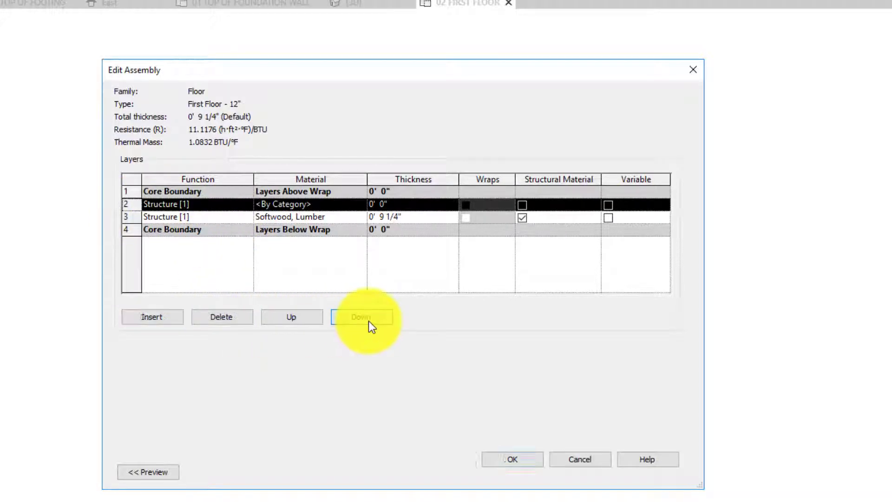
{"action": "left_click", "coordinate": [360, 317]}
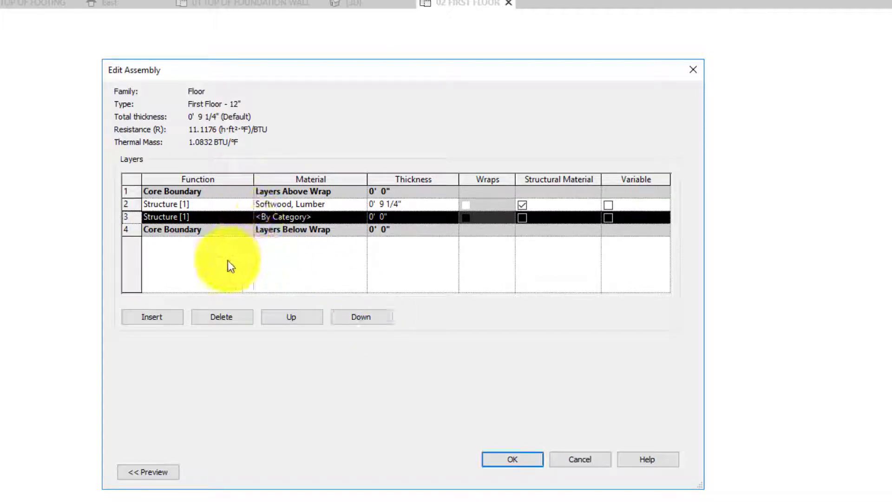
{"action": "left_click", "coordinate": [196, 217]}
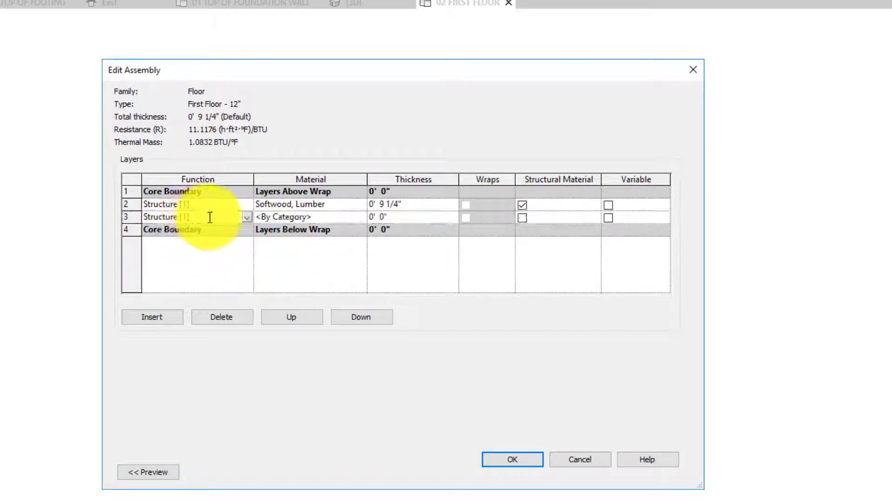
{"action": "left_click", "coordinate": [284, 217]}
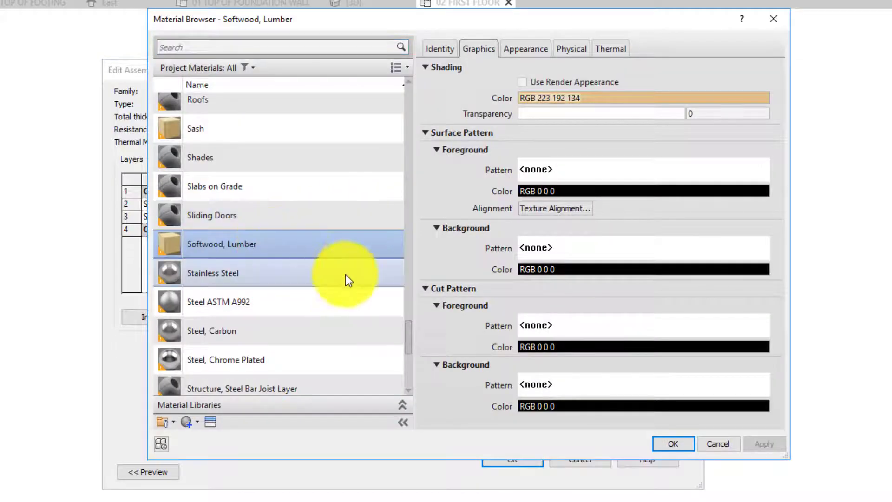
{"action": "left_click", "coordinate": [673, 444]}
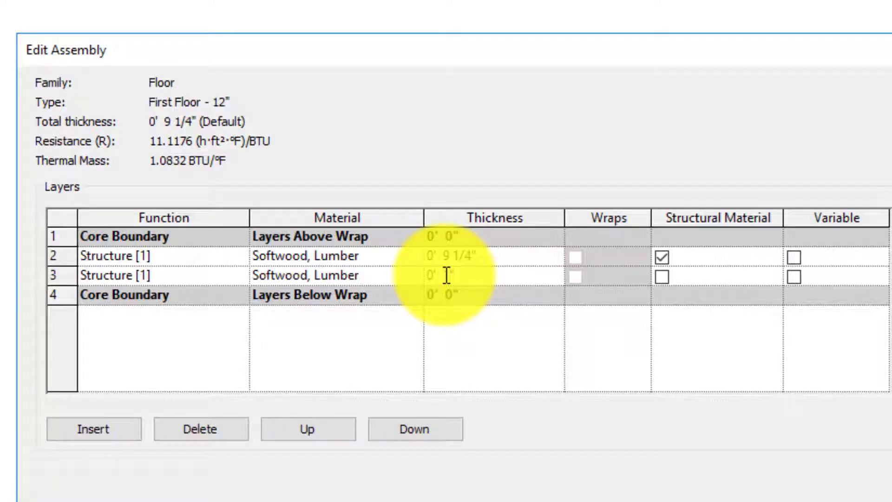
{"action": "left_click", "coordinate": [447, 274]}
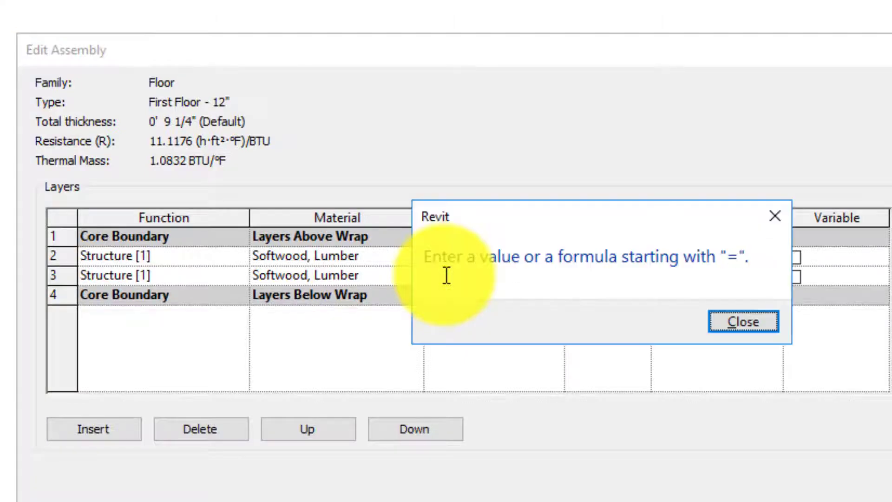
{"action": "left_click", "coordinate": [744, 321]}
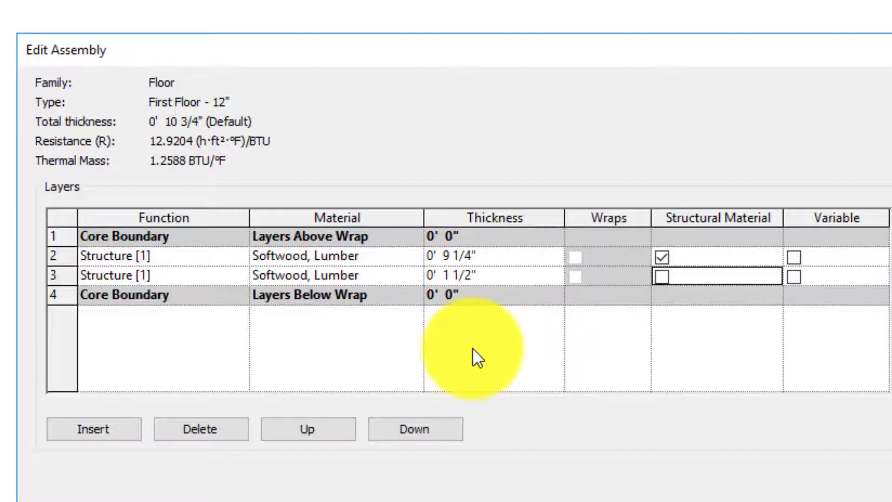
{"action": "mouse_move", "coordinate": [186, 135]}
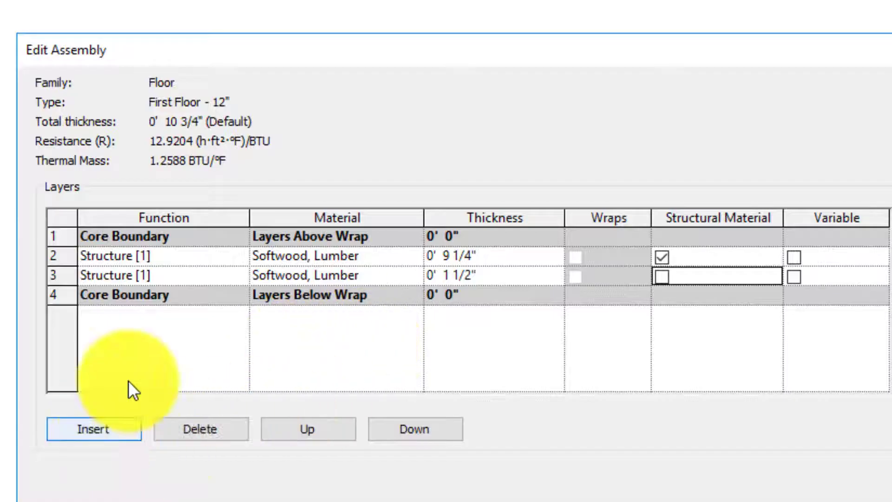
Insert a top substrate layer of 3/4" Plywood, Sheathing
{"action": "left_click", "coordinate": [94, 429]}
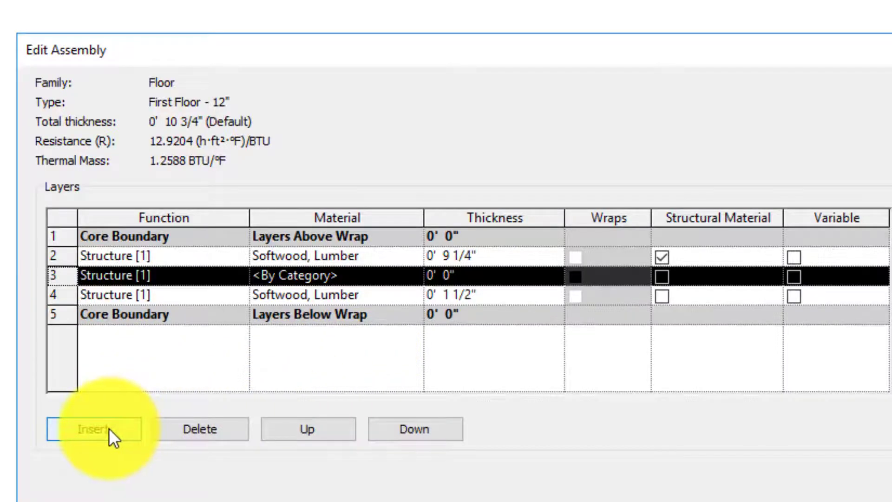
{"action": "left_click", "coordinate": [308, 429]}
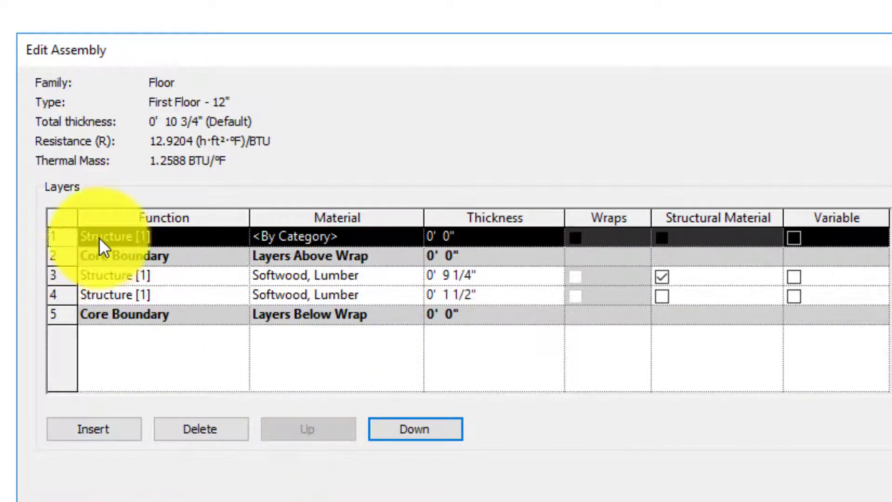
{"action": "mouse_move", "coordinate": [142, 258]}
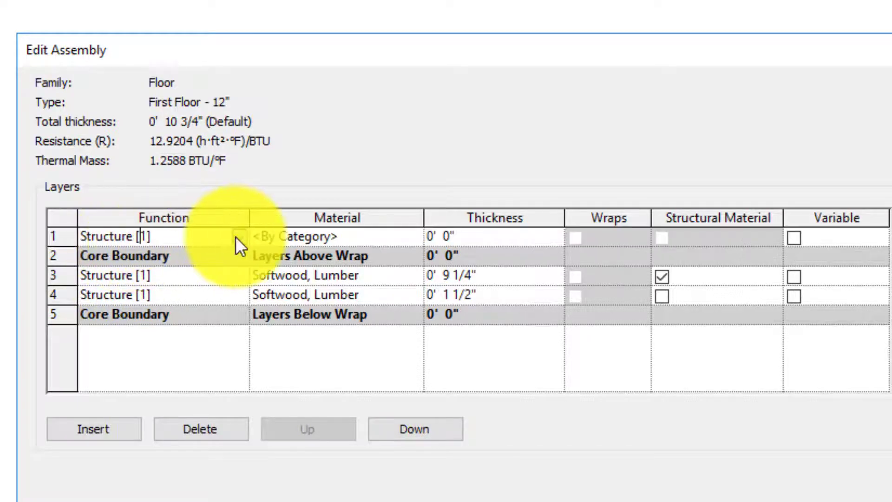
{"action": "left_click", "coordinate": [238, 236]}
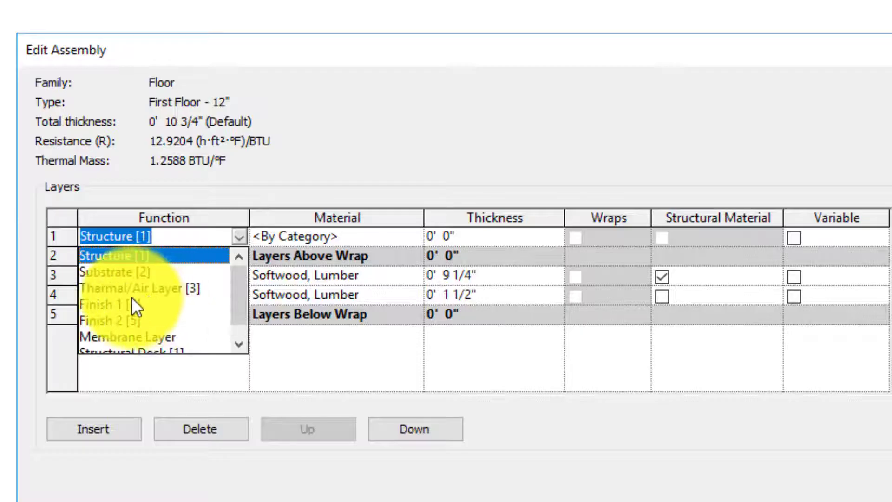
{"action": "left_click", "coordinate": [120, 272]}
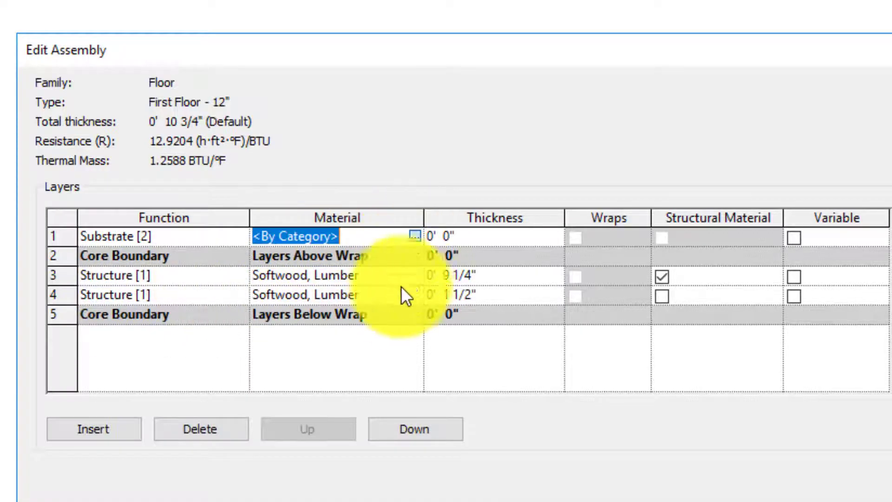
{"action": "left_click", "coordinate": [415, 234]}
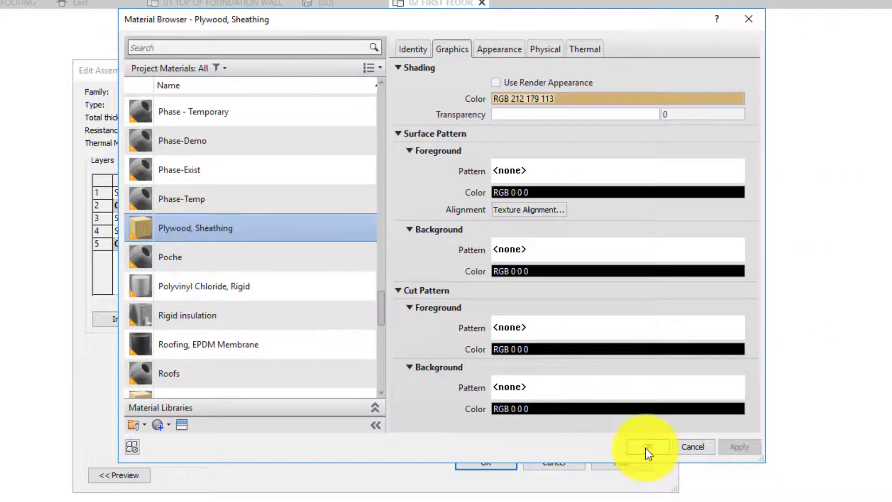
{"action": "left_click", "coordinate": [647, 446]}
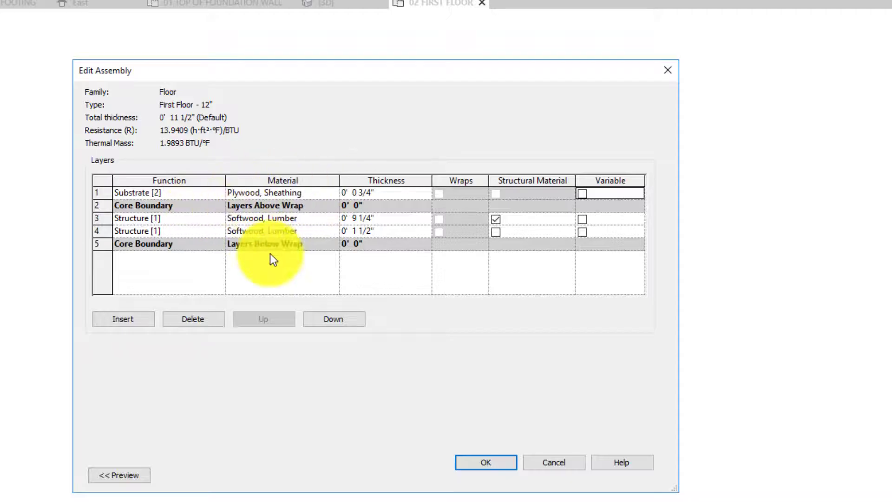
{"action": "mouse_move", "coordinate": [279, 232]}
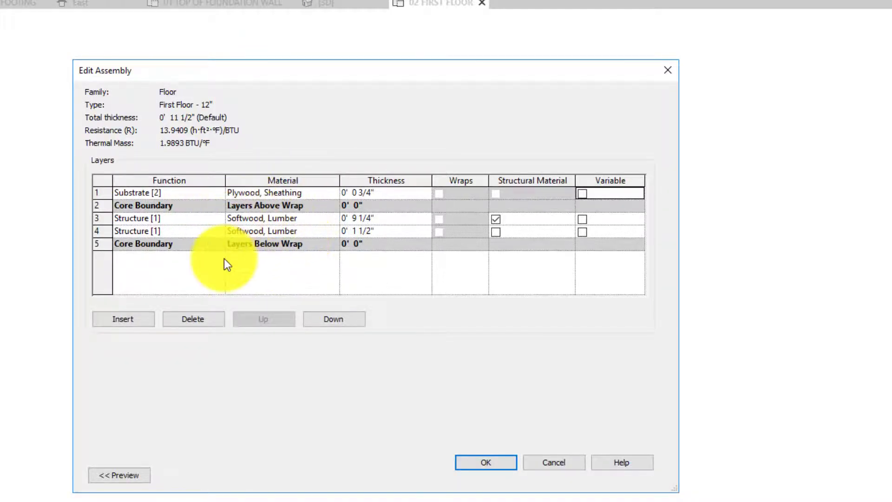
{"action": "mouse_move", "coordinate": [179, 128]}
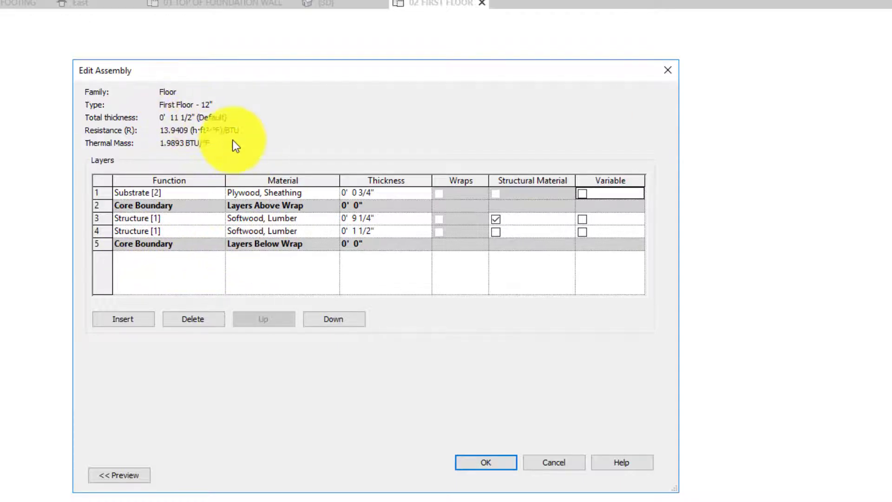
{"action": "mouse_move", "coordinate": [282, 141]}
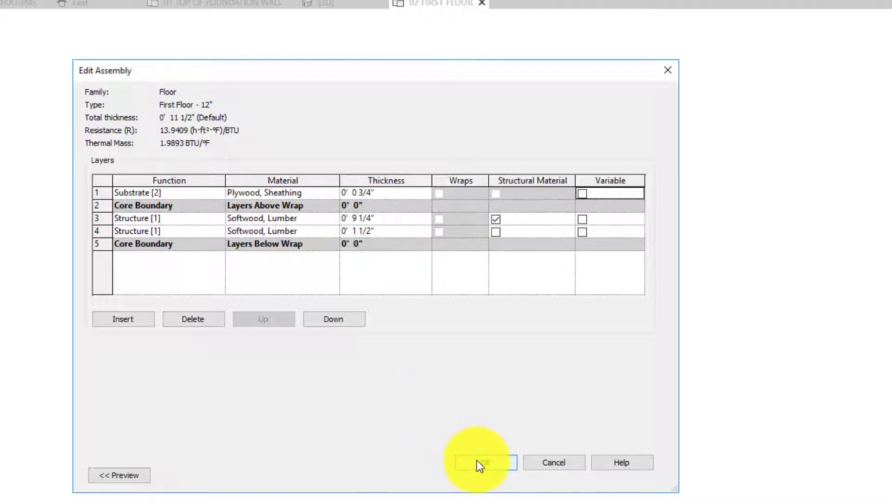
Accept the layer assembly and rename the floor type First Floor - 11 1/4"
{"action": "left_click", "coordinate": [485, 462]}
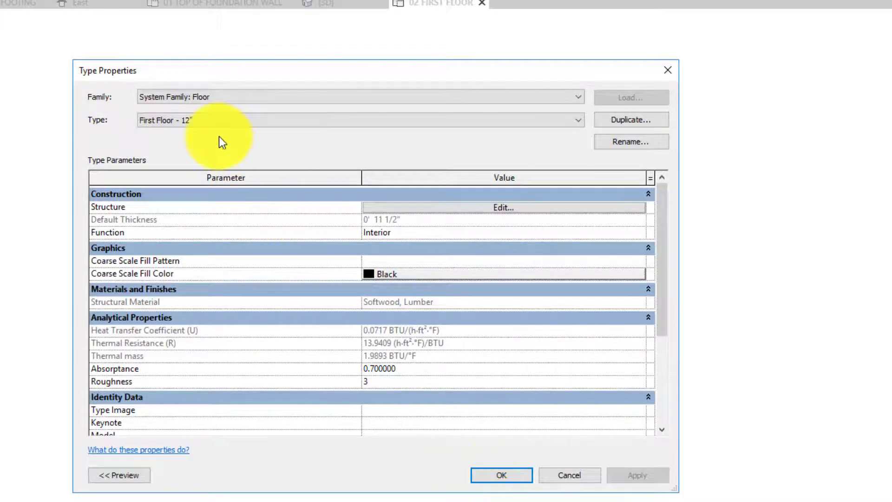
{"action": "left_click", "coordinate": [575, 120]}
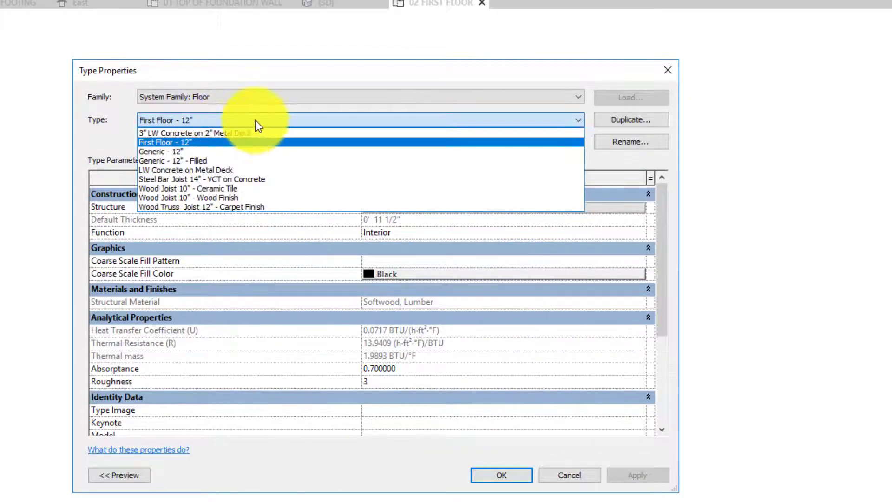
{"action": "left_click", "coordinate": [630, 141]}
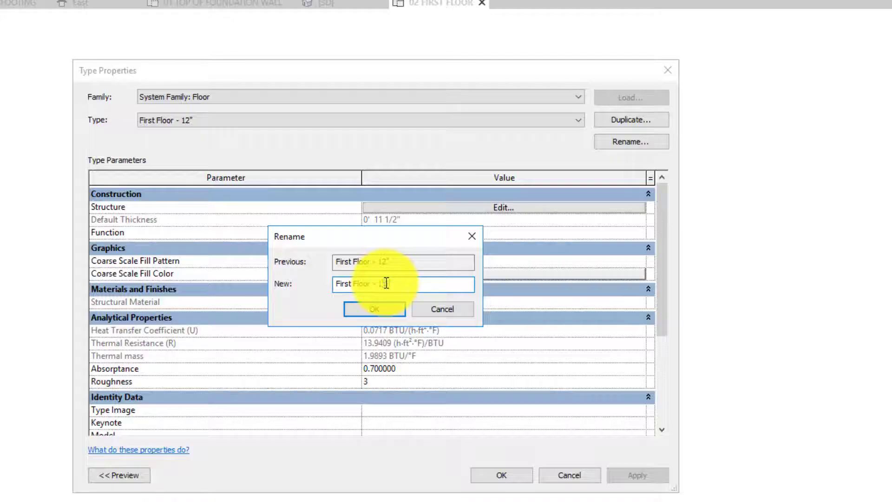
{"action": "left_click", "coordinate": [375, 310]}
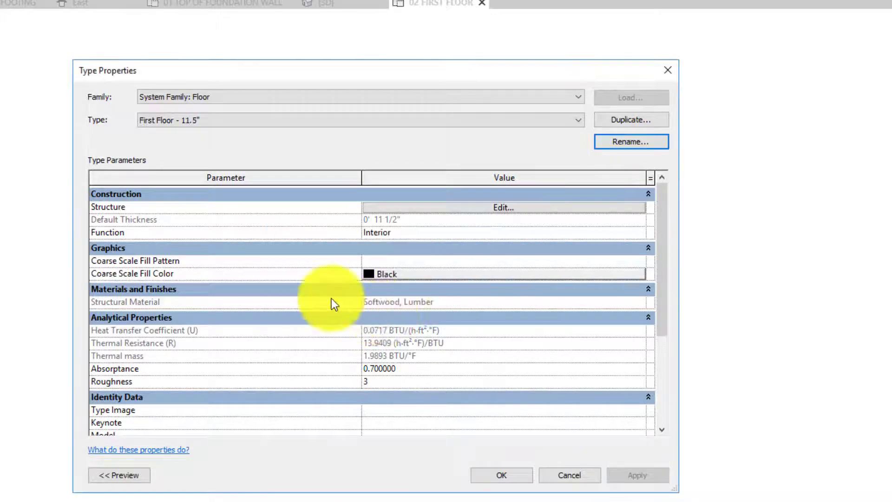
{"action": "left_click", "coordinate": [574, 120]}
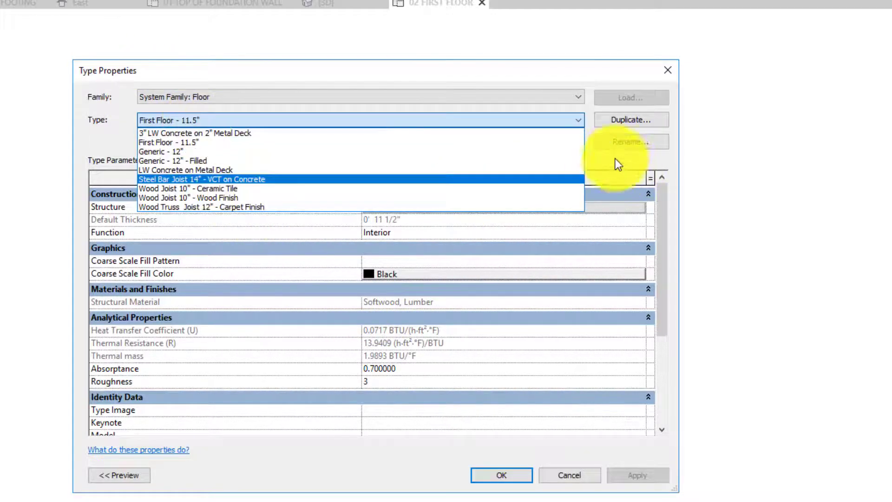
{"action": "left_click", "coordinate": [631, 141]}
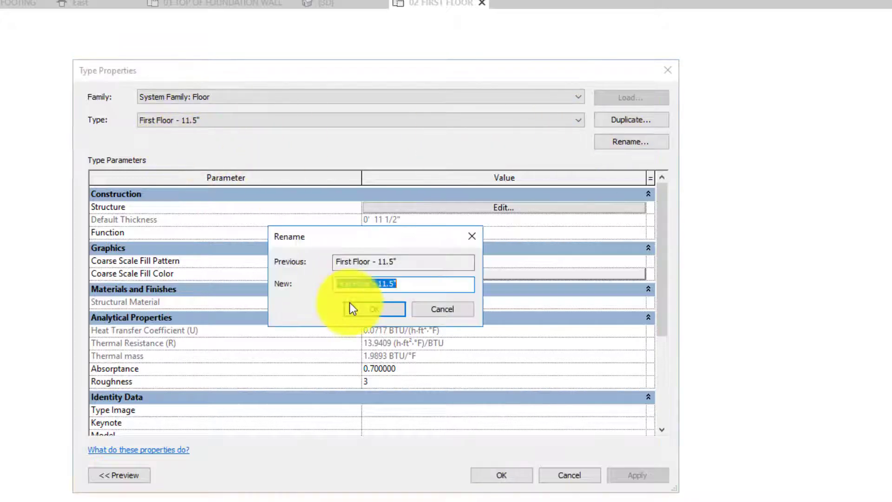
{"action": "left_click", "coordinate": [394, 285]}
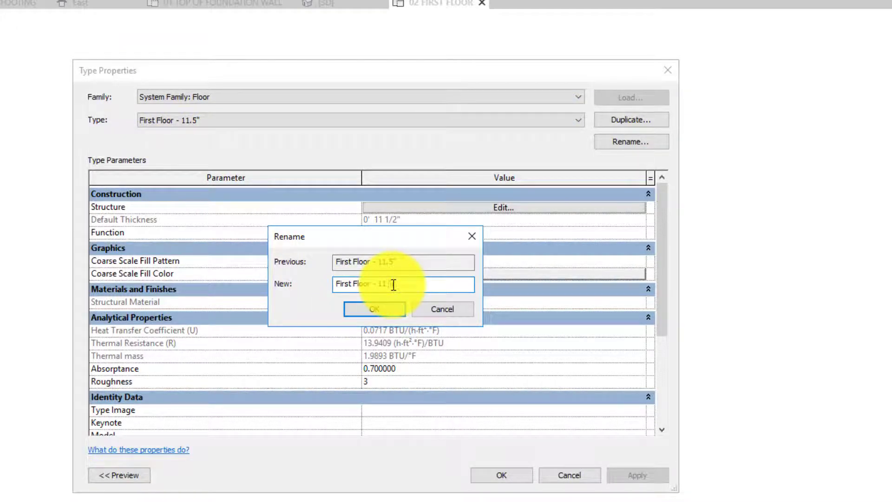
{"action": "left_click", "coordinate": [375, 309]}
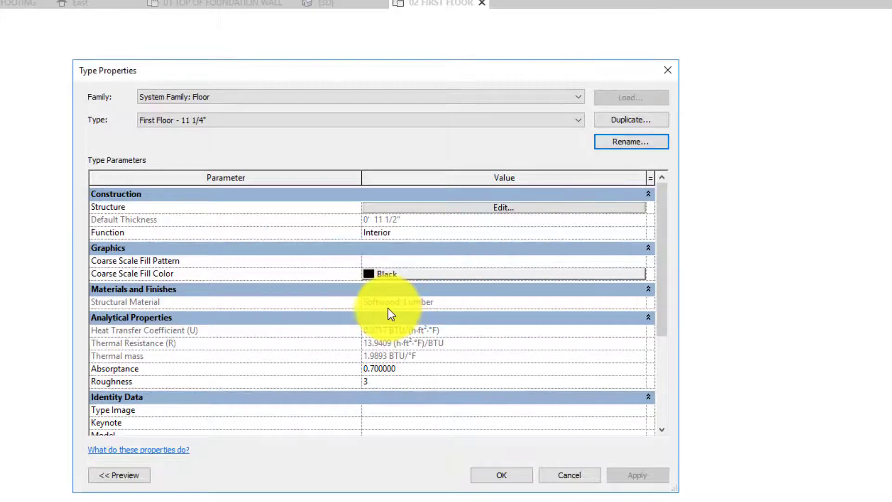
{"action": "mouse_move", "coordinate": [261, 135]}
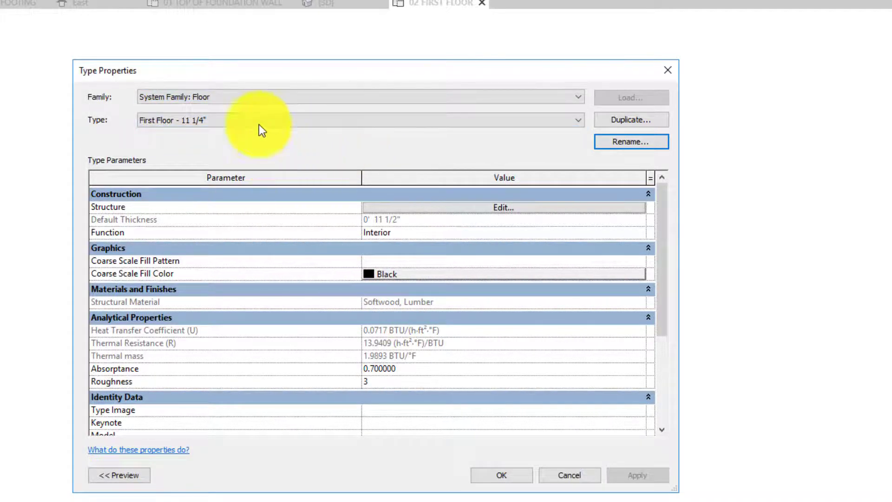
Correct the name to First Floor - 11 1/2" and accept the type properties
{"action": "left_click", "coordinate": [574, 120]}
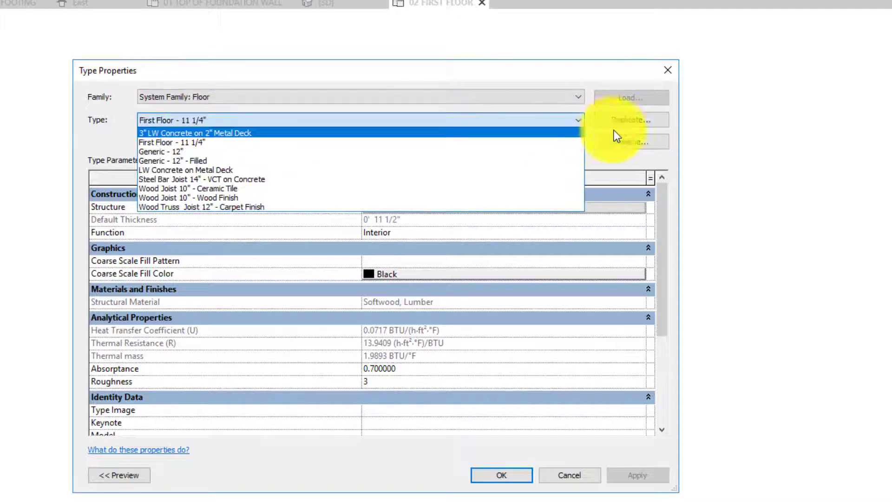
{"action": "left_click", "coordinate": [631, 141]}
{"action": "type", "text": "First Floor - 11 1/2\""}
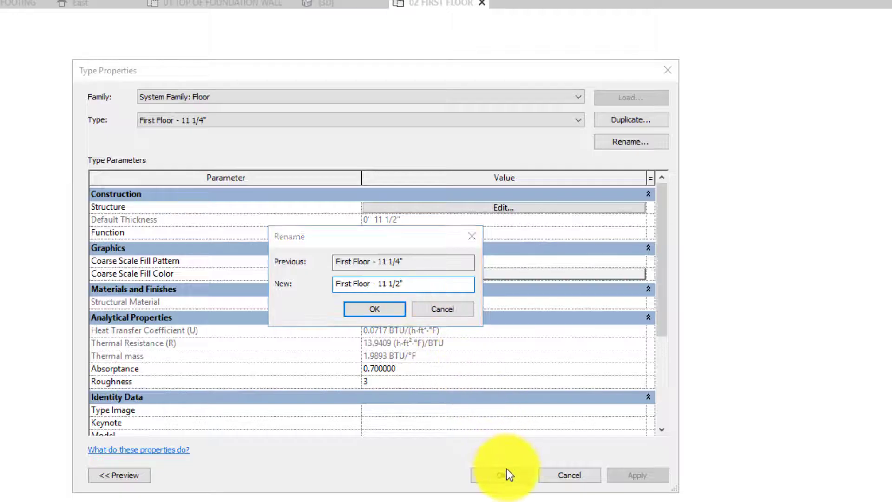
{"action": "left_click", "coordinate": [374, 309]}
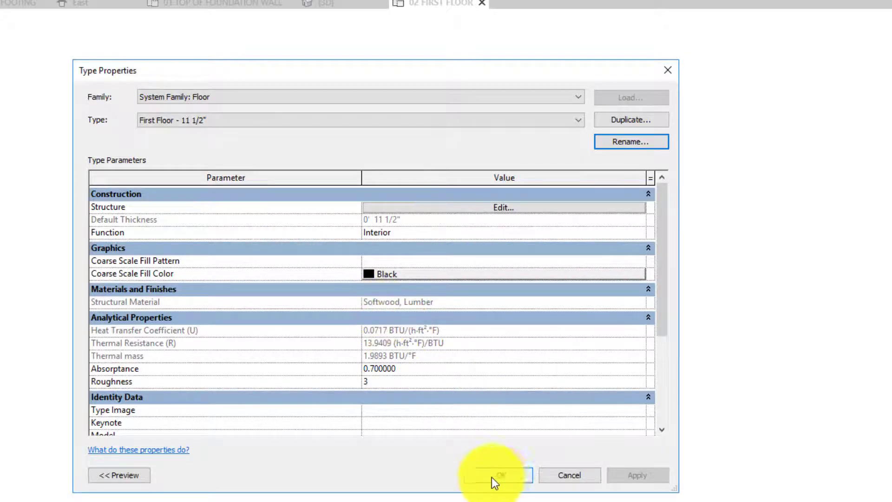
{"action": "left_click", "coordinate": [497, 475]}
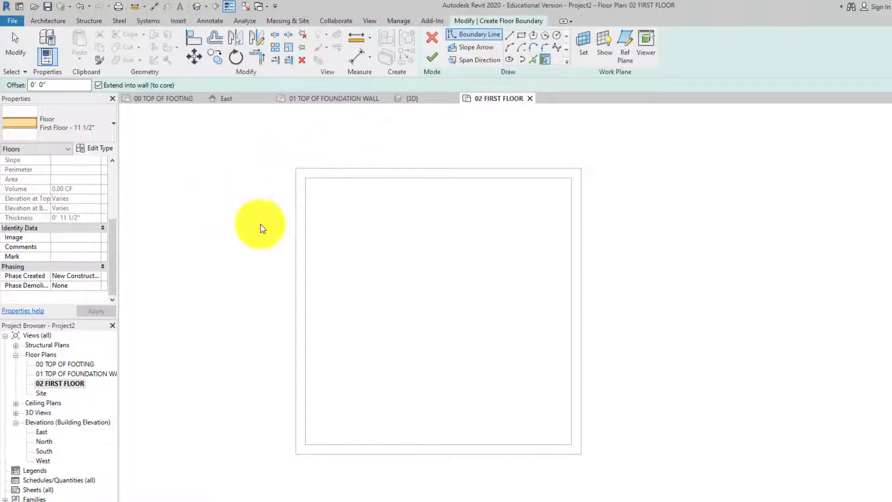
{"action": "mouse_move", "coordinate": [545, 59]}
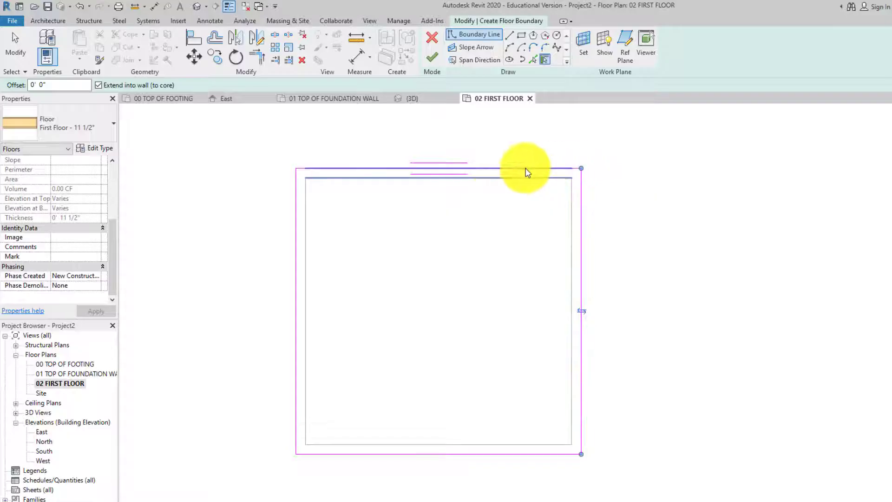
{"action": "mouse_move", "coordinate": [293, 445]}
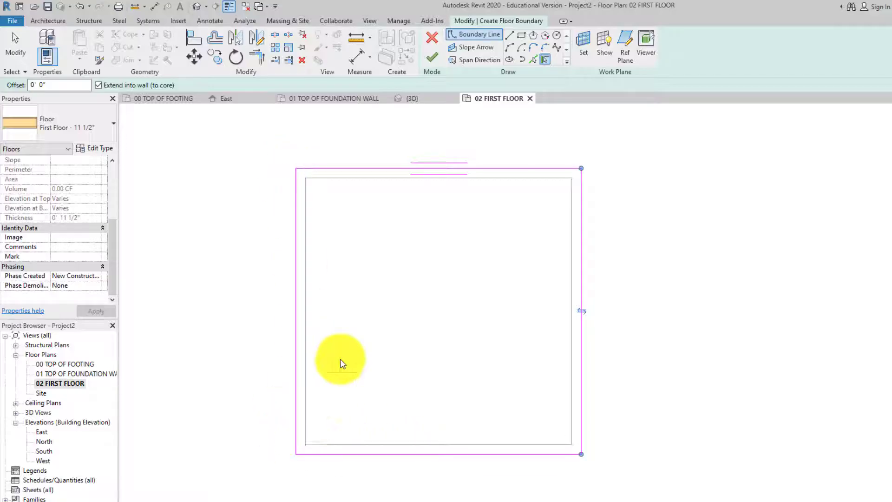
{"action": "mouse_move", "coordinate": [318, 261]}
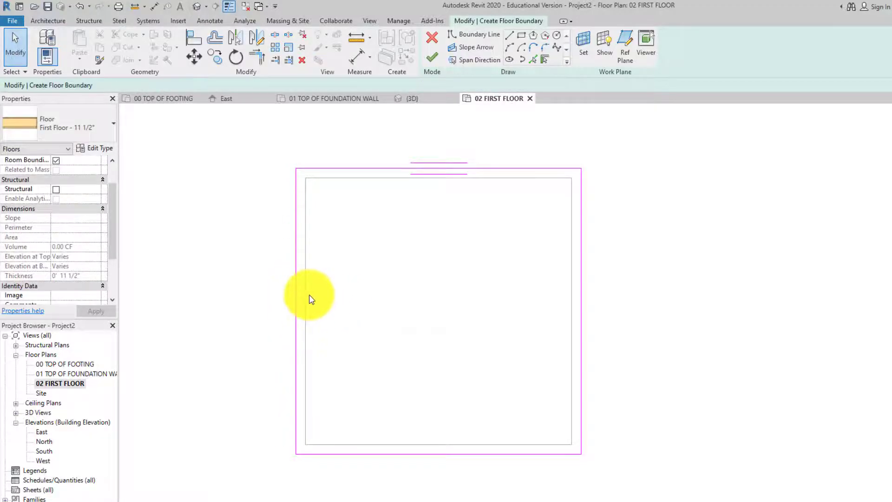
Cancel boundary line drawing and finish the First Floor - 11 1/2" floor boundary sketch
{"action": "right_click", "coordinate": [310, 300]}
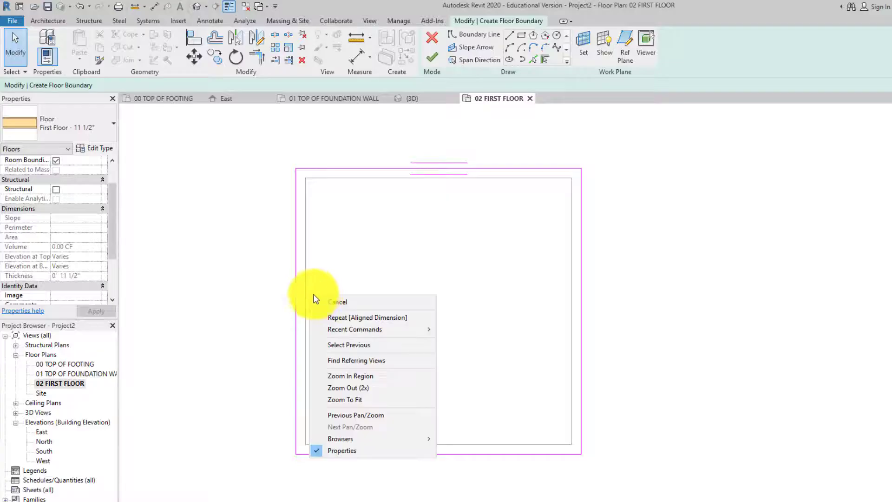
{"action": "left_click", "coordinate": [337, 302]}
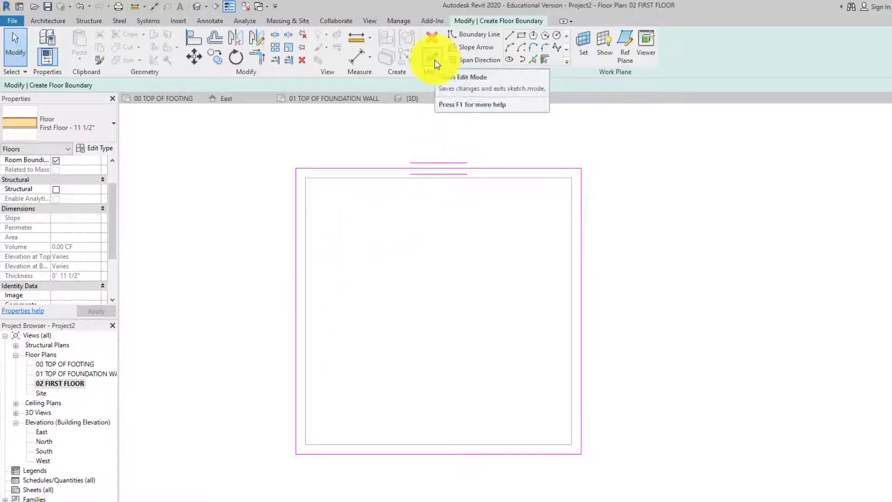
{"action": "left_click", "coordinate": [432, 56]}
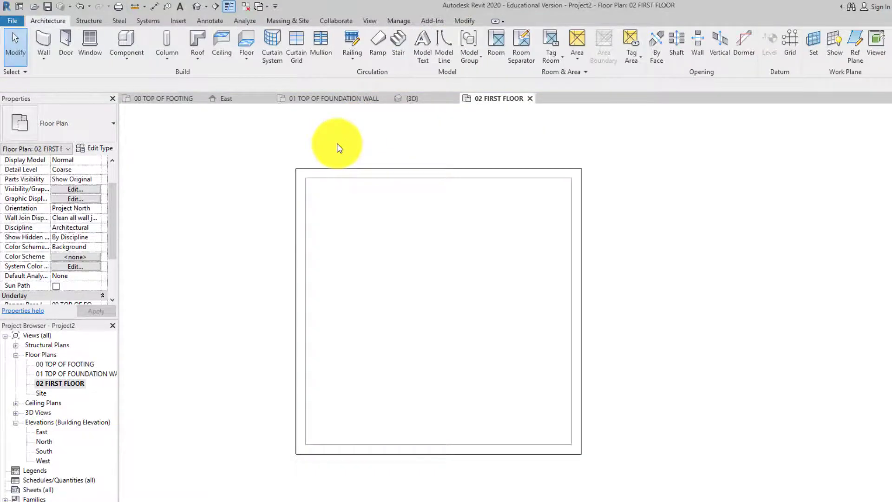
{"action": "mouse_move", "coordinate": [196, 8]}
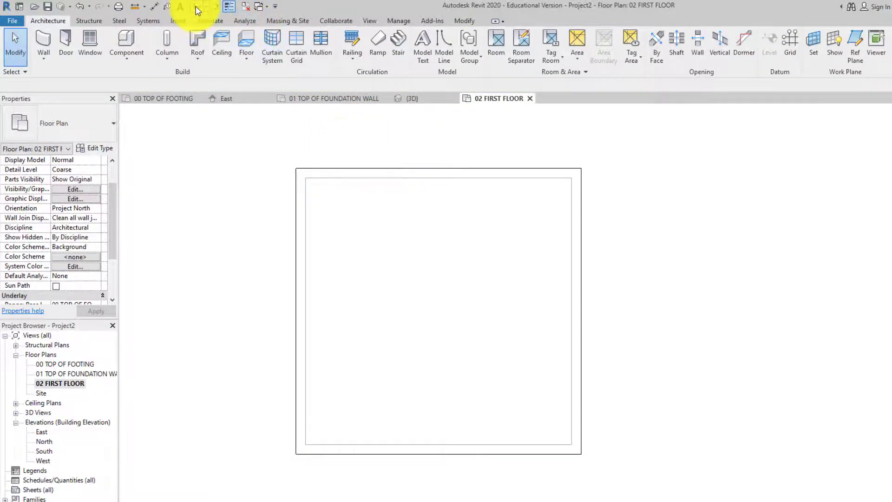
Inspect the new floor slab on the foundation in 3D, then return to the East elevation
{"action": "left_click", "coordinate": [410, 99]}
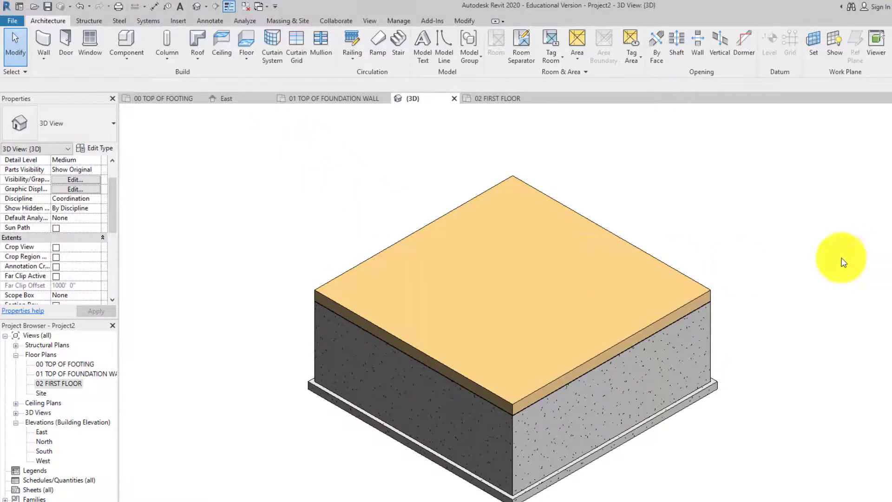
{"action": "scroll", "scroll_direction": "up", "scroll_amount": 3}
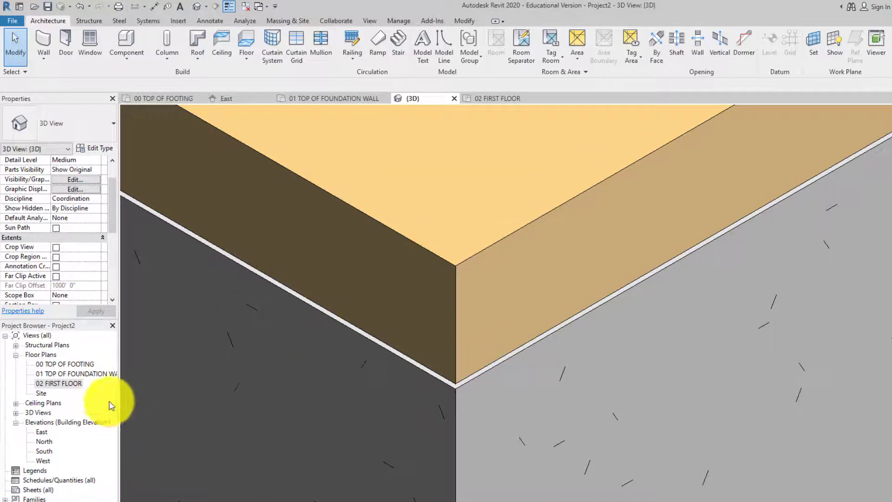
{"action": "mouse_move", "coordinate": [109, 342]}
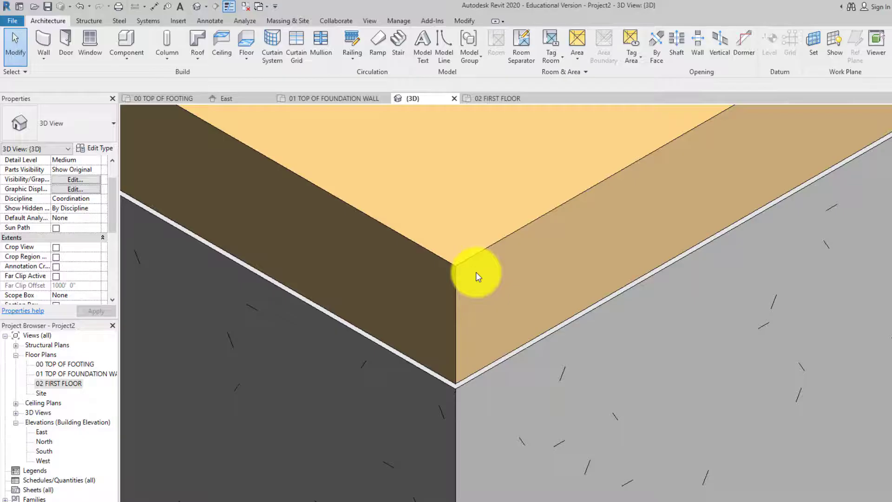
{"action": "double_click", "coordinate": [41, 431]}
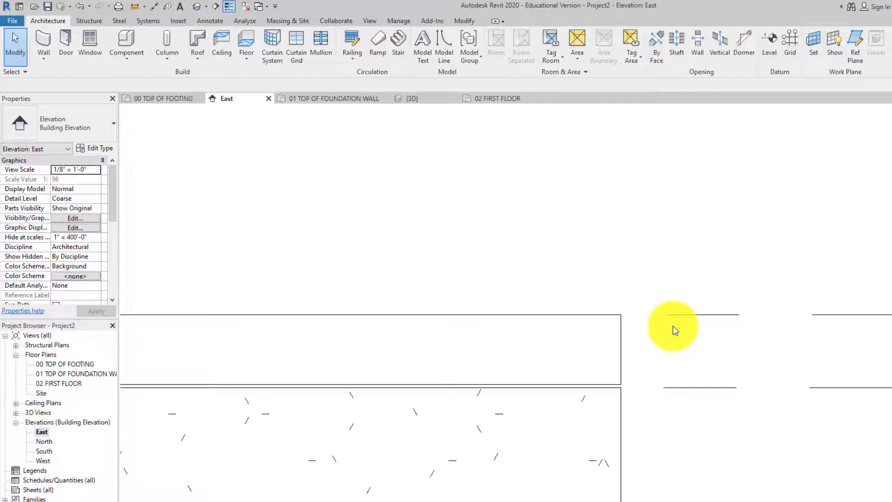
Give the first floor slab a Height Offset From Level of -0' 0 1/2"
{"action": "left_click", "coordinate": [343, 346]}
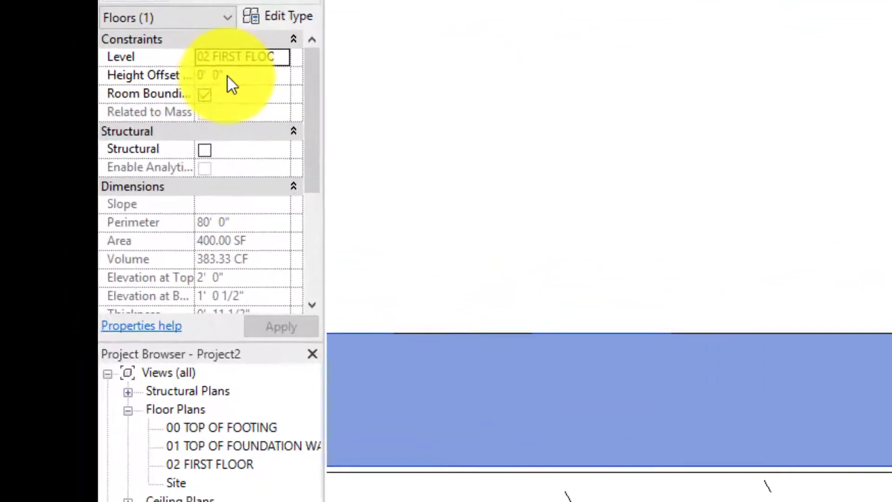
{"action": "left_click", "coordinate": [217, 73]}
{"action": "type", "text": "-"}
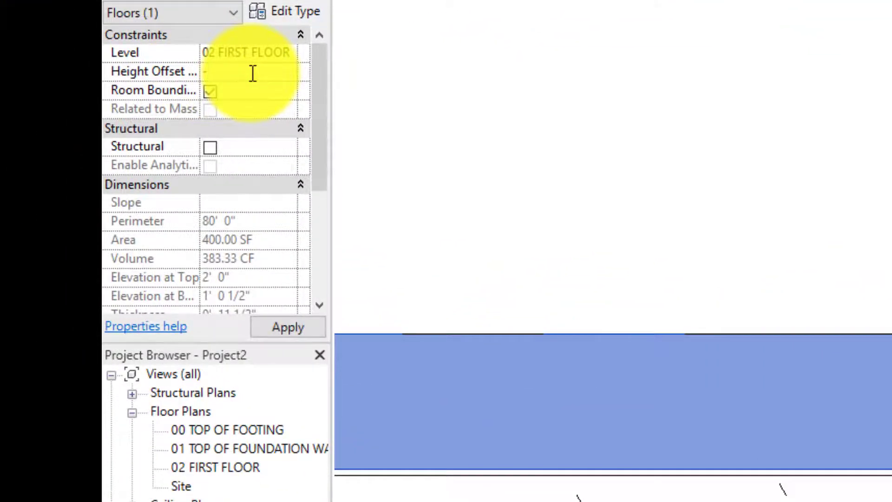
{"action": "type", "text": ".5\""}
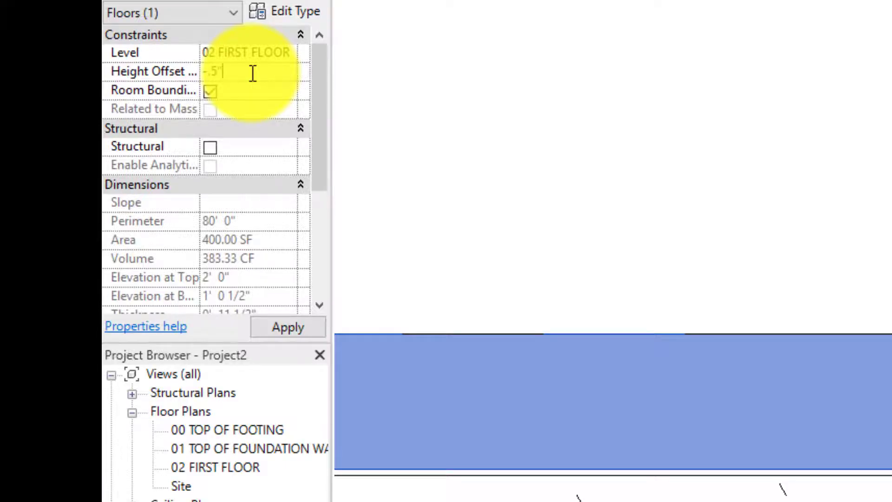
{"action": "type", "text": "-0' 0 1/2\""}
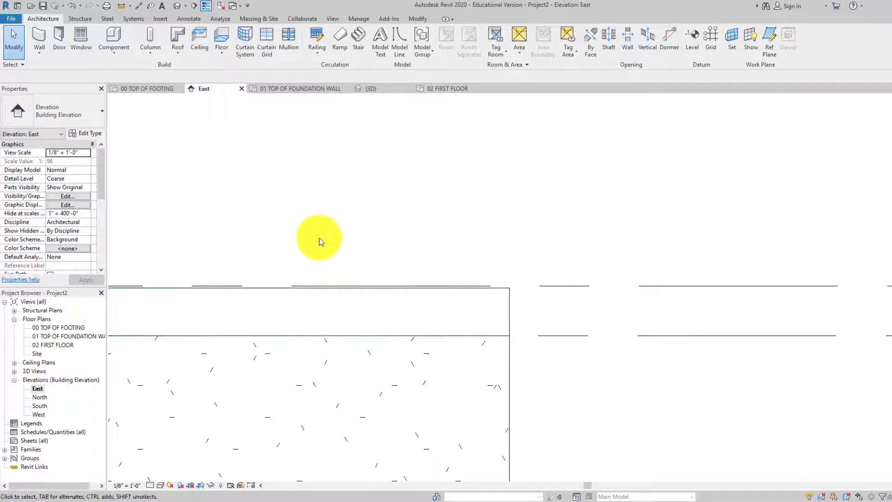
{"action": "mouse_move", "coordinate": [398, 249]}
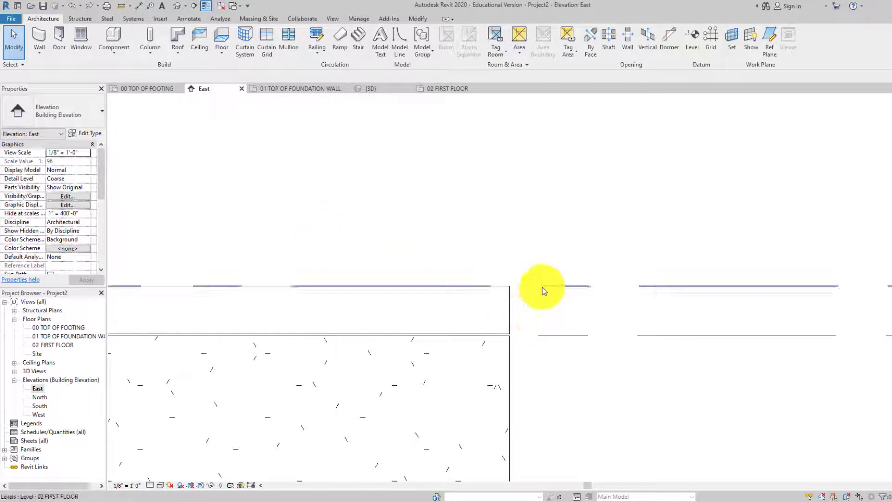
{"action": "mouse_move", "coordinate": [544, 290]}
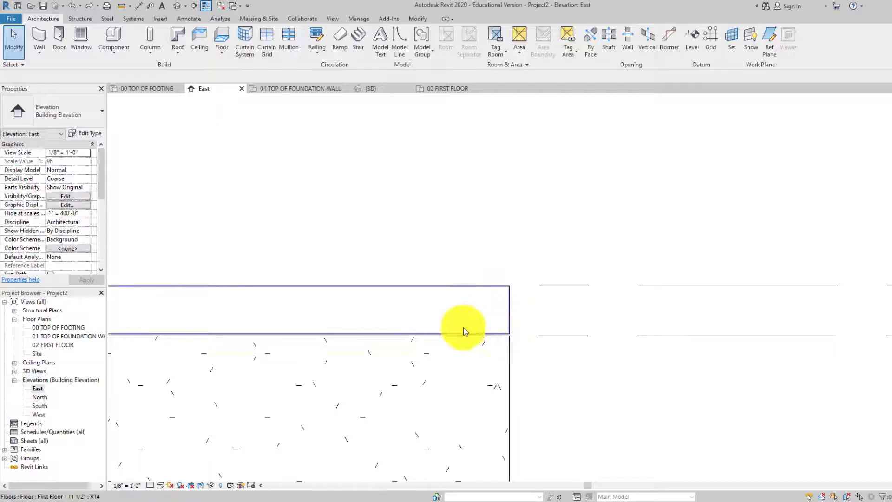
Lower the 02 FIRST FLOOR level from 2'-0" to 1'-11 1/2"
{"action": "left_click", "coordinate": [463, 333]}
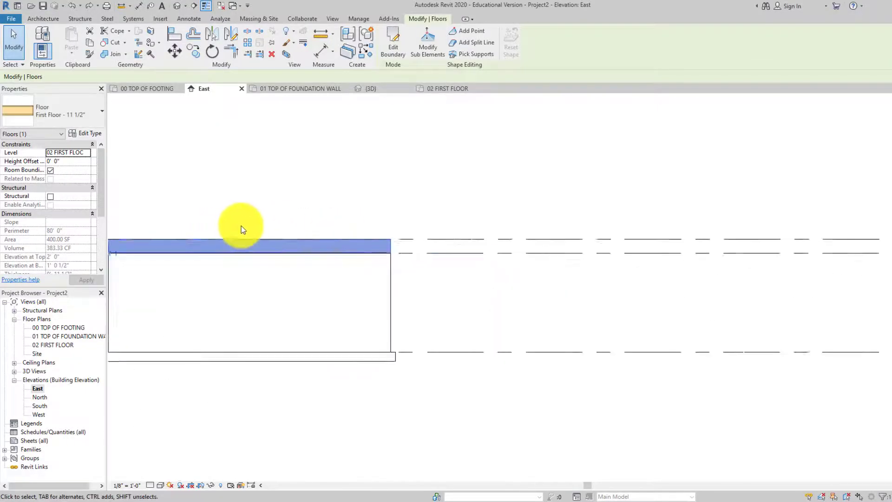
{"action": "left_click", "coordinate": [288, 241]}
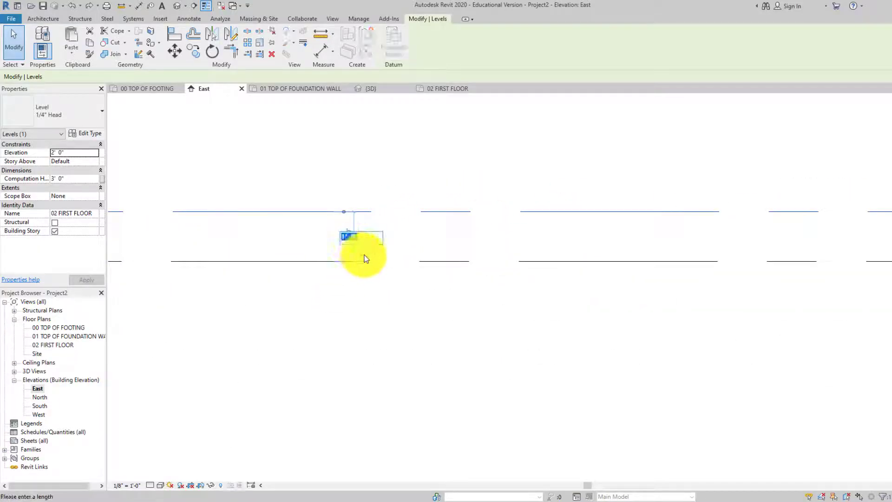
{"action": "type", "text": "11"}
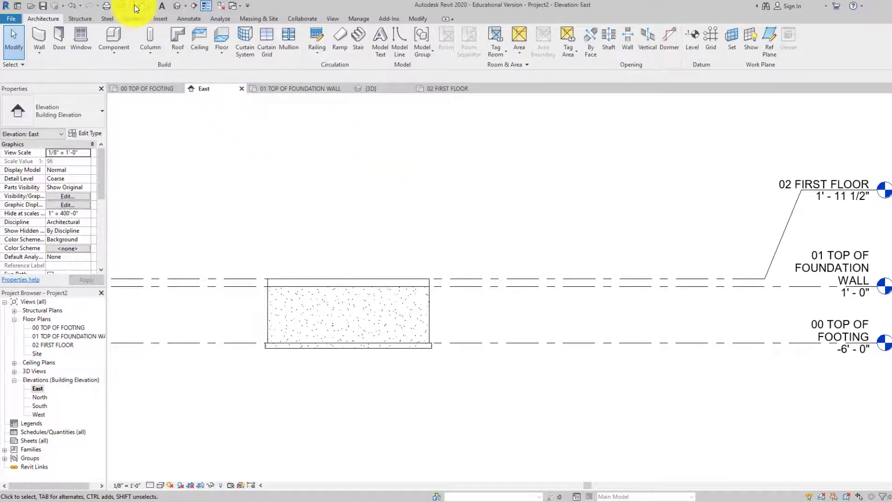
{"action": "mouse_move", "coordinate": [518, 268]}
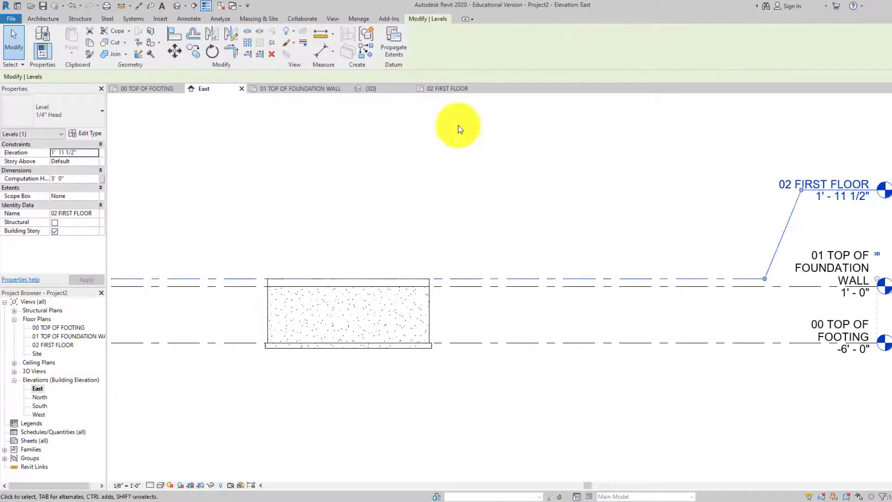
{"action": "mouse_move", "coordinate": [361, 46]}
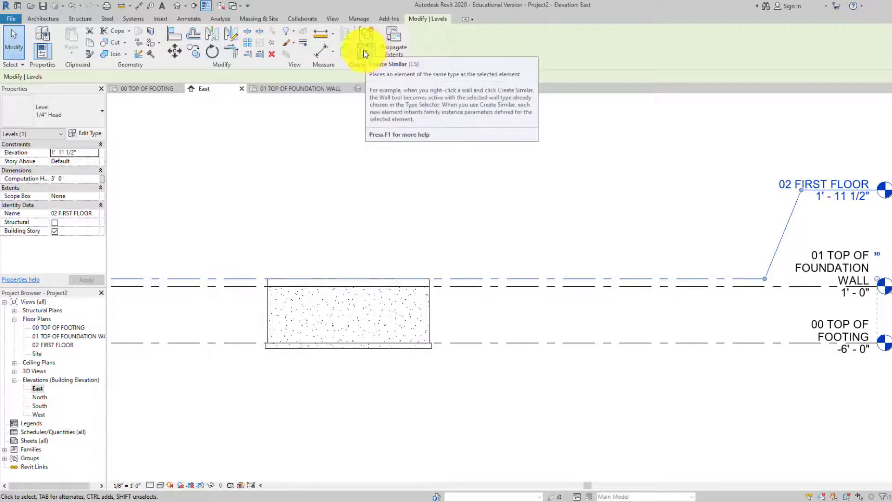
{"action": "mouse_move", "coordinate": [368, 51]}
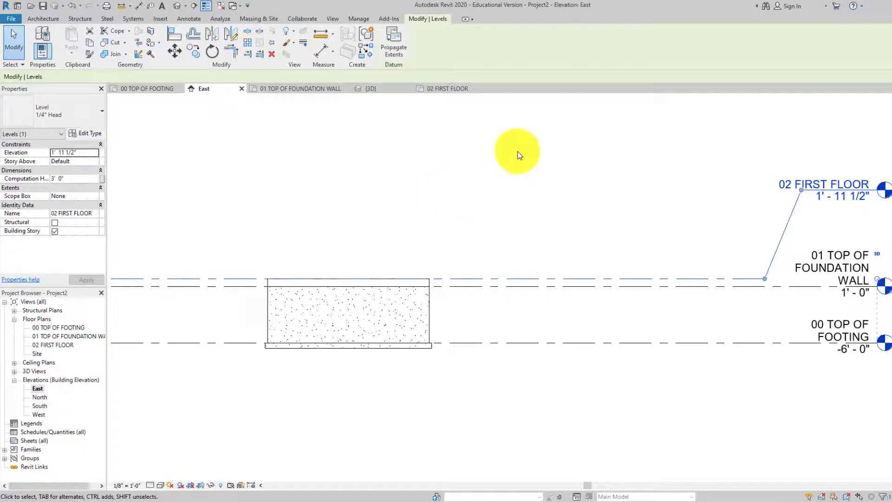
{"action": "mouse_move", "coordinate": [205, 122]}
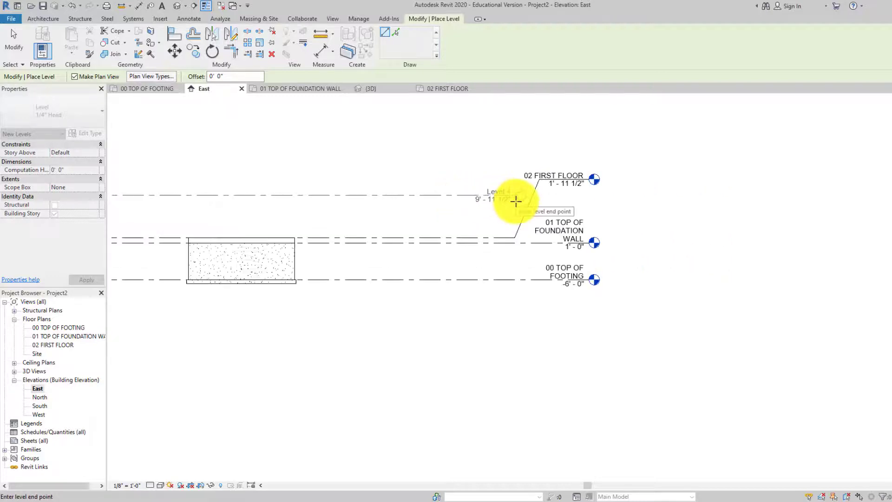
Place a new level at 9'-11 1/2" and rename it 03 FIRST FLOOR CEILING
{"action": "left_click", "coordinate": [515, 203]}
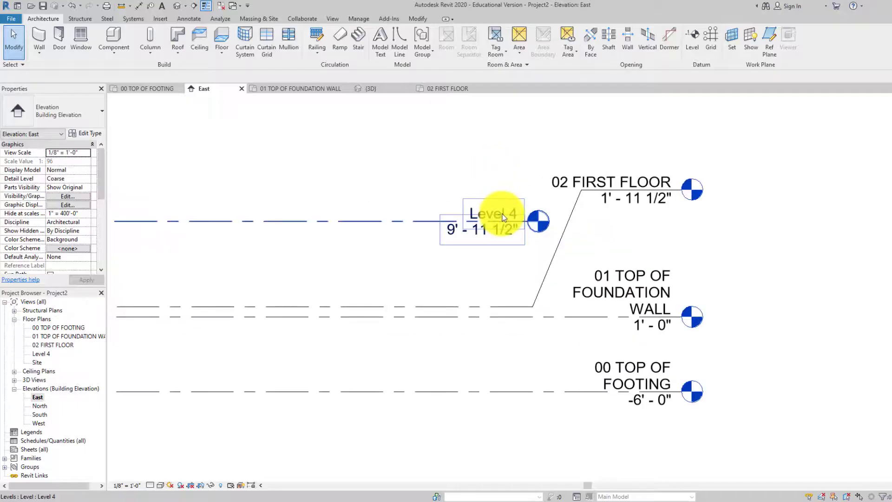
{"action": "double_click", "coordinate": [491, 214]}
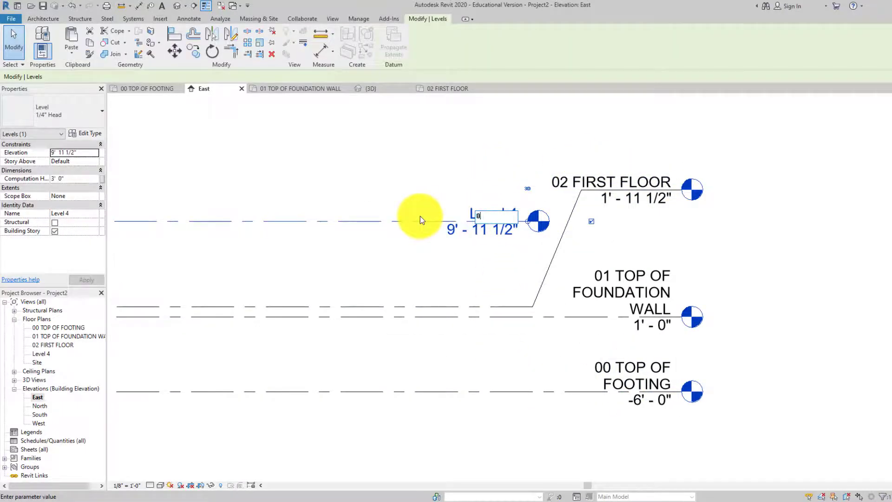
{"action": "type", "text": "03 F"}
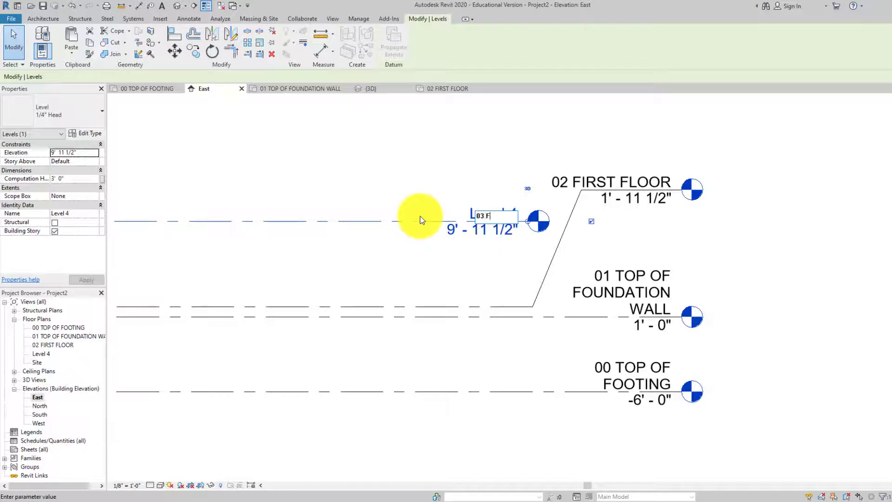
{"action": "type", "text": "i"}
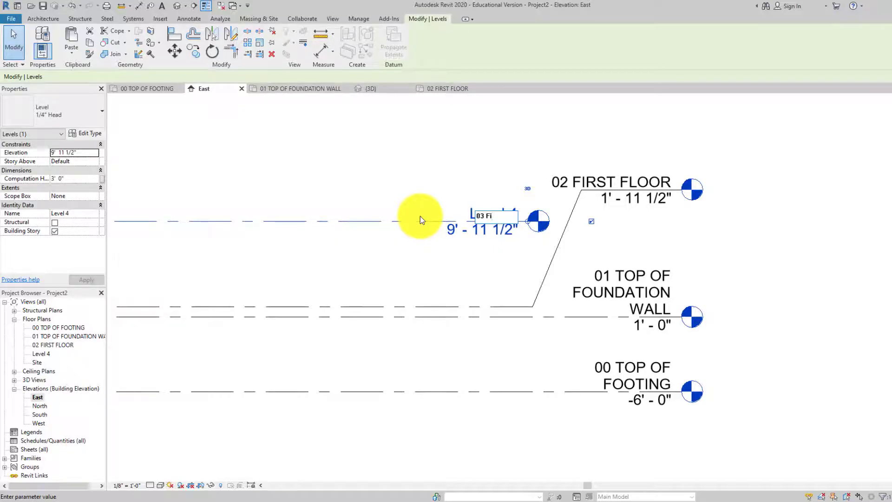
{"action": "type", "text": "R"}
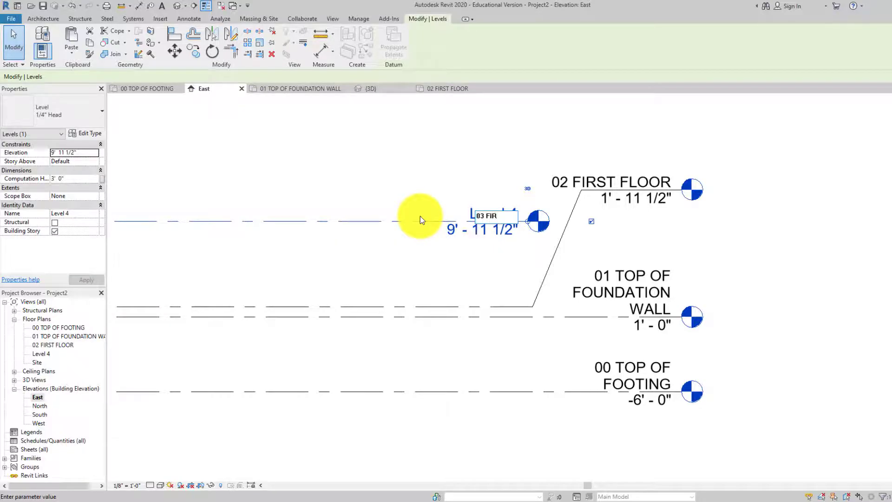
{"action": "type", "text": "FIRST FLOOR CEILING"}
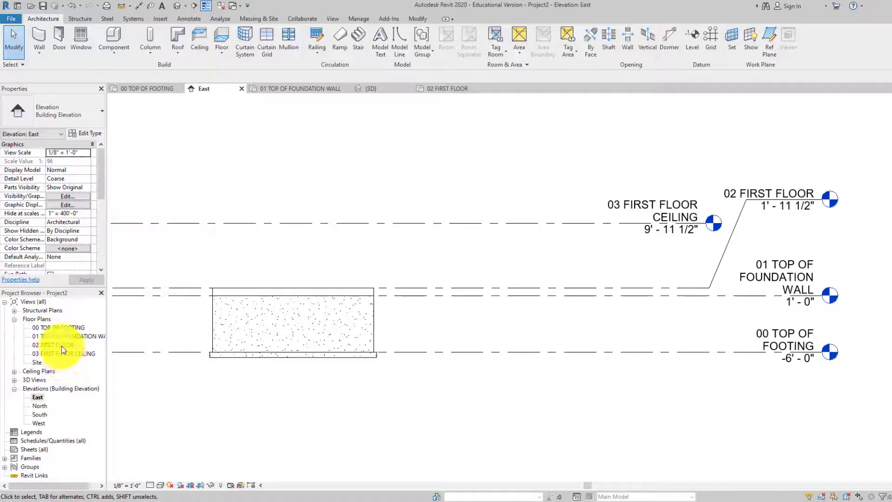
Open the 02 FIRST FLOOR plan and start the Architecture Wall tool
{"action": "double_click", "coordinate": [54, 343]}
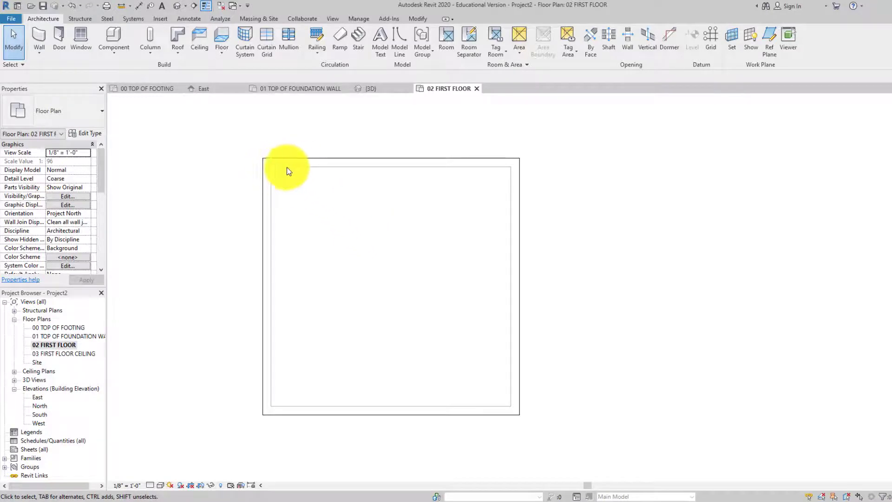
{"action": "mouse_move", "coordinate": [301, 175]}
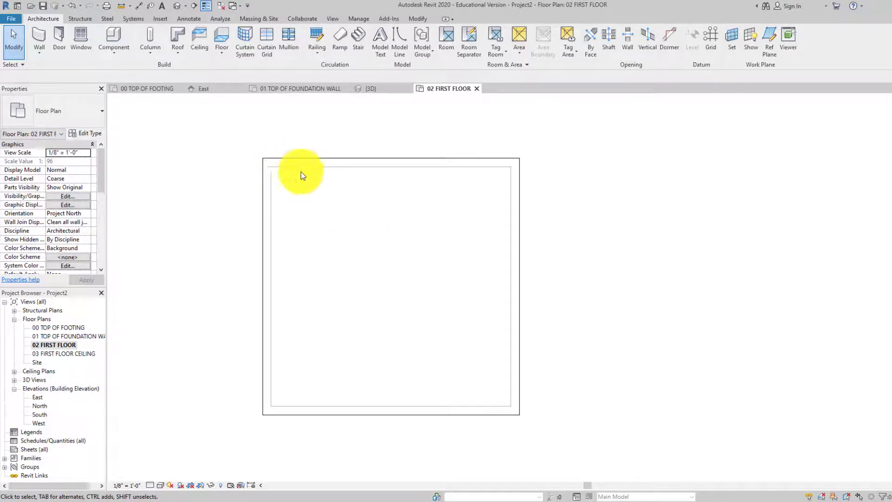
{"action": "mouse_move", "coordinate": [273, 402]}
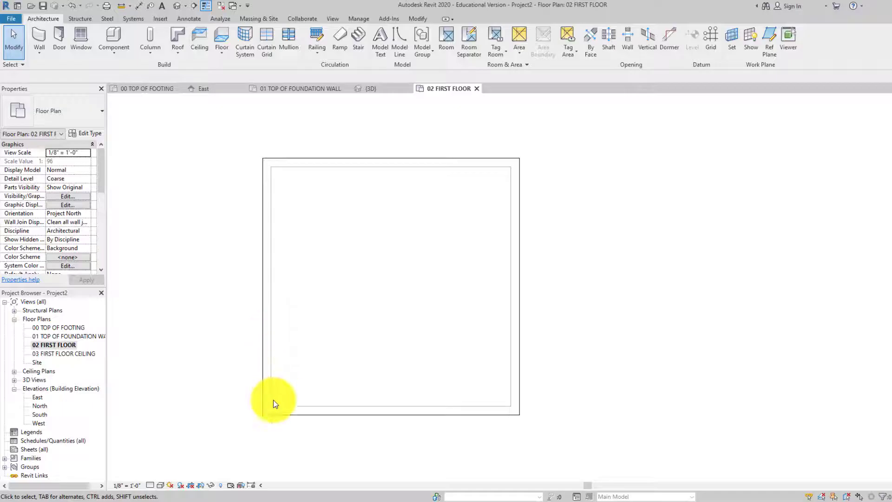
{"action": "mouse_move", "coordinate": [507, 184]}
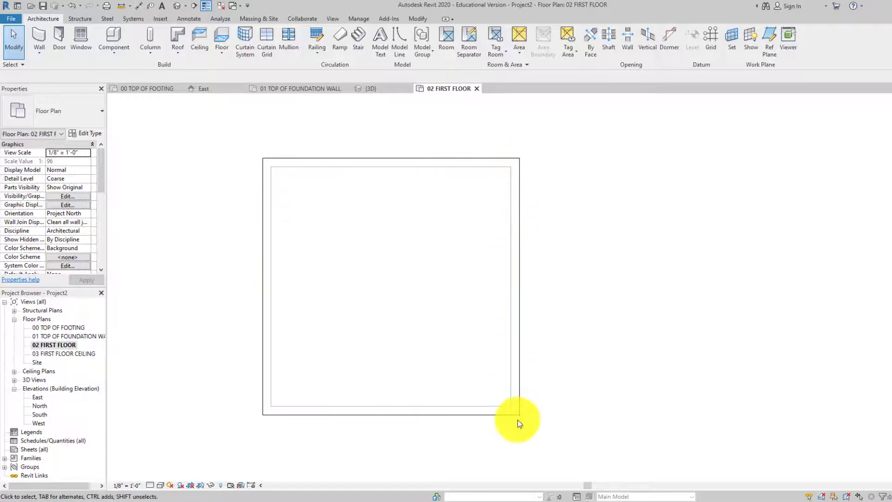
{"action": "mouse_move", "coordinate": [349, 238]}
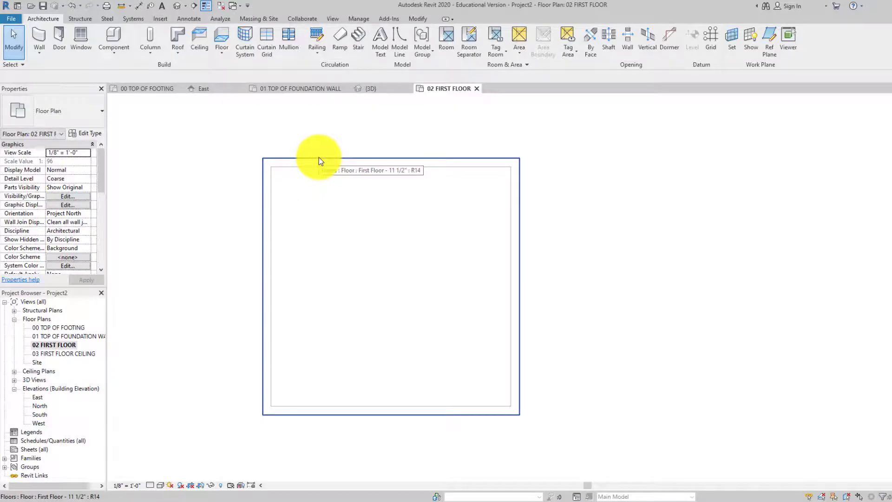
{"action": "mouse_move", "coordinate": [368, 162]}
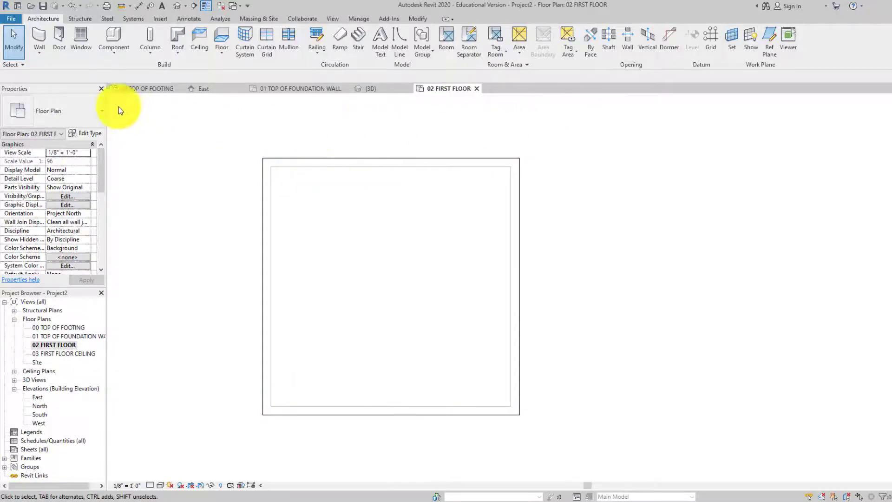
{"action": "mouse_move", "coordinate": [39, 38]}
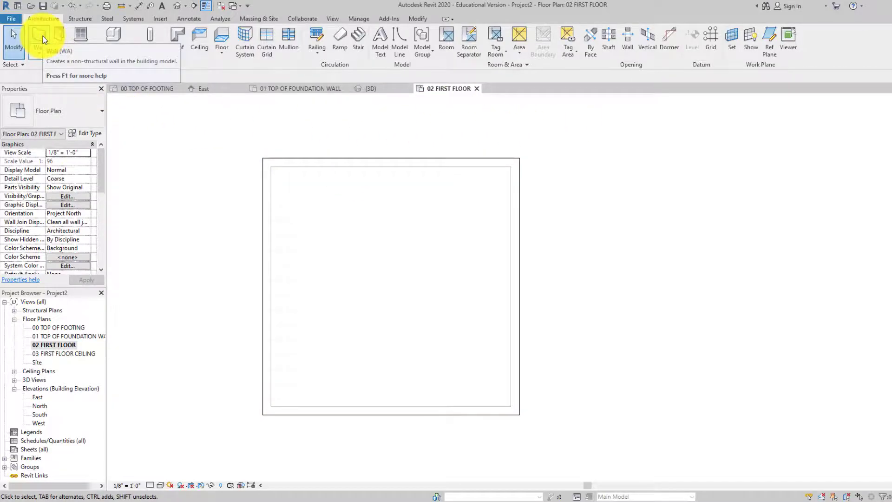
{"action": "left_click", "coordinate": [39, 36]}
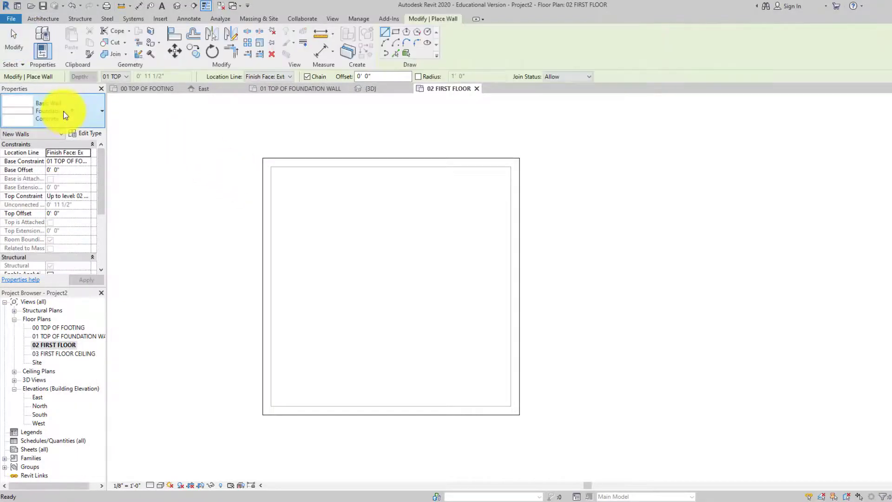
Choose Basic Wall: Generic - 6" as the wall type in the Type Selector
{"action": "left_click", "coordinate": [99, 110]}
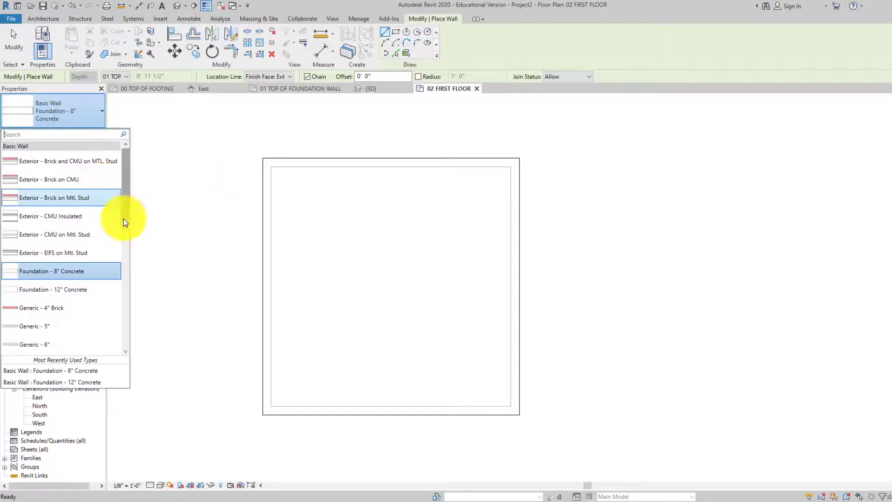
{"action": "scroll", "scroll_direction": "down", "scroll_amount": 3}
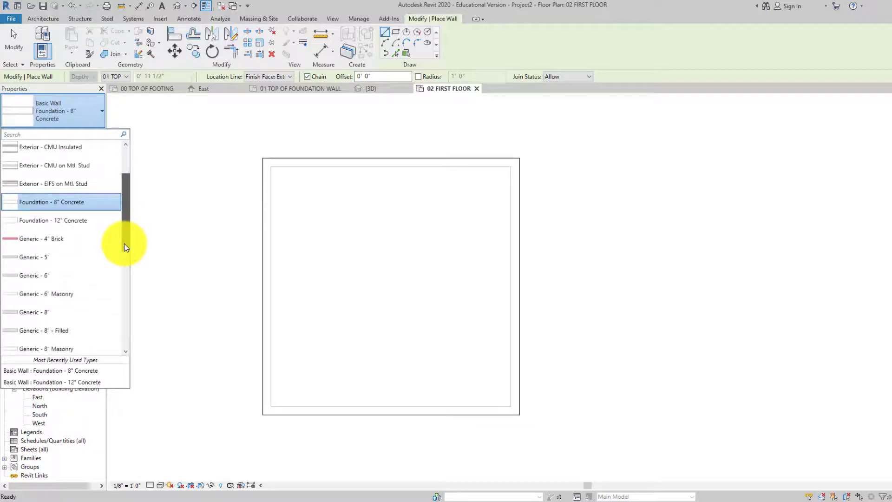
{"action": "scroll", "scroll_direction": "down", "scroll_amount": 3}
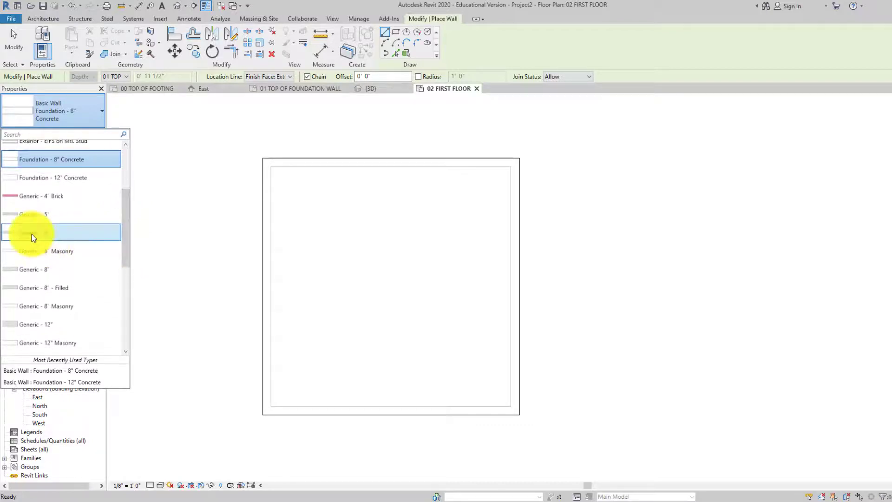
{"action": "left_click", "coordinate": [35, 232]}
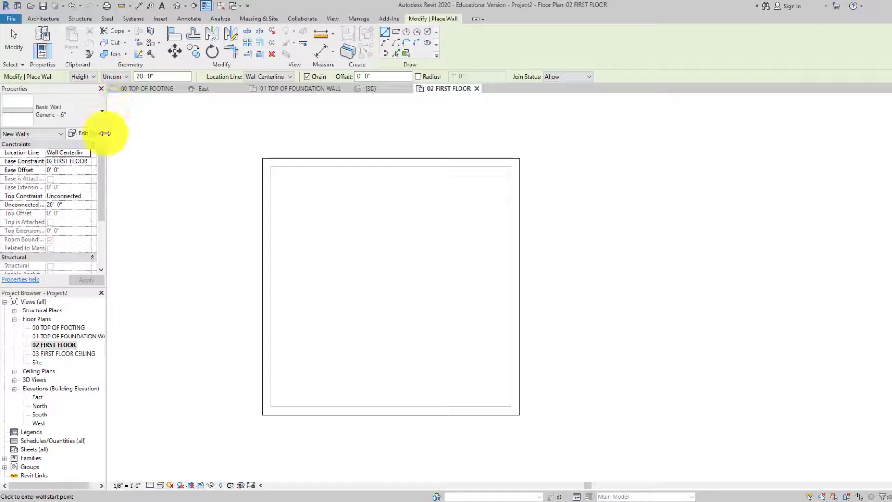
Duplicate Generic - 6" in Type Properties as a new type named Ext Wall - 6"
{"action": "left_click", "coordinate": [77, 134]}
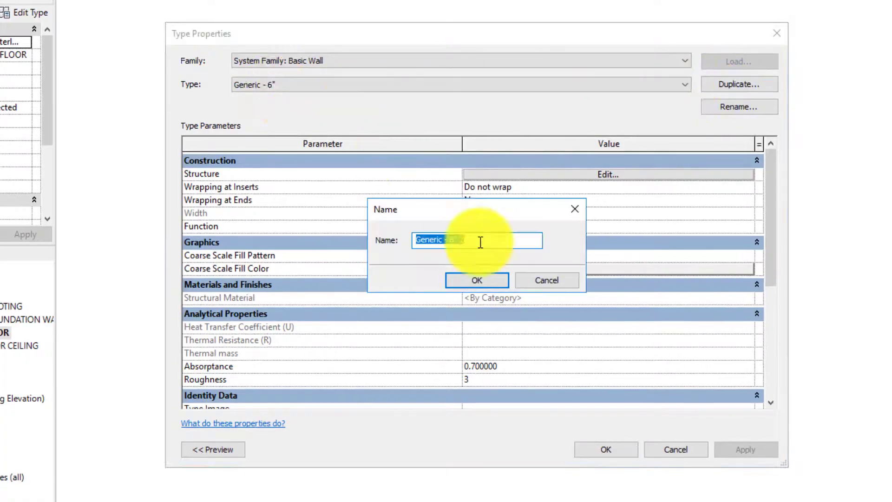
{"action": "type", "text": "El"}
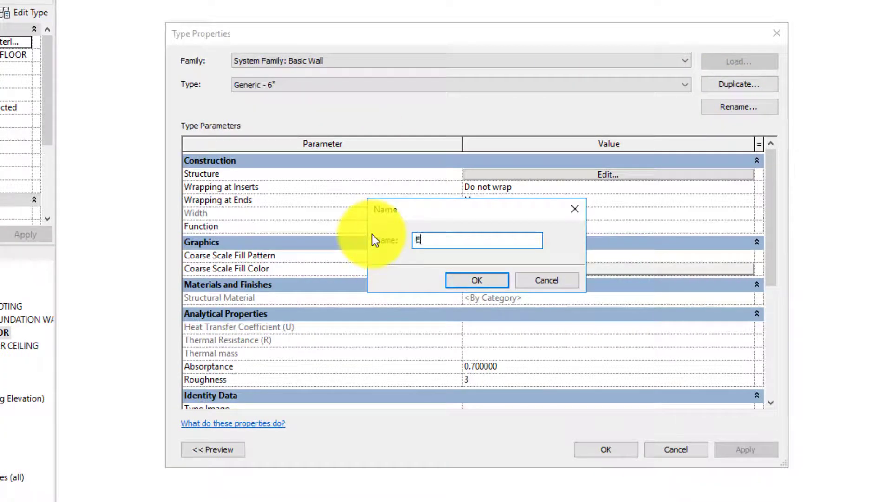
{"action": "type", "text": "xt Wall"}
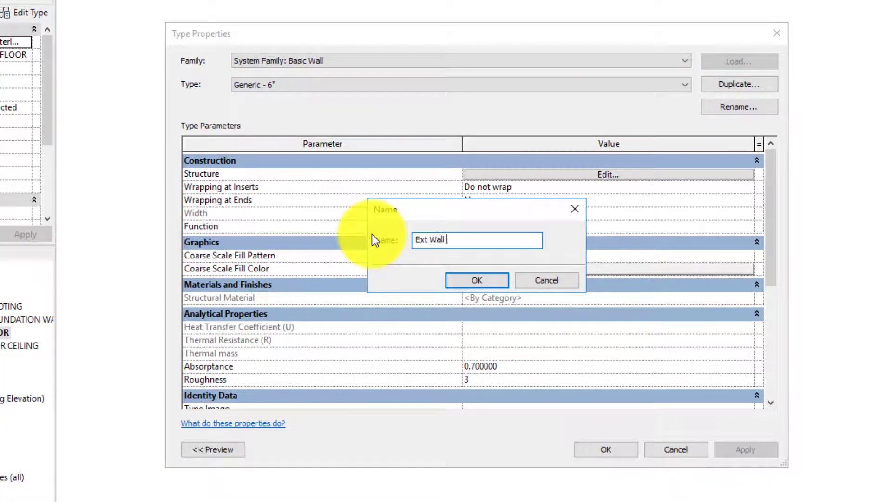
{"action": "type", "text": "-"}
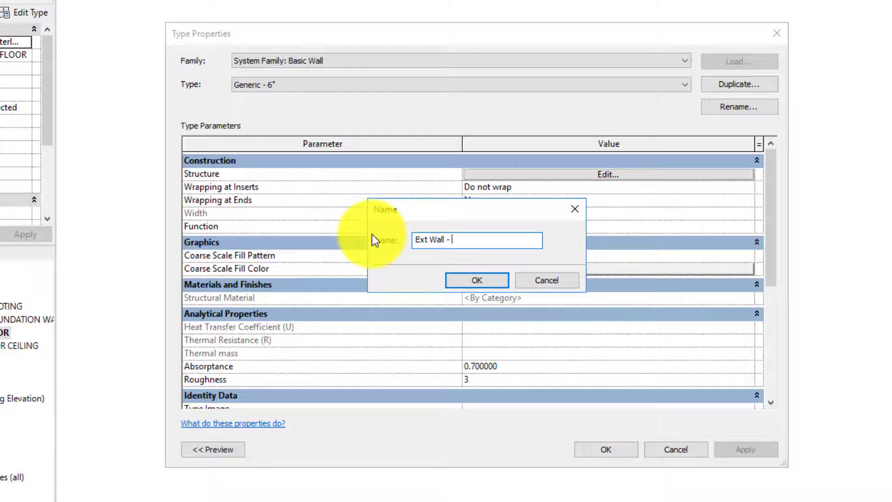
{"action": "type", "text": "6"}
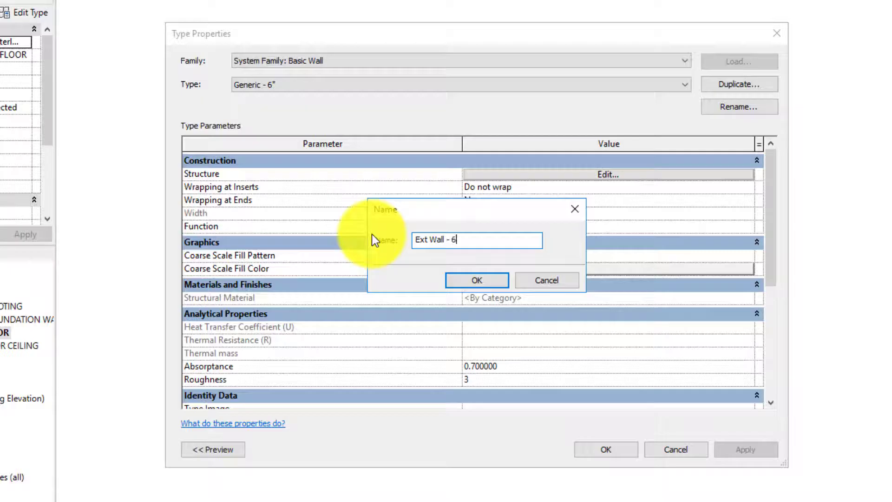
{"action": "left_click", "coordinate": [477, 281]}
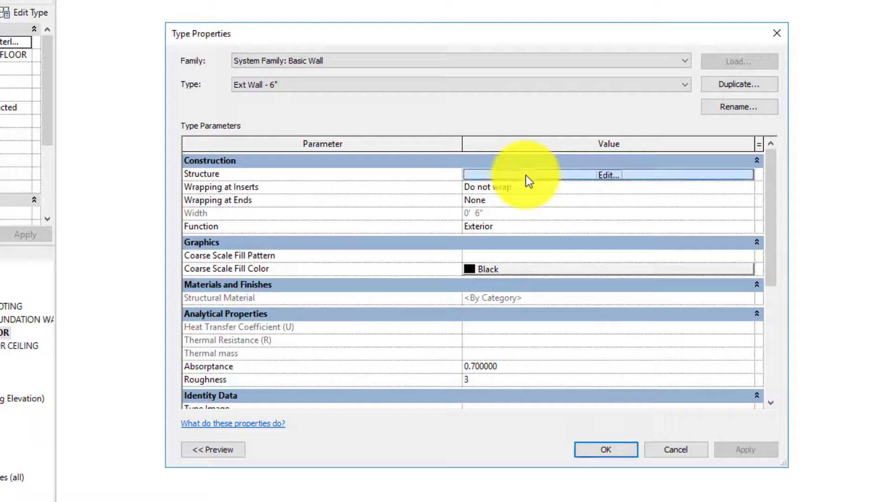
Set the structure layer material to Softwood, Lumber in Edit Assembly
{"action": "left_click", "coordinate": [607, 175]}
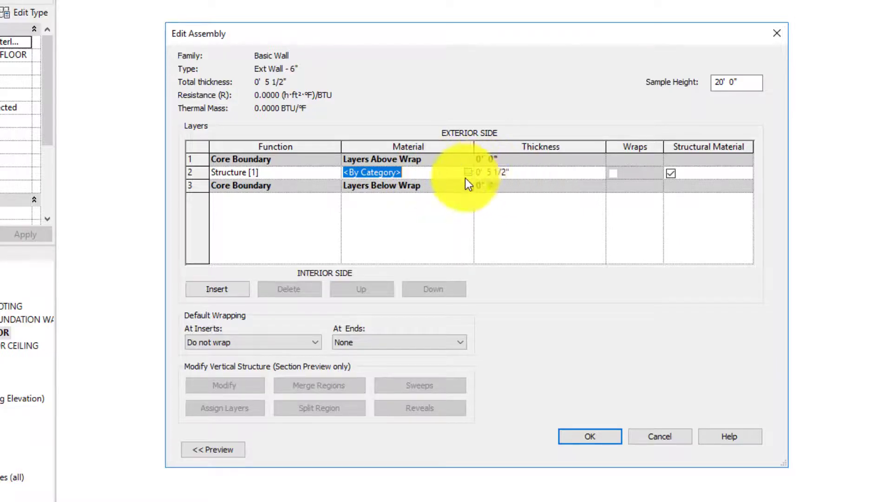
{"action": "left_click", "coordinate": [466, 171]}
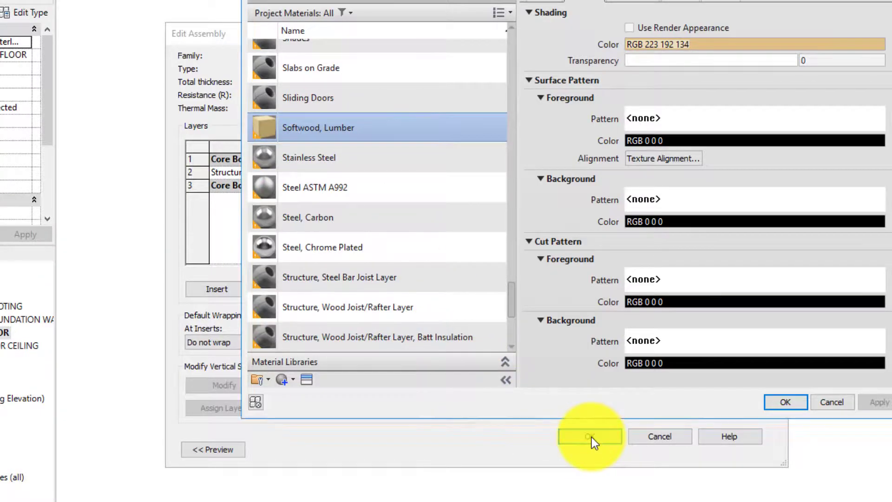
{"action": "left_click", "coordinate": [589, 437]}
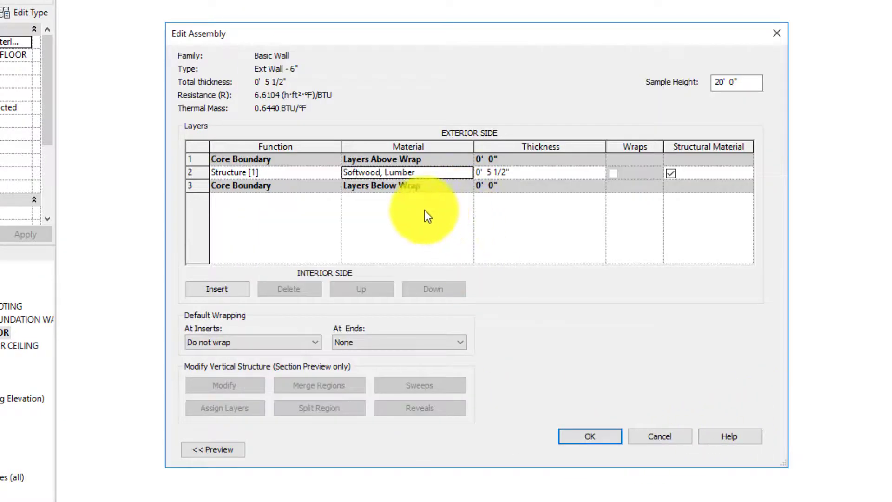
Add an exterior Substrate layer of Plywood, Sheathing, 3/4" thick
{"action": "left_click", "coordinate": [218, 289]}
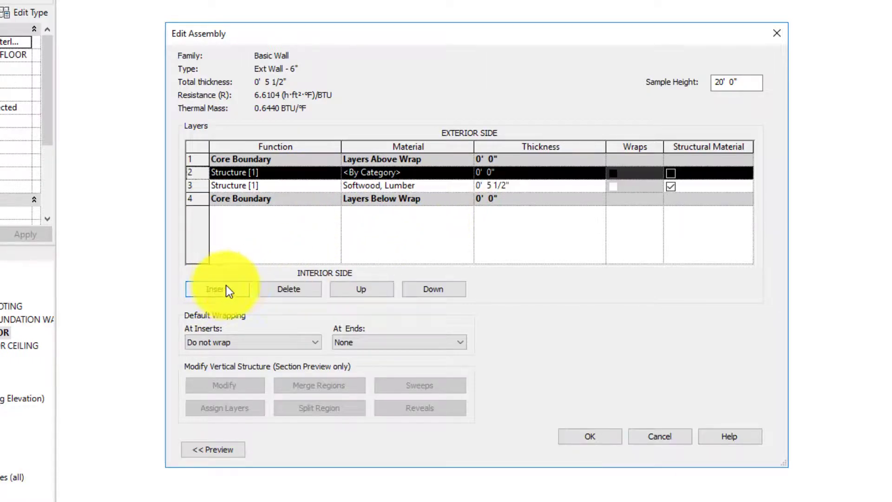
{"action": "mouse_move", "coordinate": [361, 295]}
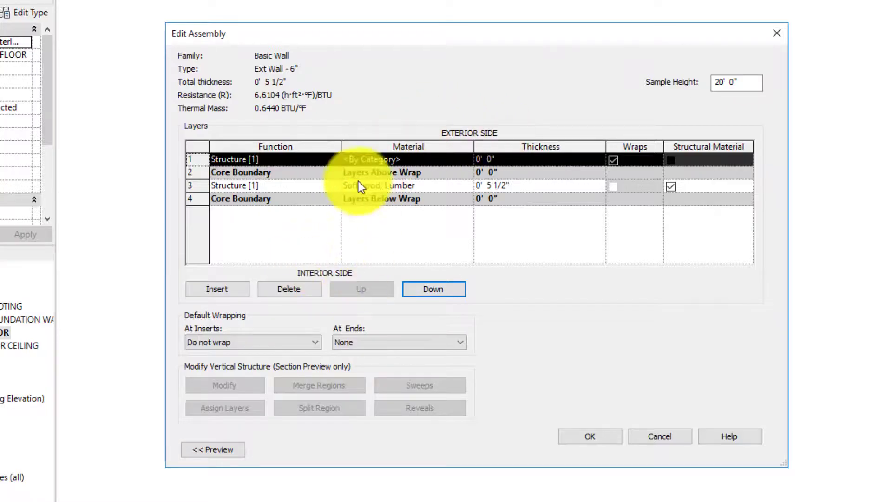
{"action": "left_click", "coordinate": [333, 159]}
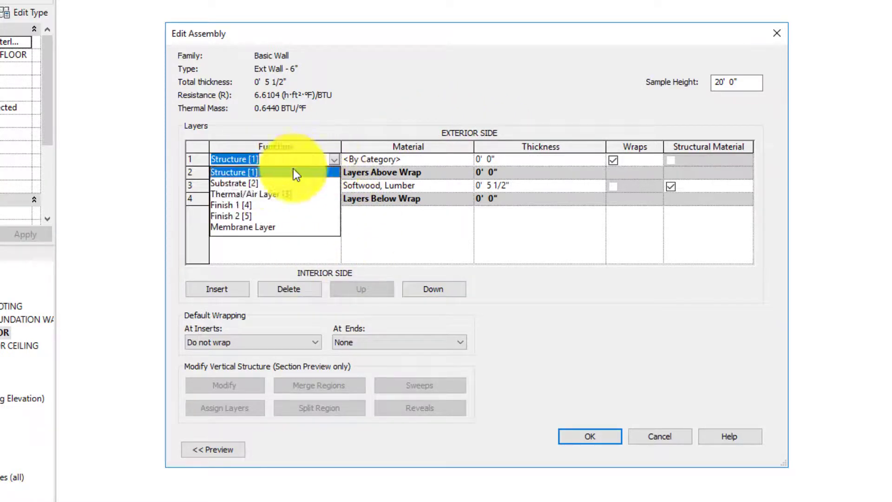
{"action": "left_click", "coordinate": [235, 183]}
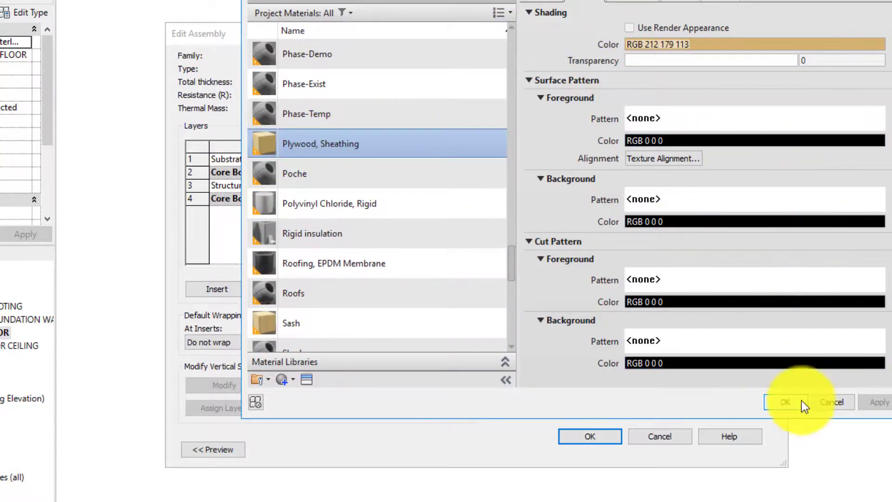
{"action": "left_click", "coordinate": [784, 402]}
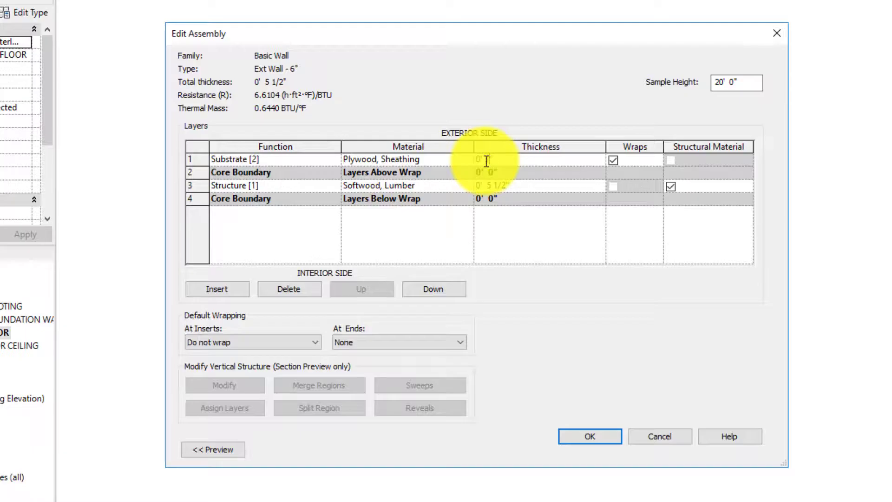
{"action": "type", "text": "0' 3/4\""}
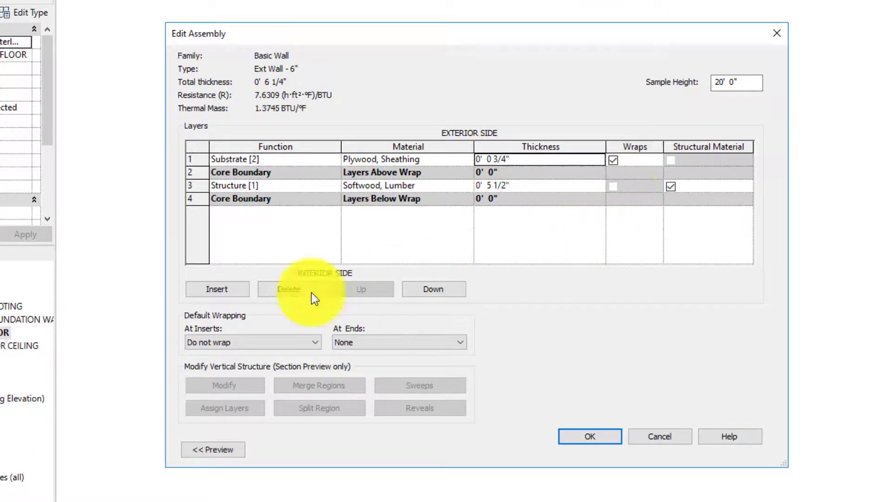
Add an interior 3/4" Gypsum Wall Board substrate layer and accept the 7" structure
{"action": "left_click", "coordinate": [217, 289]}
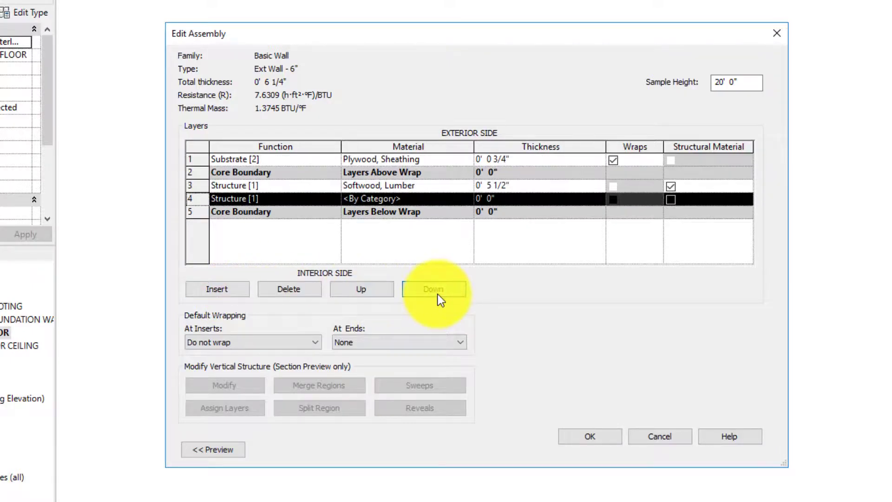
{"action": "left_click", "coordinate": [433, 289]}
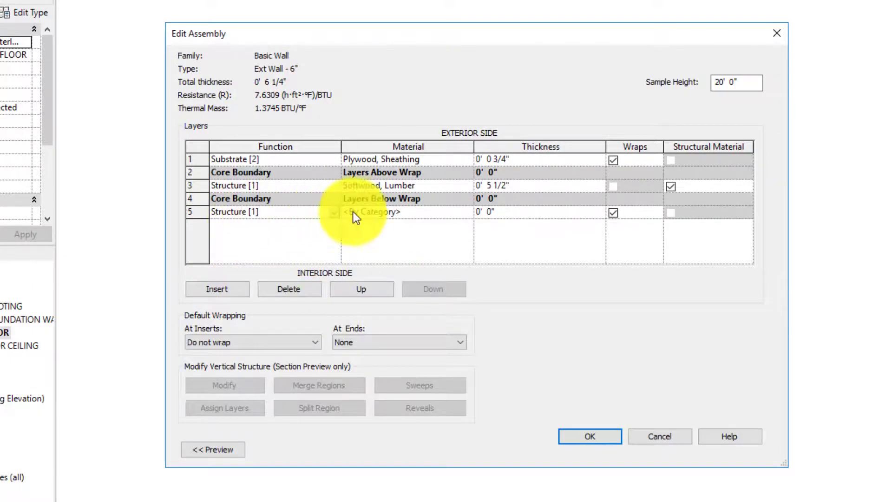
{"action": "left_click", "coordinate": [332, 212]}
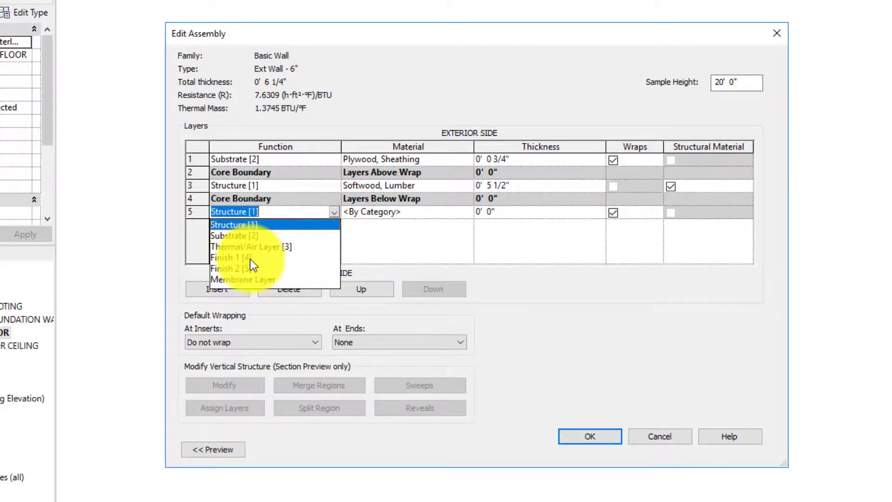
{"action": "left_click", "coordinate": [235, 236]}
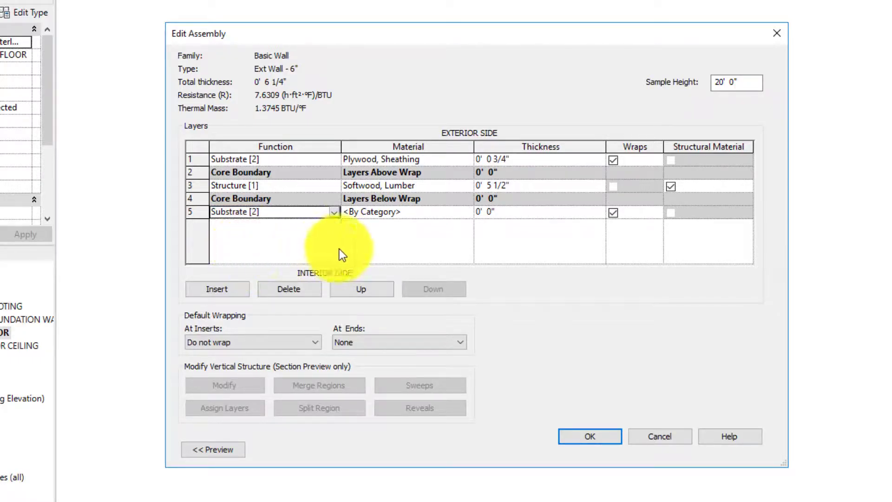
{"action": "left_click", "coordinate": [373, 212]}
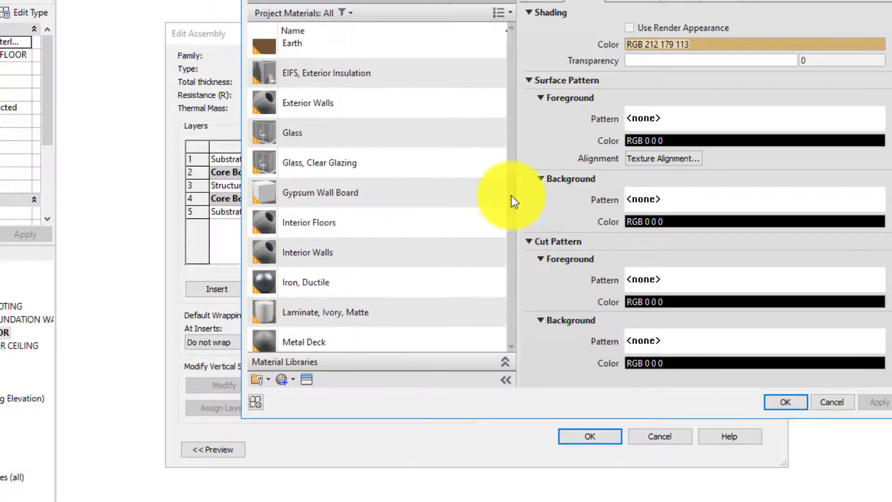
{"action": "left_click", "coordinate": [321, 192]}
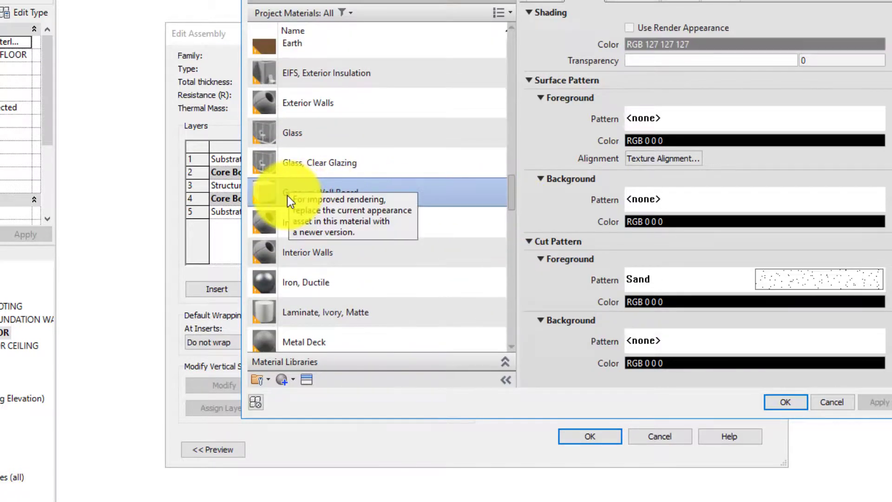
{"action": "mouse_move", "coordinate": [422, 199]}
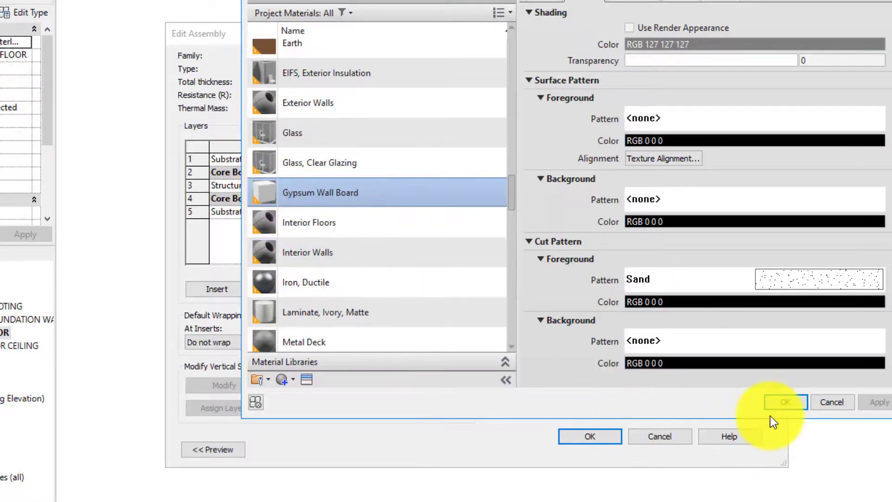
{"action": "left_click", "coordinate": [785, 401]}
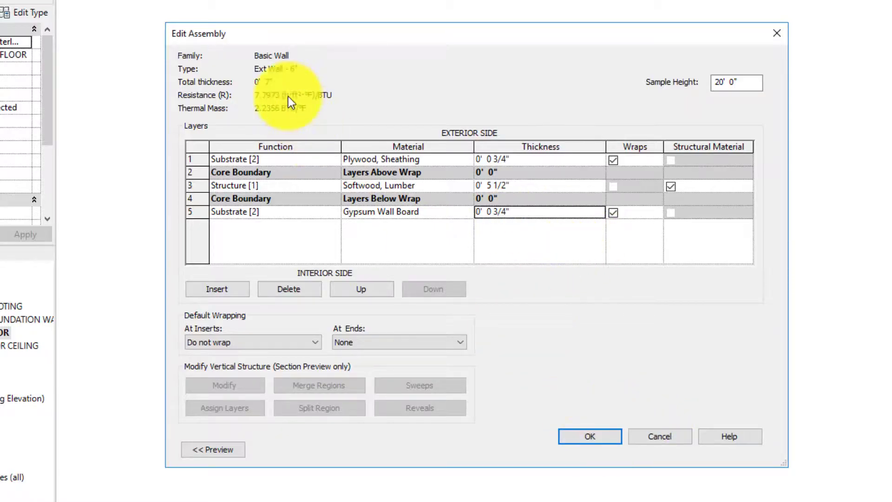
{"action": "mouse_move", "coordinate": [325, 371]}
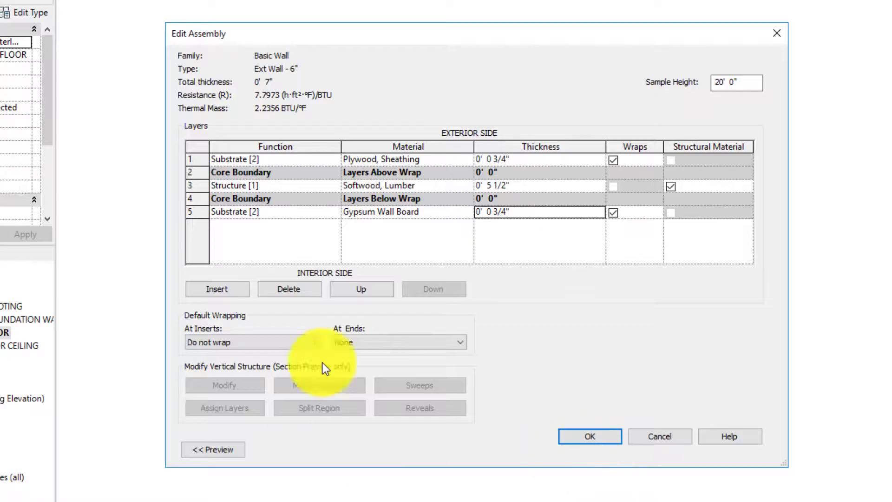
{"action": "left_click", "coordinate": [589, 437]}
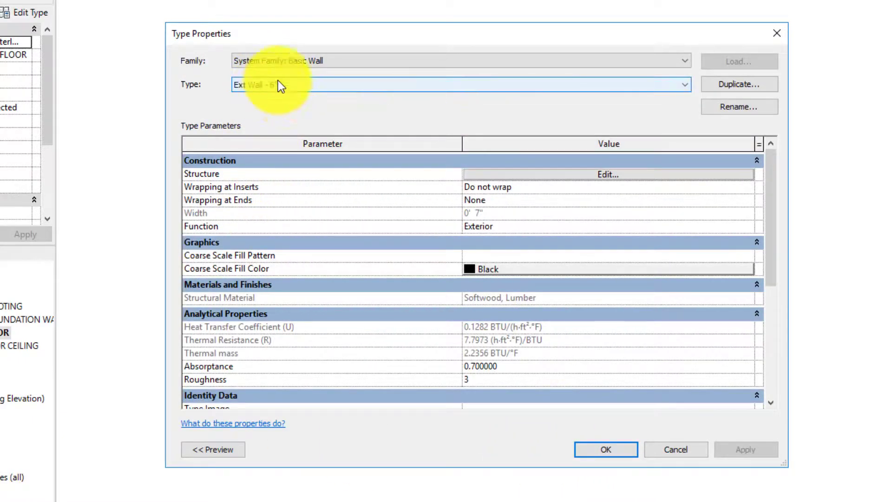
Rename the duplicated wall type to Ext Wall - 7" and apply the type properties
{"action": "left_click", "coordinate": [740, 106]}
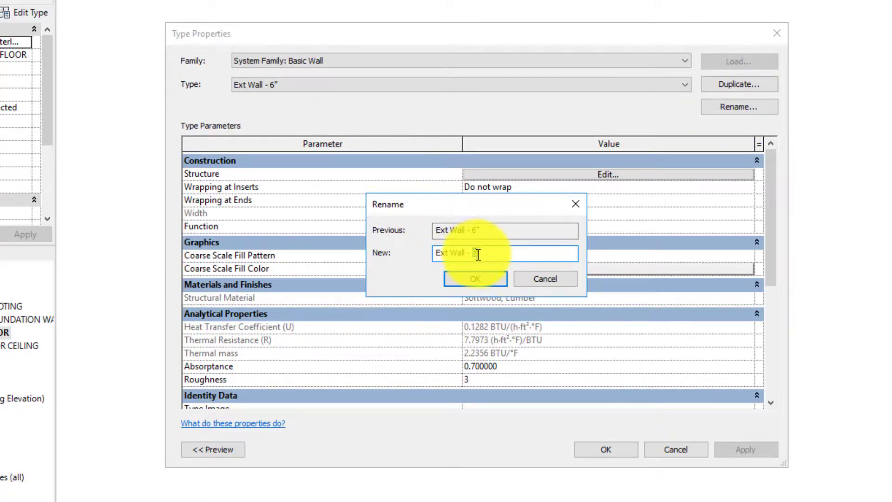
{"action": "left_click", "coordinate": [475, 279]}
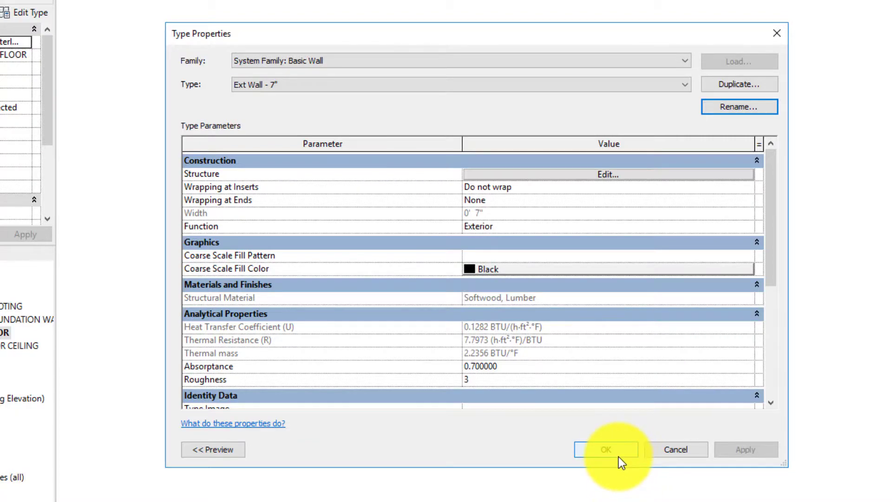
{"action": "left_click", "coordinate": [606, 450]}
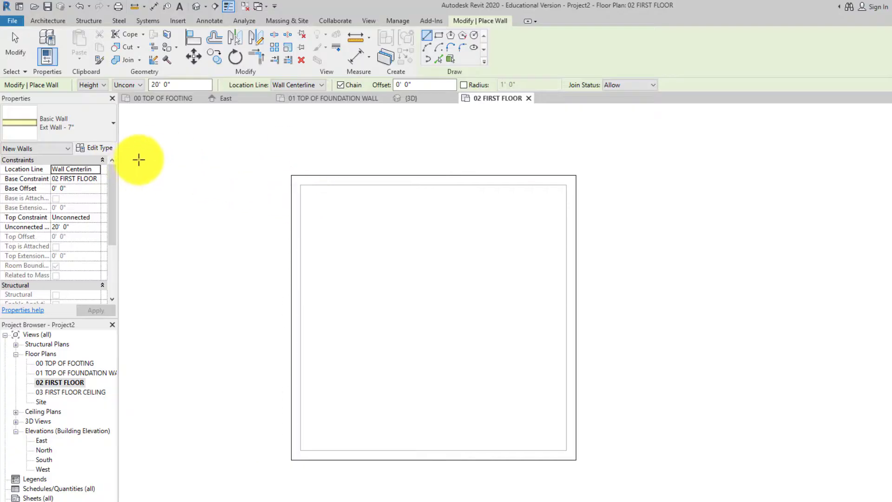
{"action": "mouse_move", "coordinate": [81, 93]}
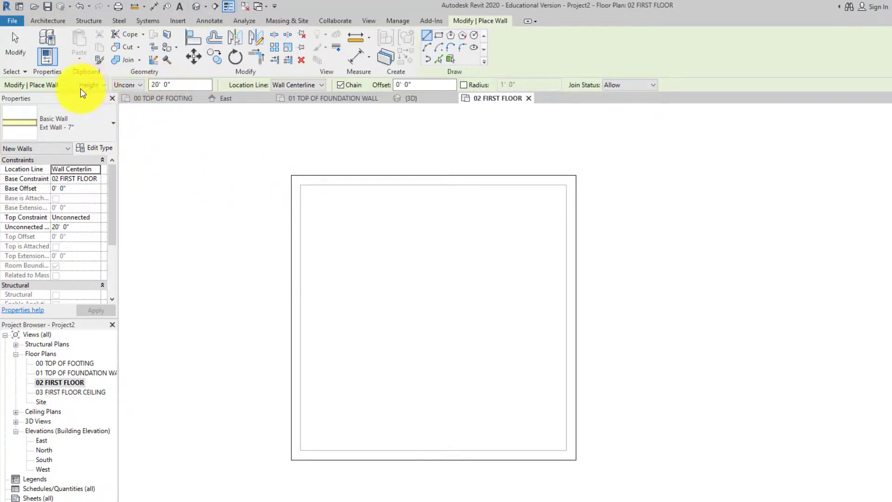
{"action": "mouse_move", "coordinate": [98, 91]}
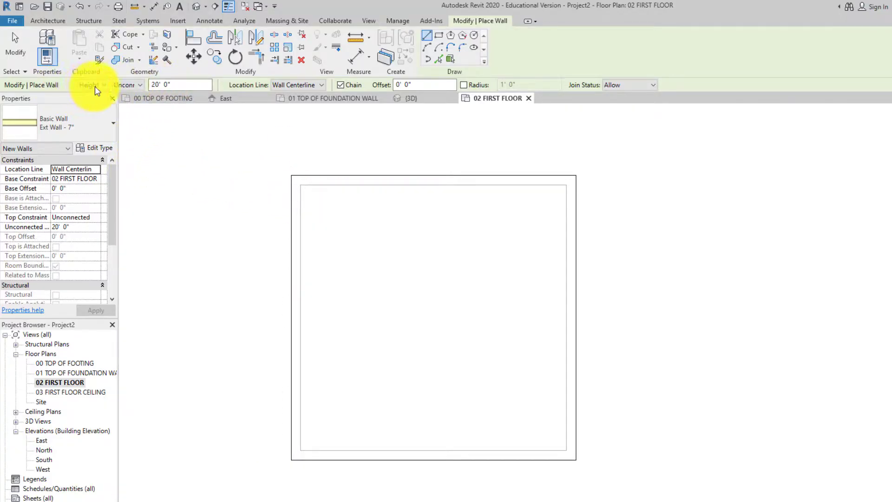
Set wall height to 03 FIRST FLOOR CEILING and location line to Finish Face: Exterior
{"action": "left_click", "coordinate": [131, 85]}
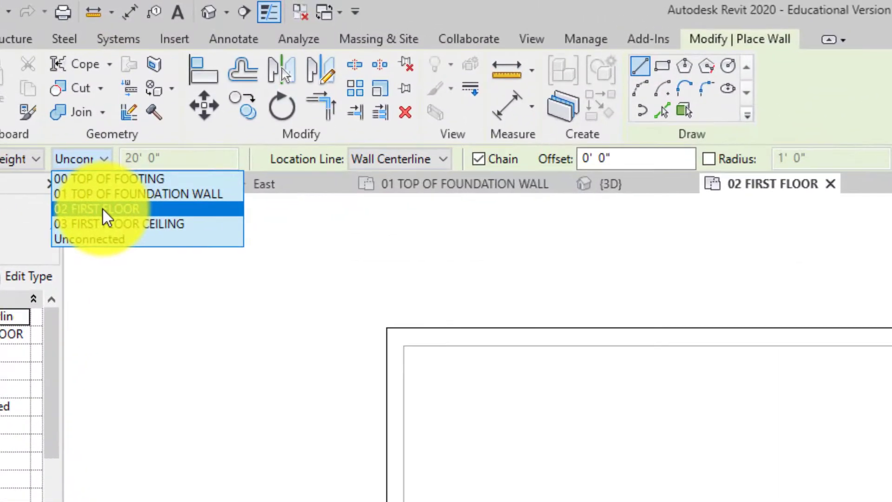
{"action": "left_click", "coordinate": [93, 224]}
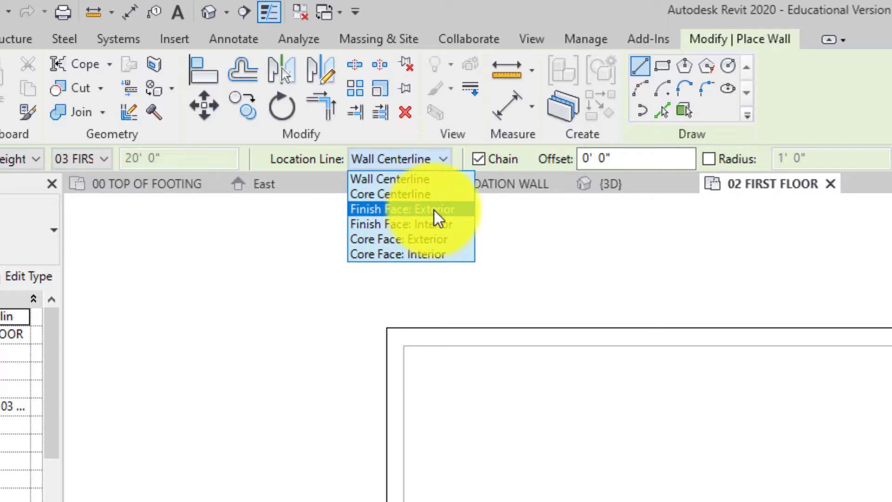
{"action": "left_click", "coordinate": [399, 209]}
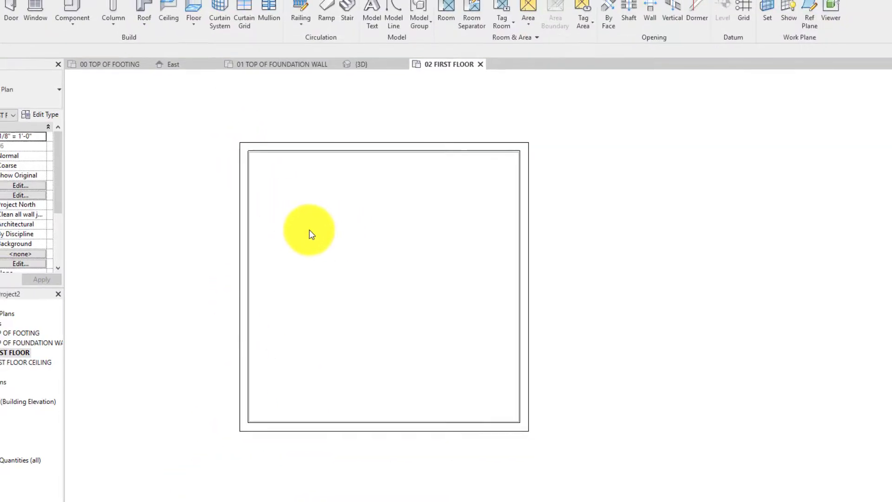
Switch to the {3D} view showing the new exterior walls on the foundation
{"action": "left_click", "coordinate": [361, 64]}
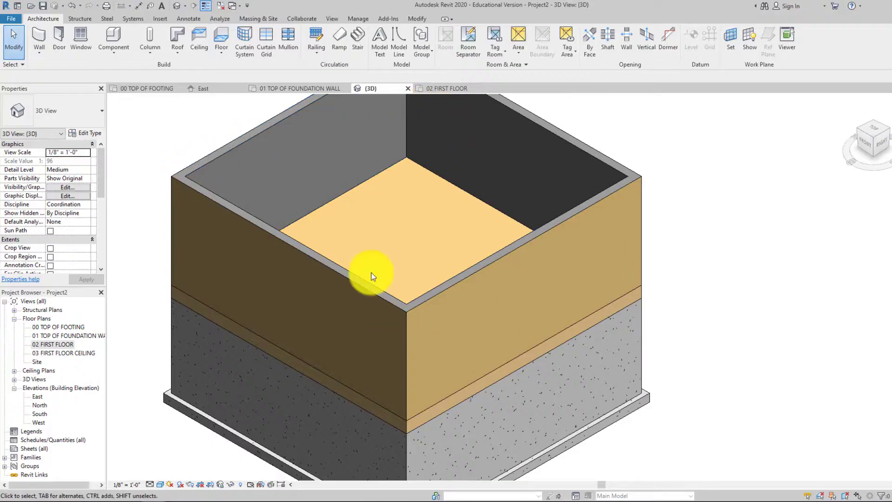
{"action": "mouse_move", "coordinate": [539, 327]}
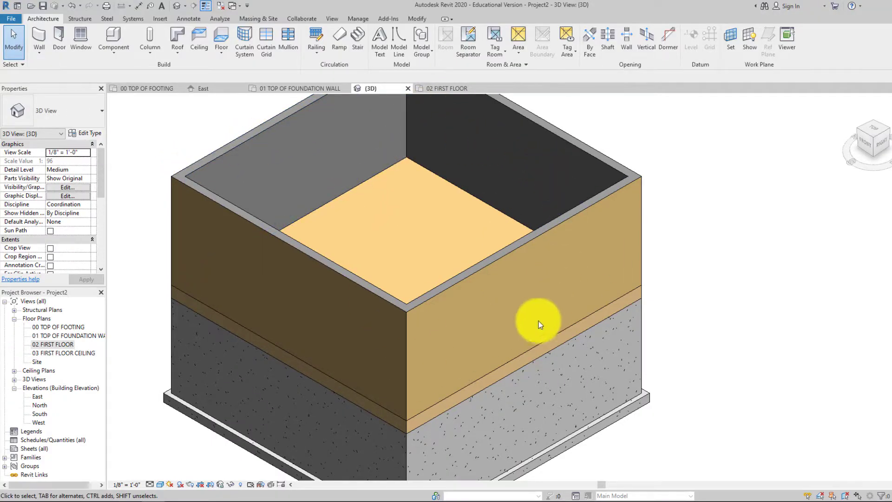